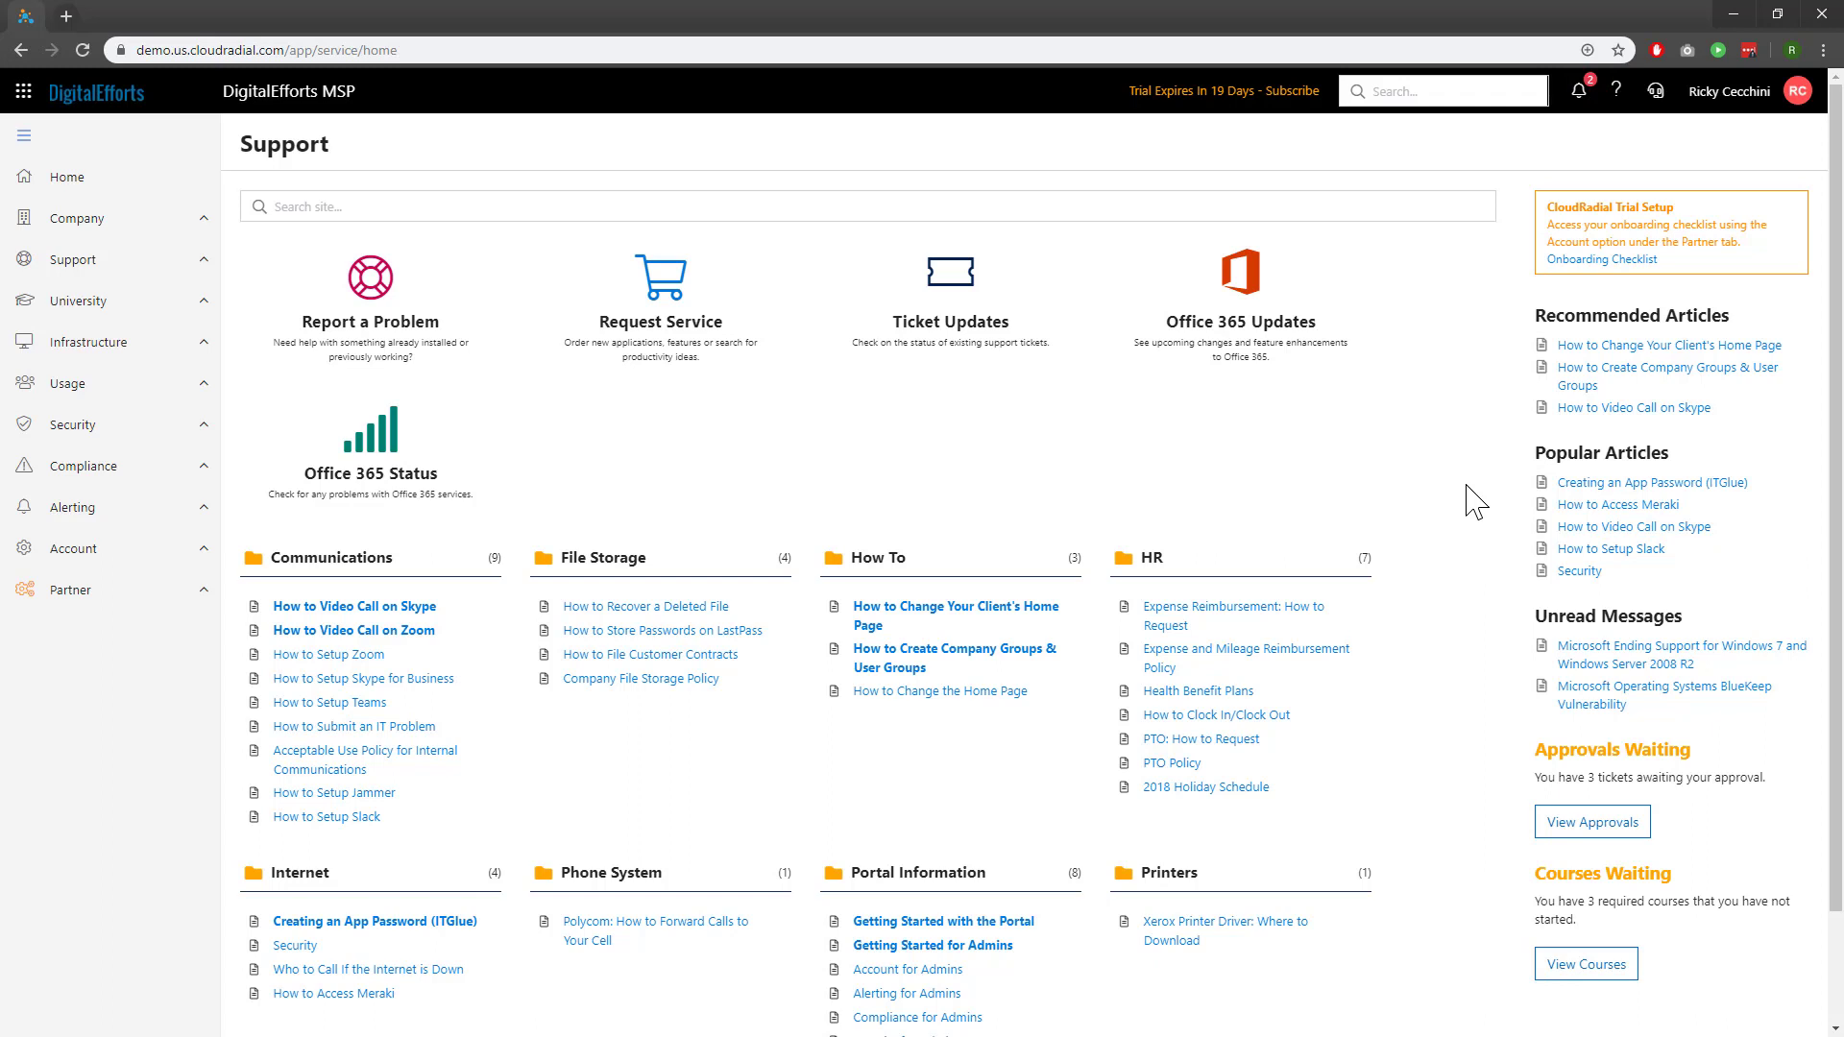
pyautogui.moveTo(977, 467)
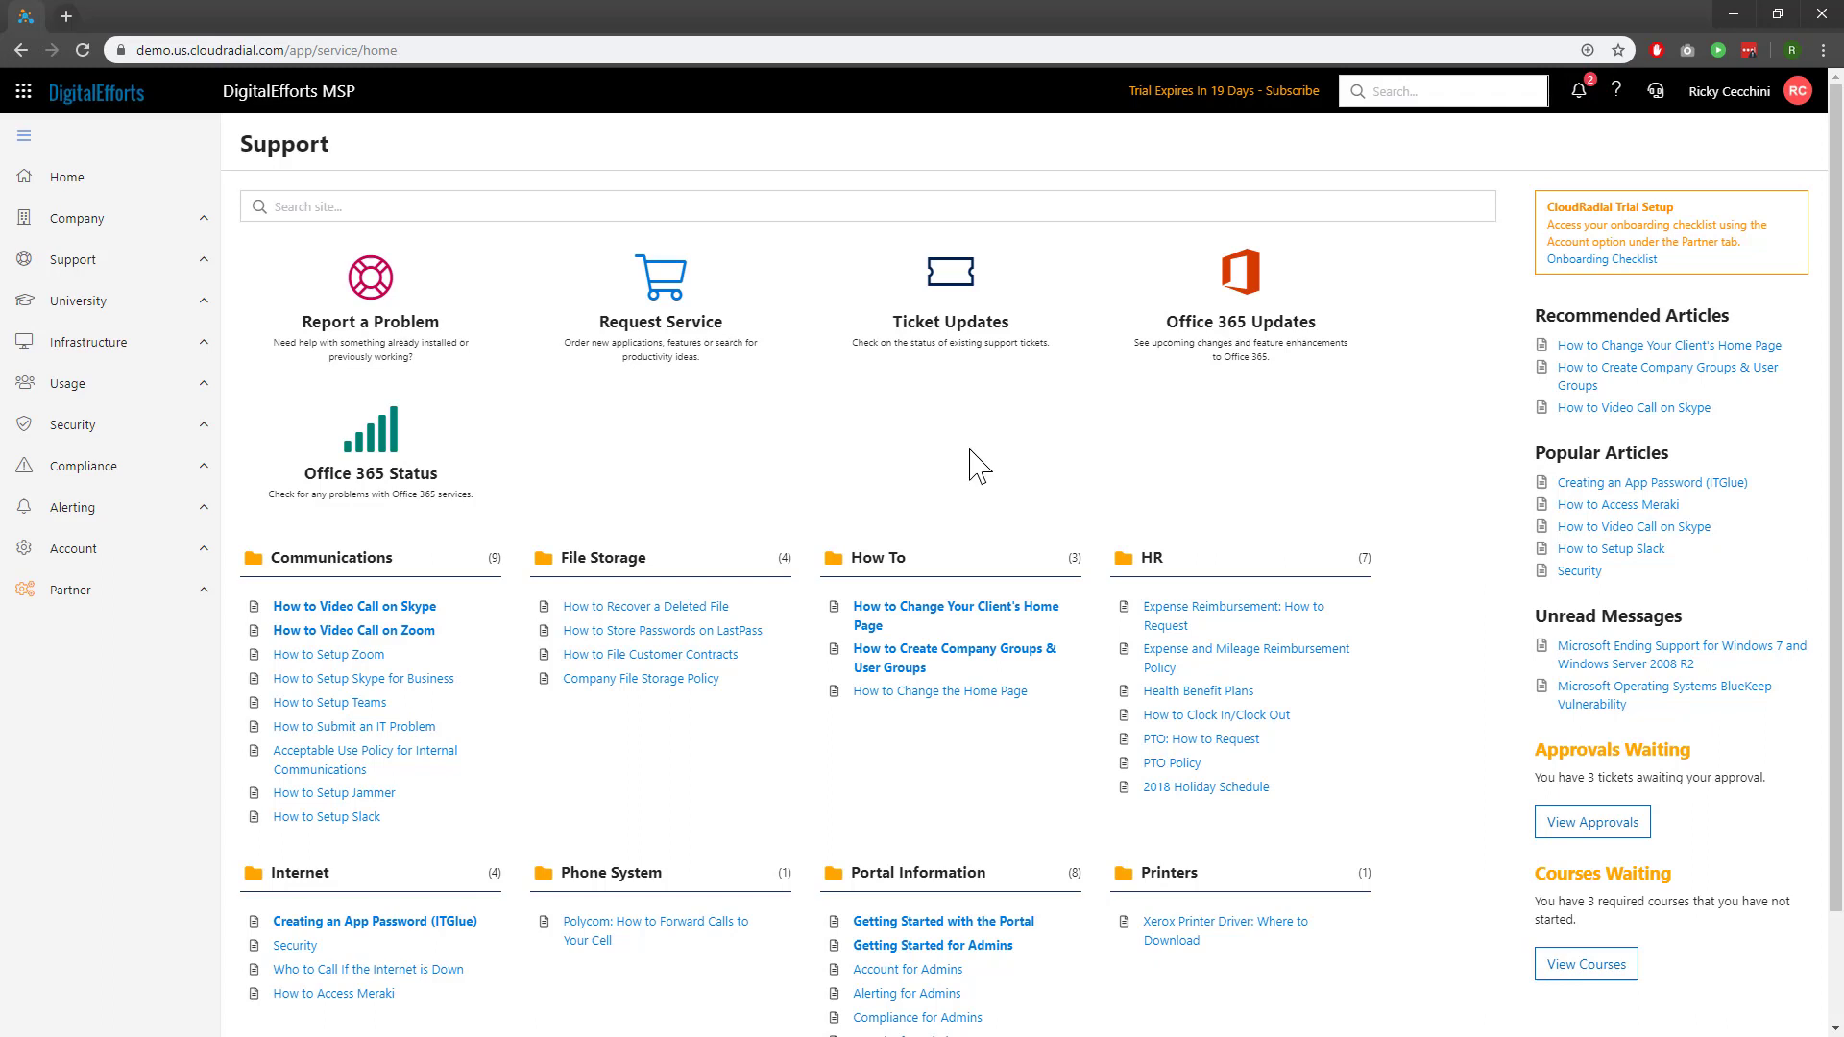
pyautogui.moveTo(71, 590)
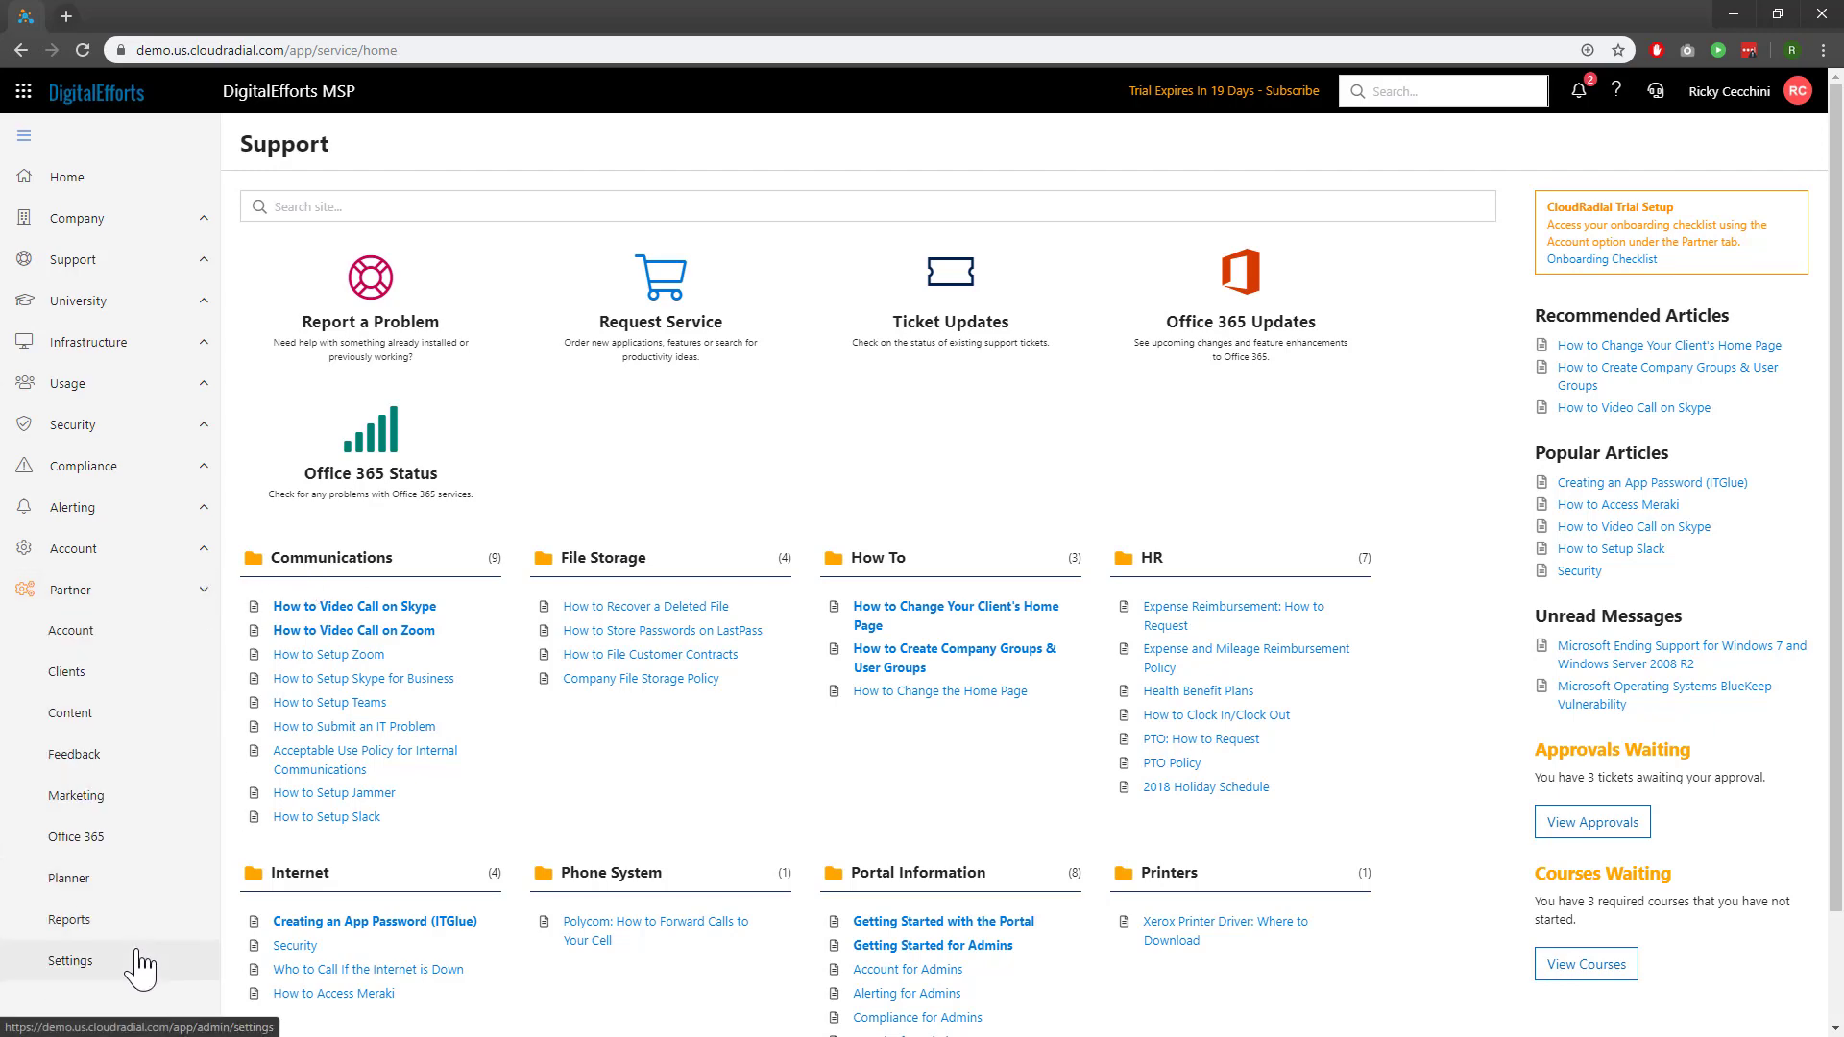
# Go to the partner Settings page showing Microsoft Partner and PSA configuration.
pyautogui.click(71, 961)
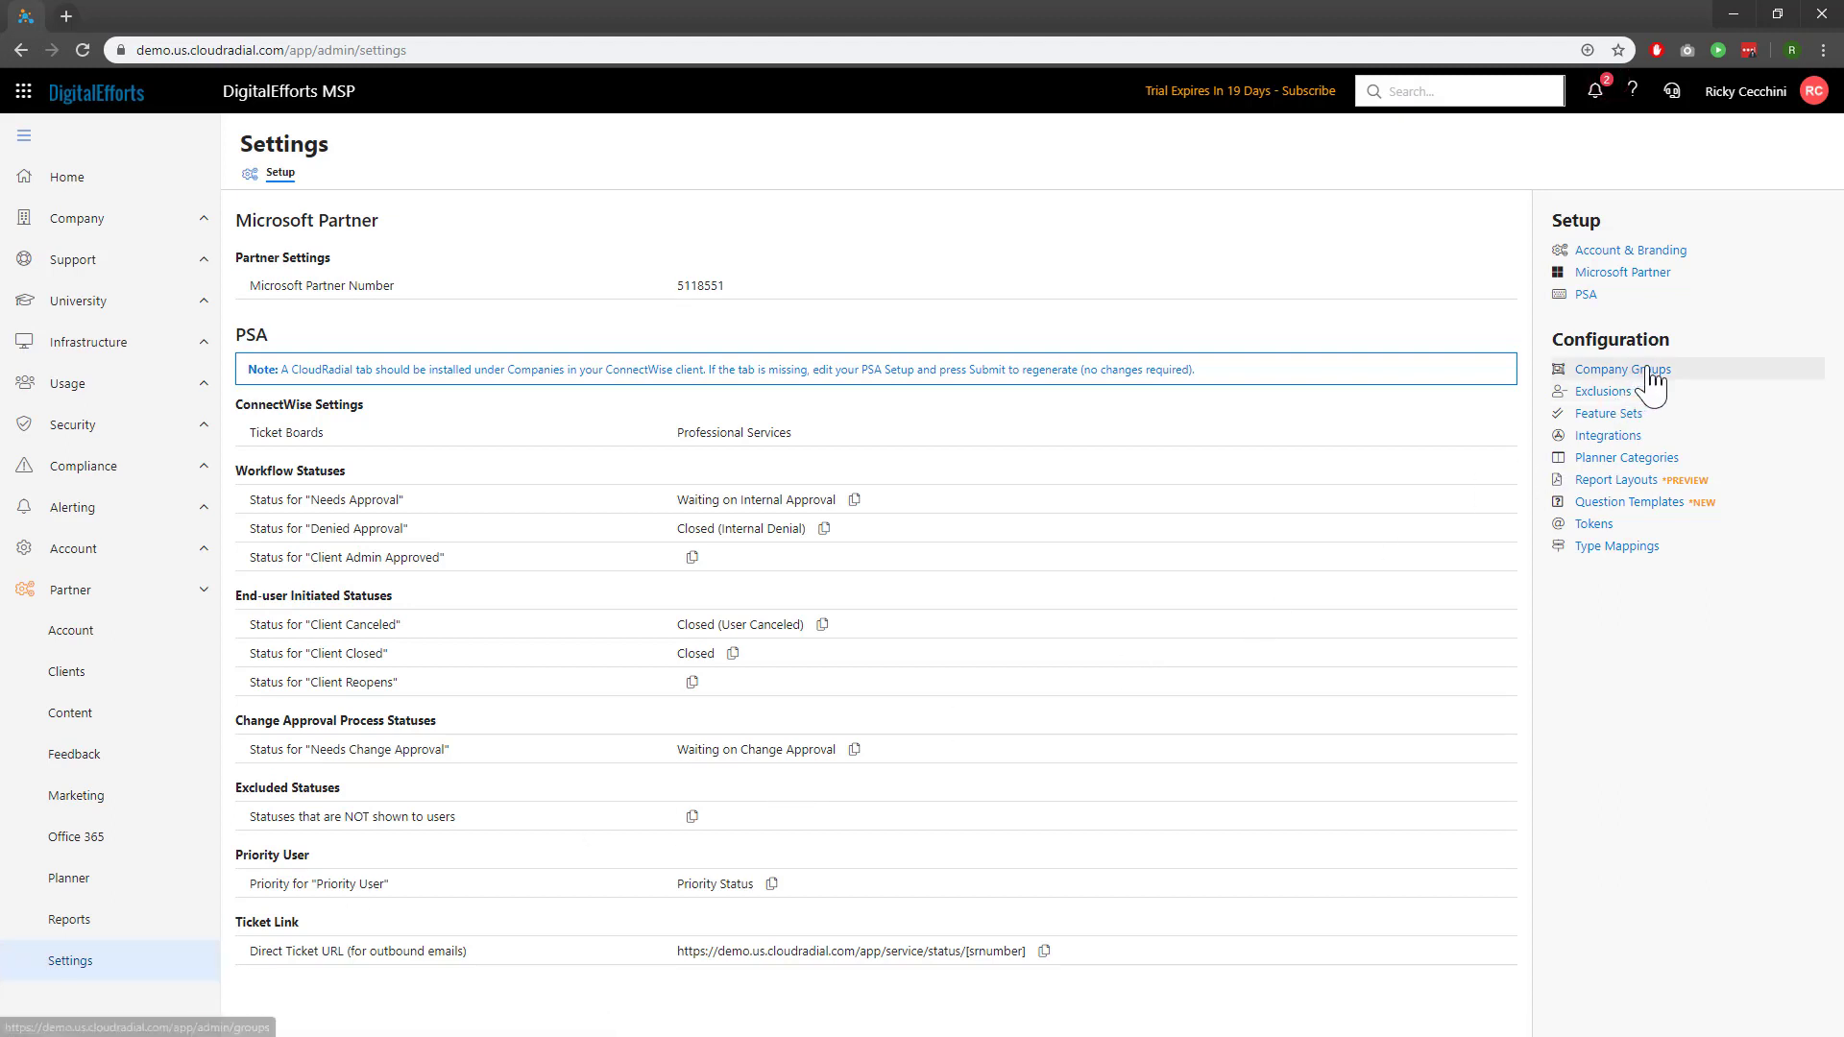
# Show the Company Groups list, where Healthcare contains one company.
pyautogui.click(1626, 368)
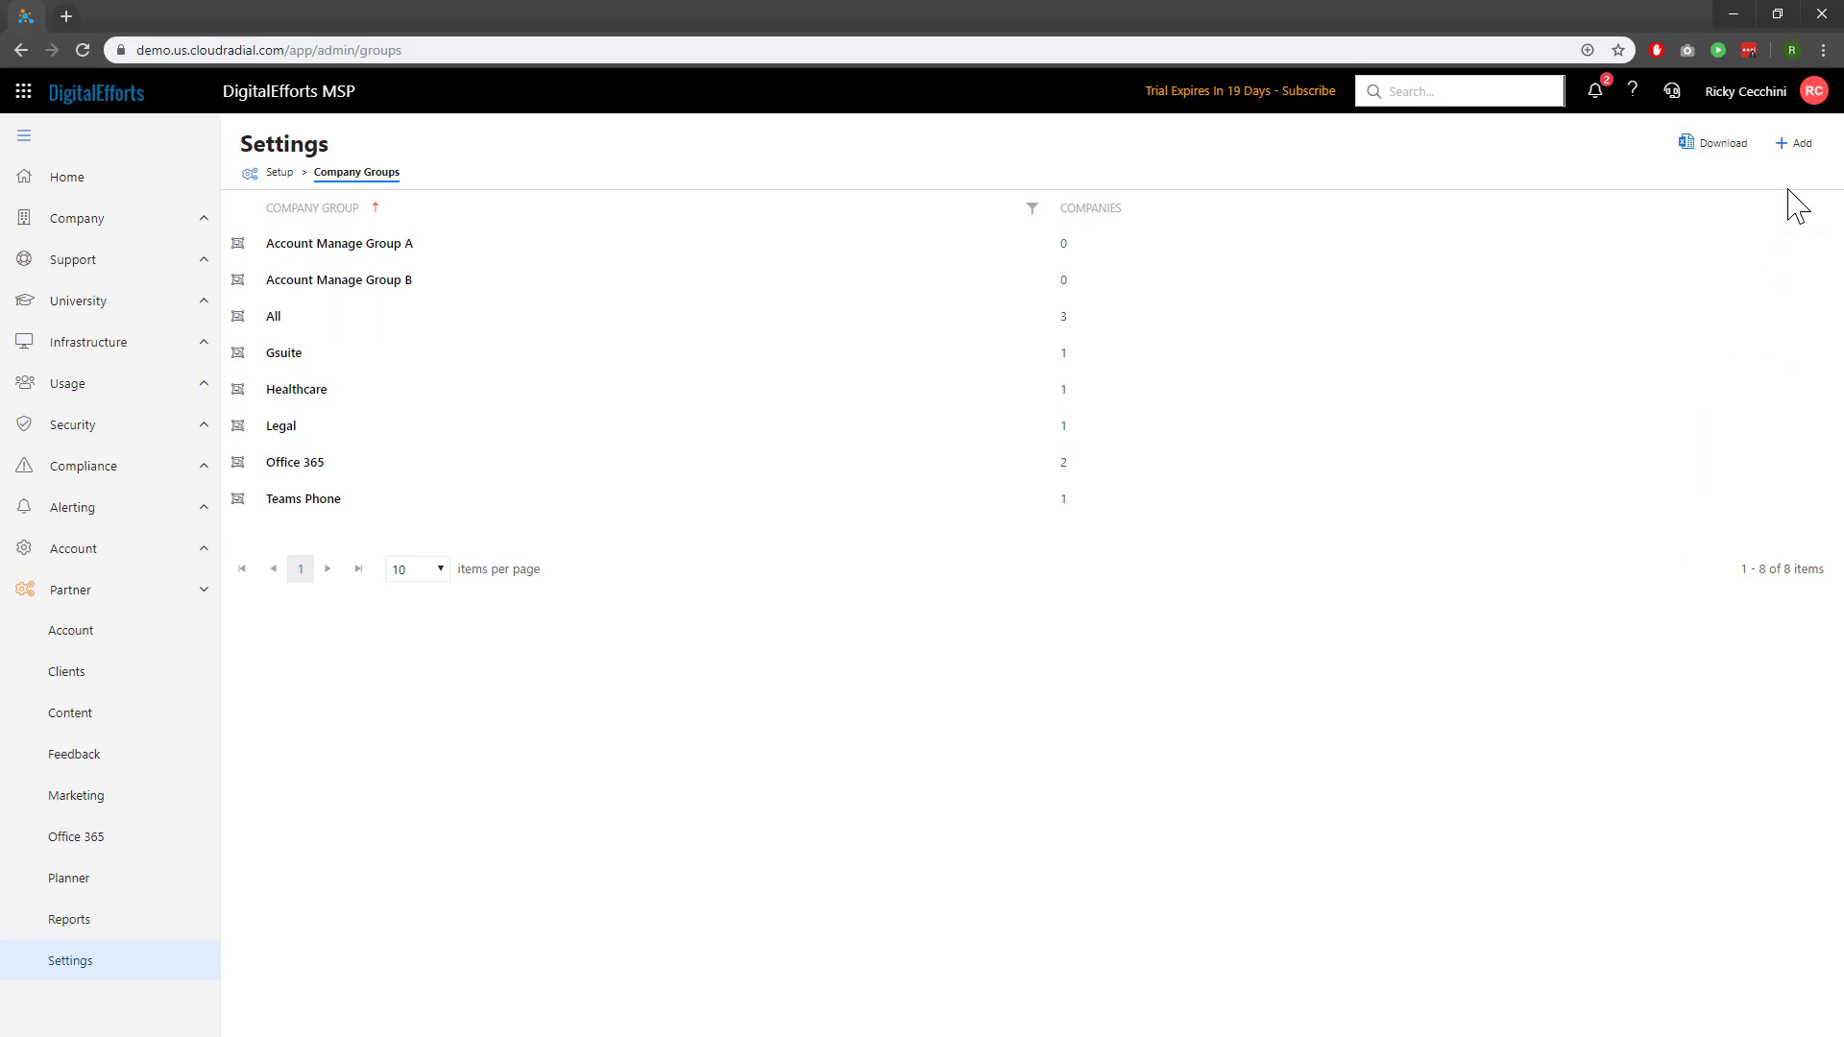
pyautogui.click(1792, 142)
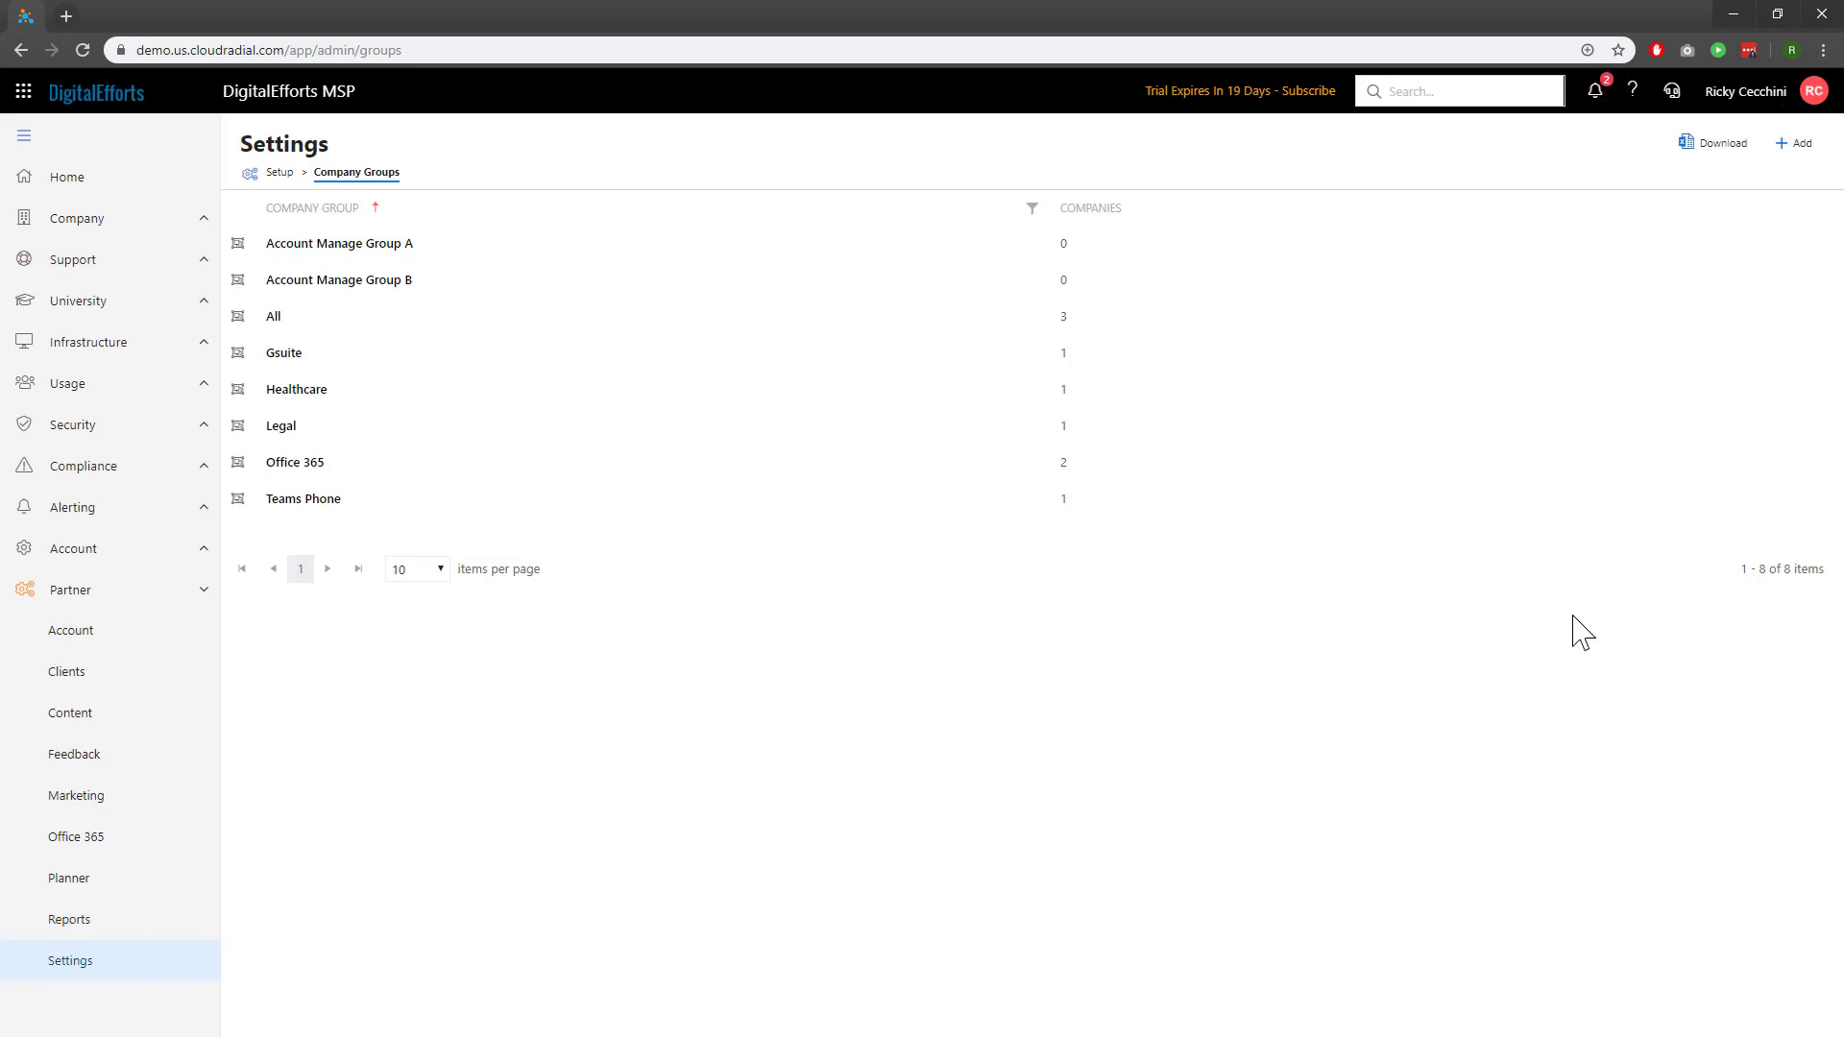
pyautogui.moveTo(915, 684)
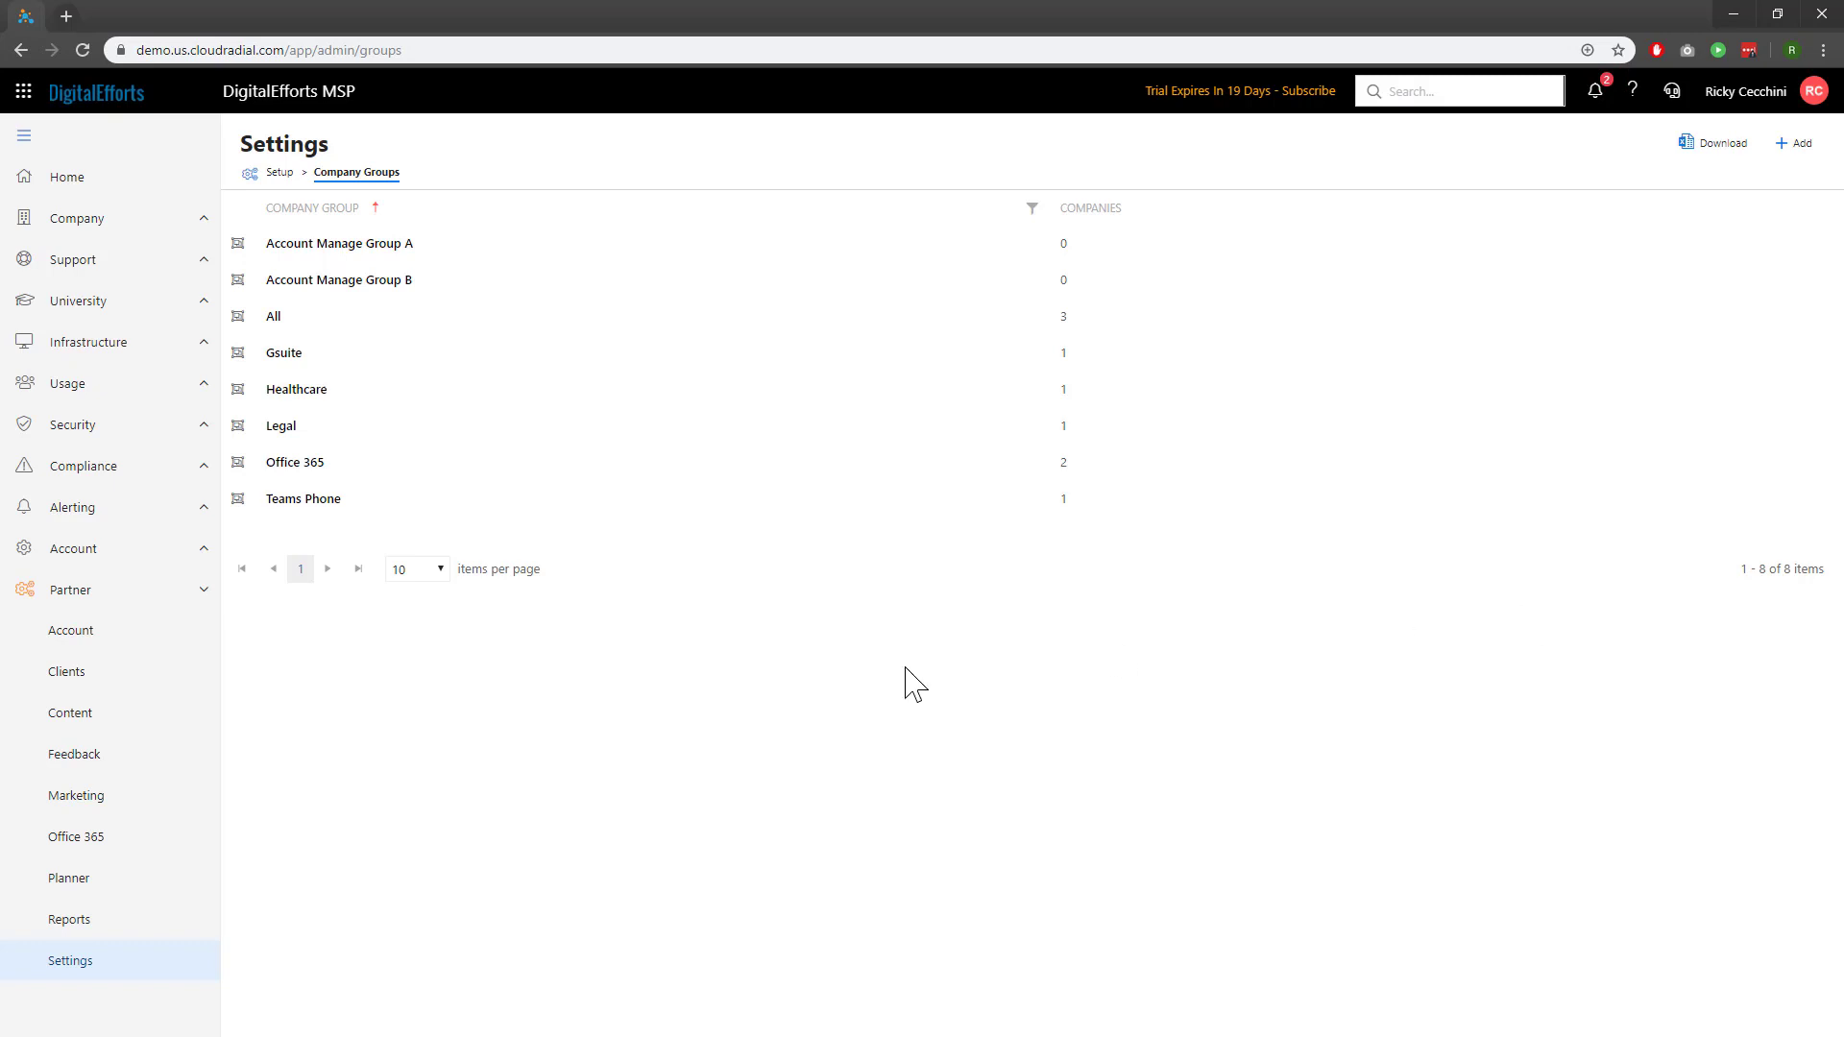
# Review All Smiles Dental Clinic's Groups assignment (Healthcare) from the Clients list and cancel without changes.
pyautogui.click(67, 672)
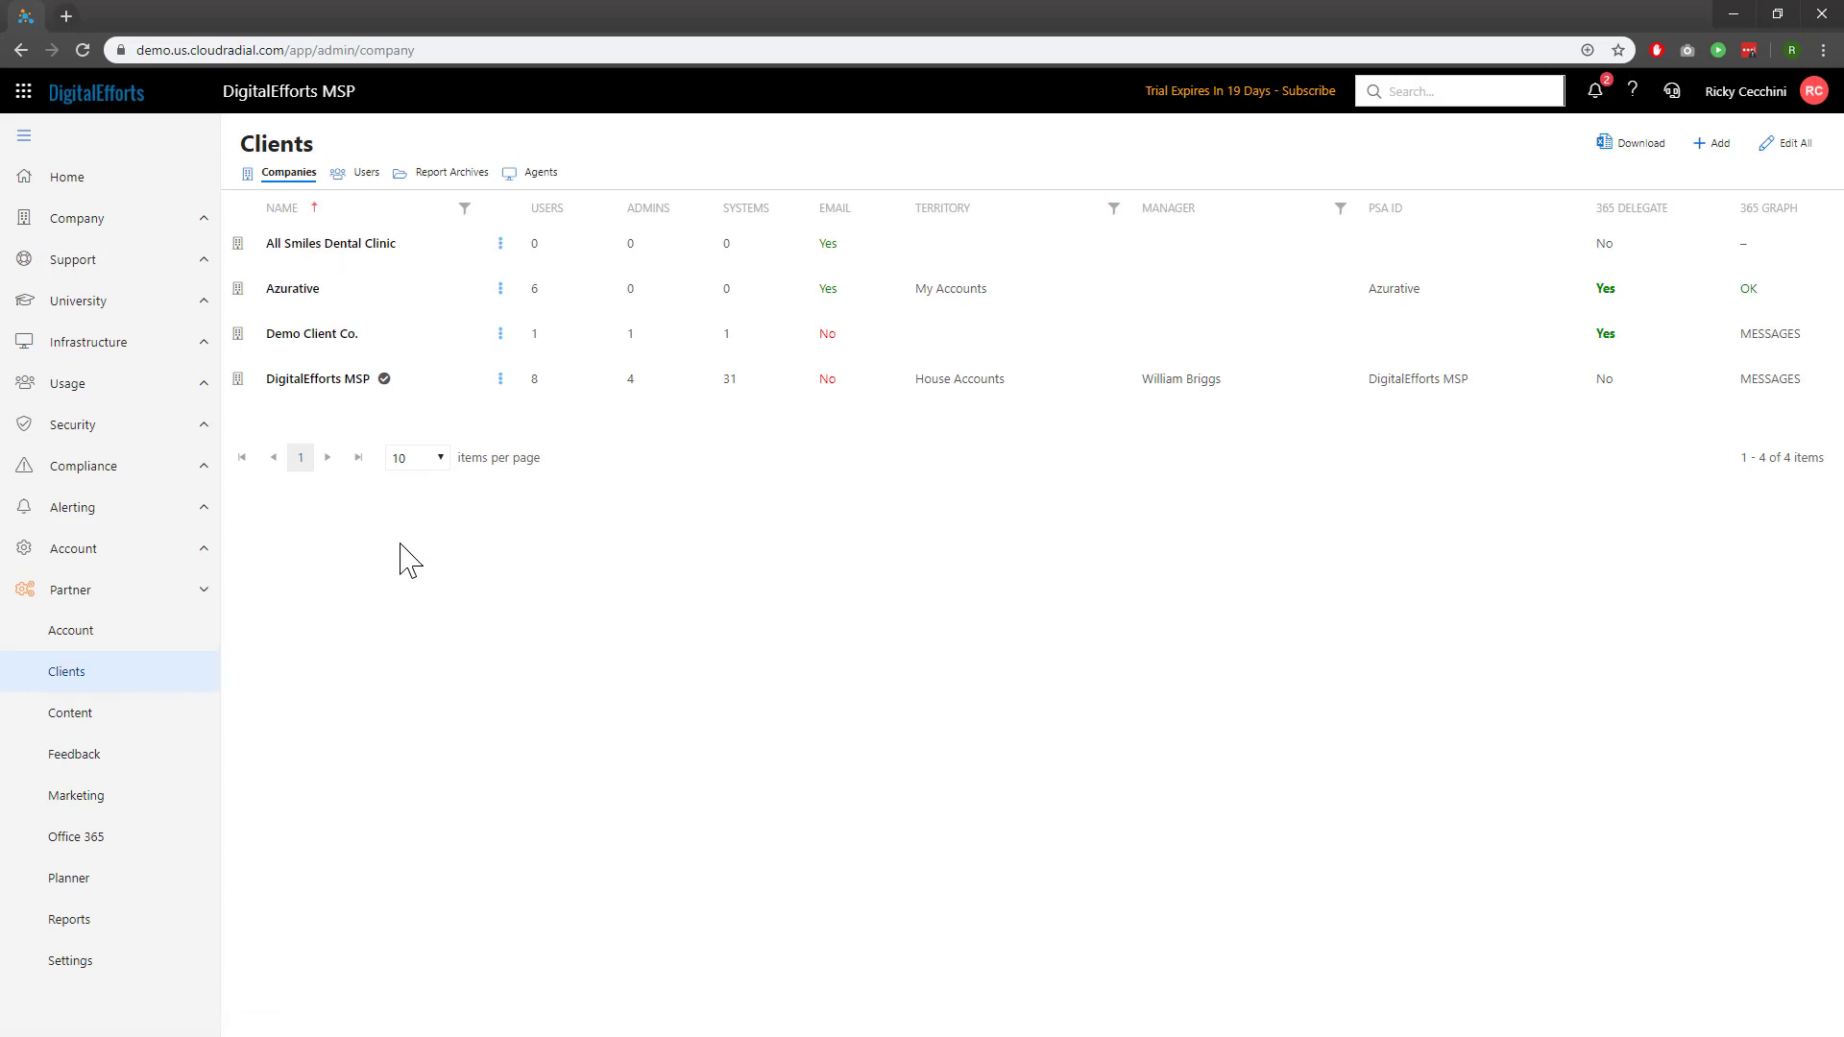
pyautogui.click(330, 244)
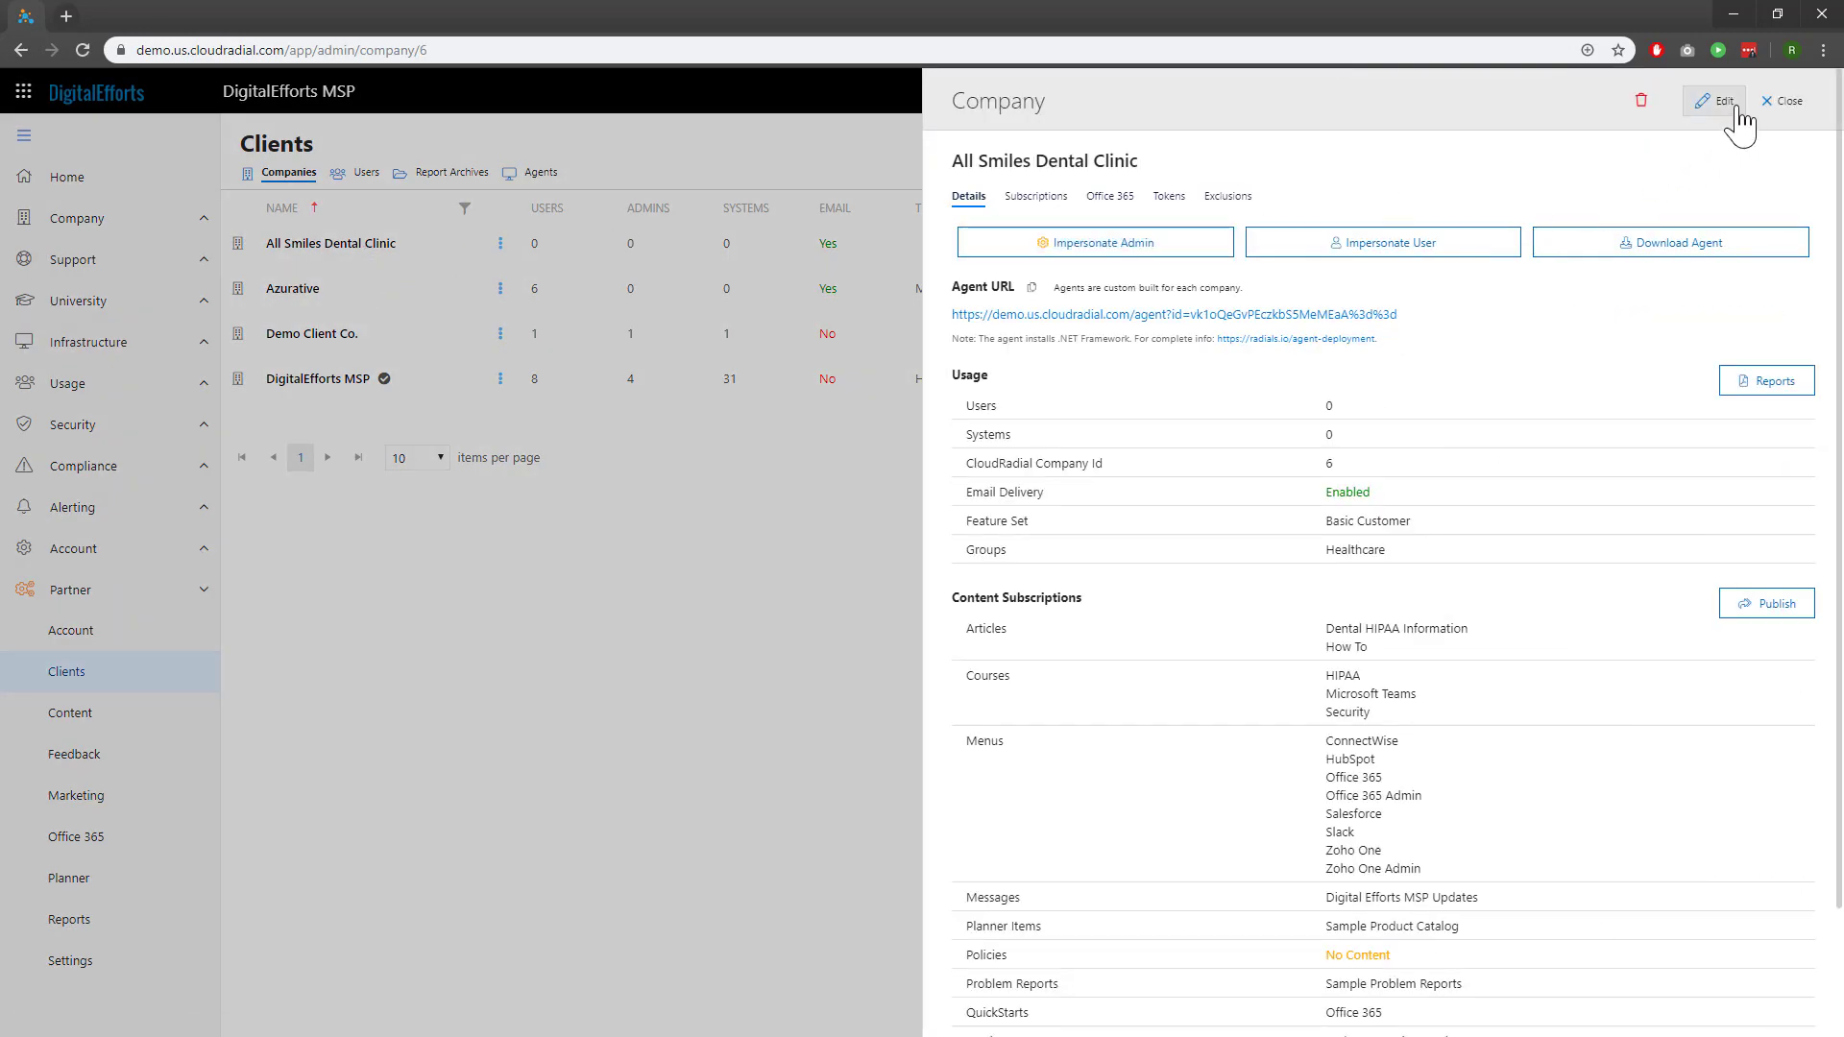
pyautogui.click(1719, 100)
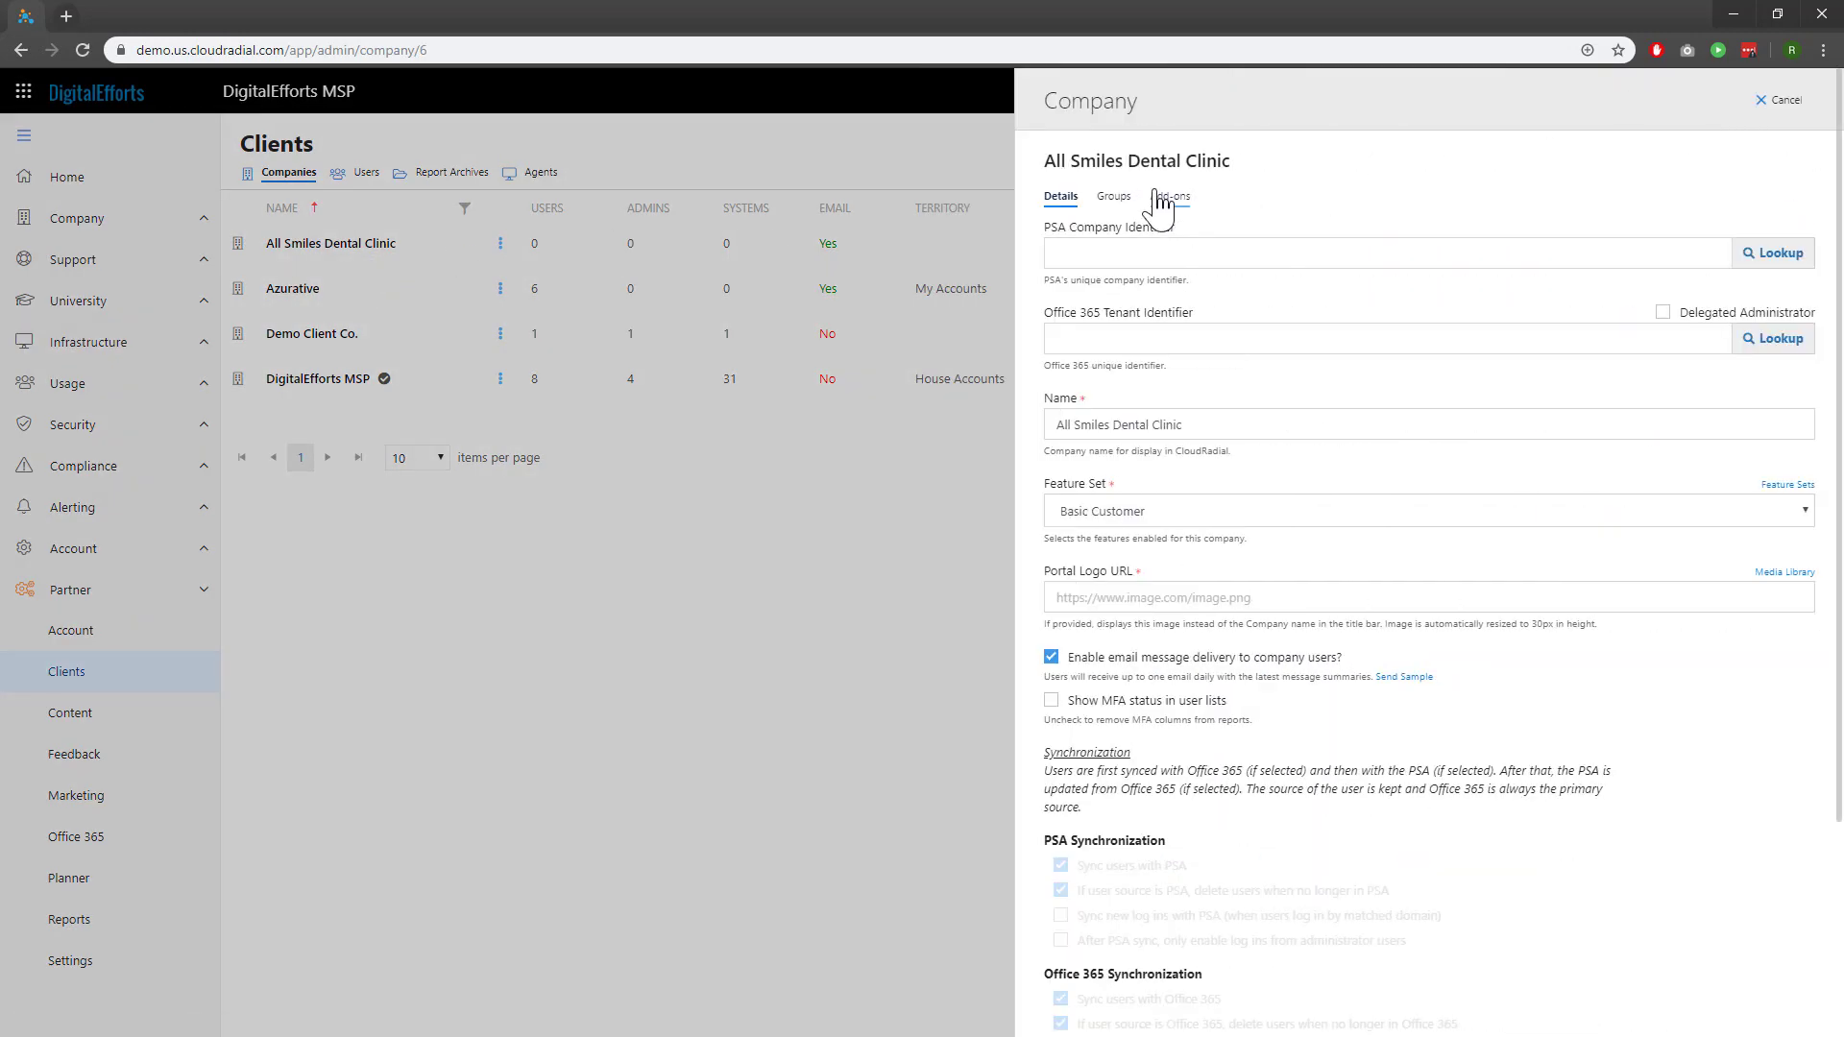
pyautogui.click(1112, 196)
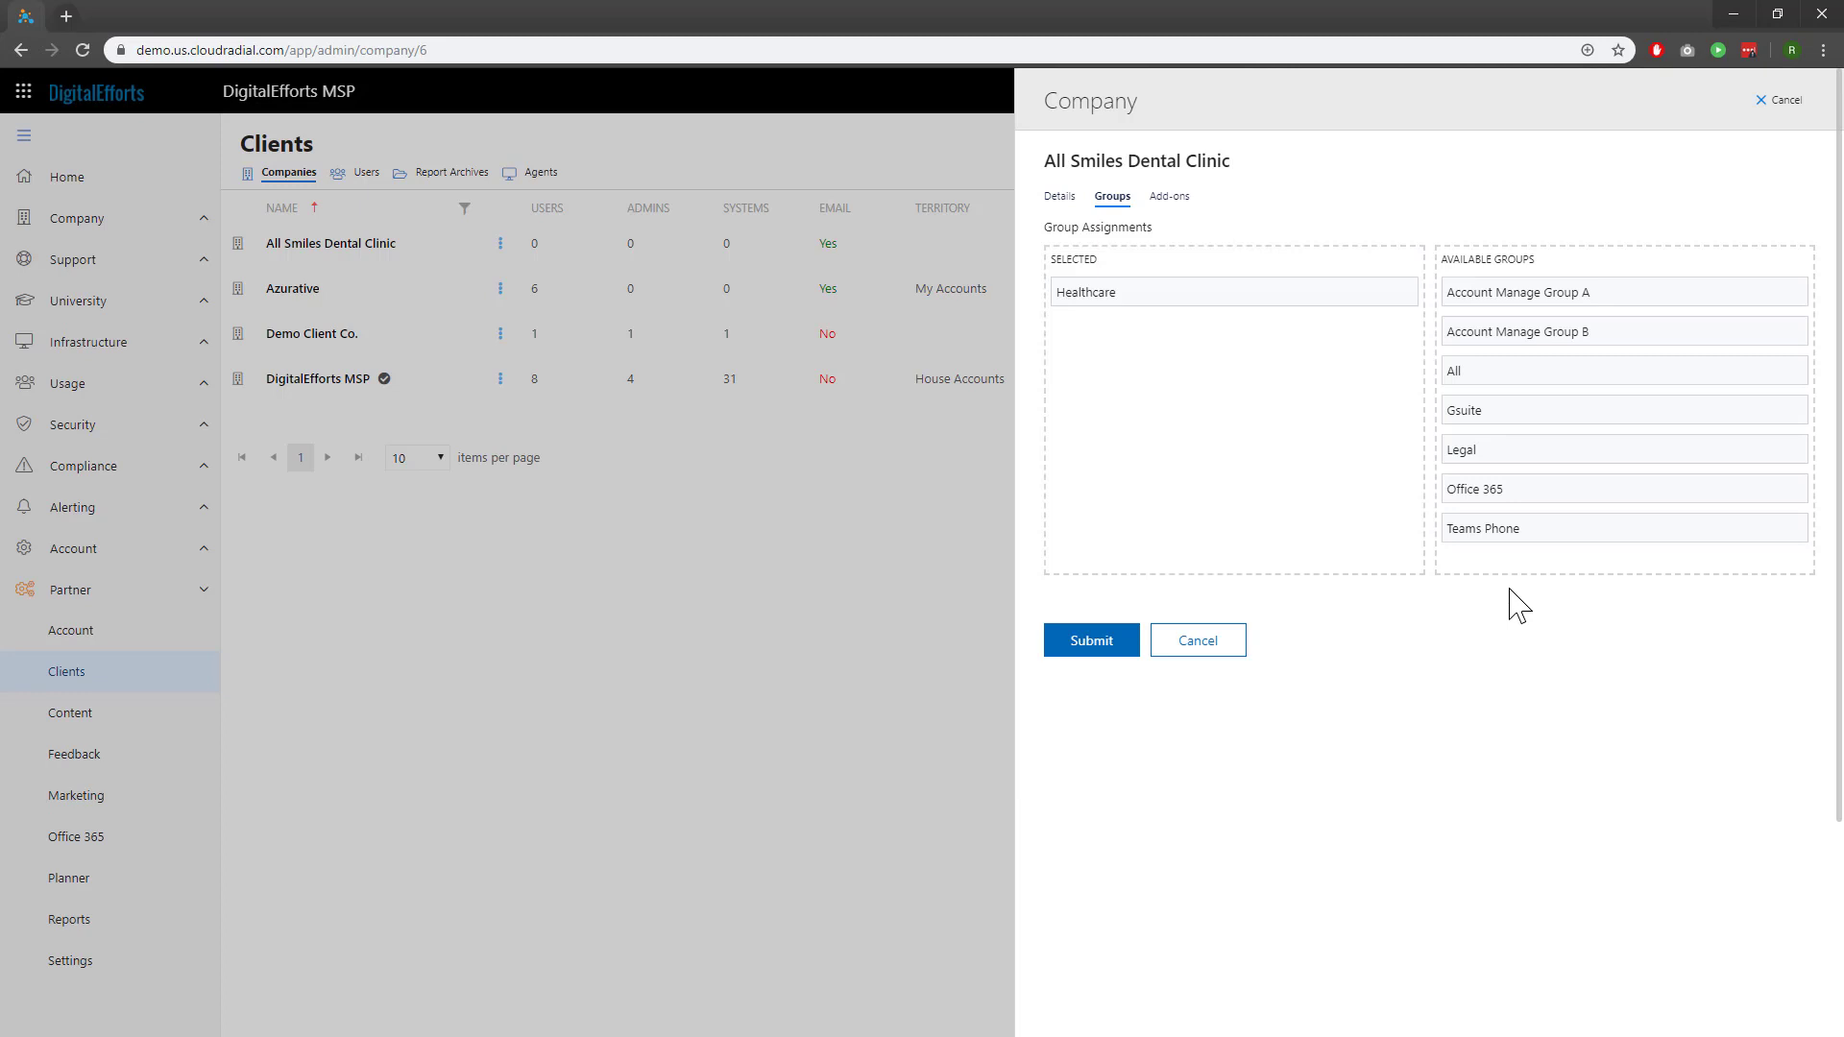
pyautogui.click(1197, 640)
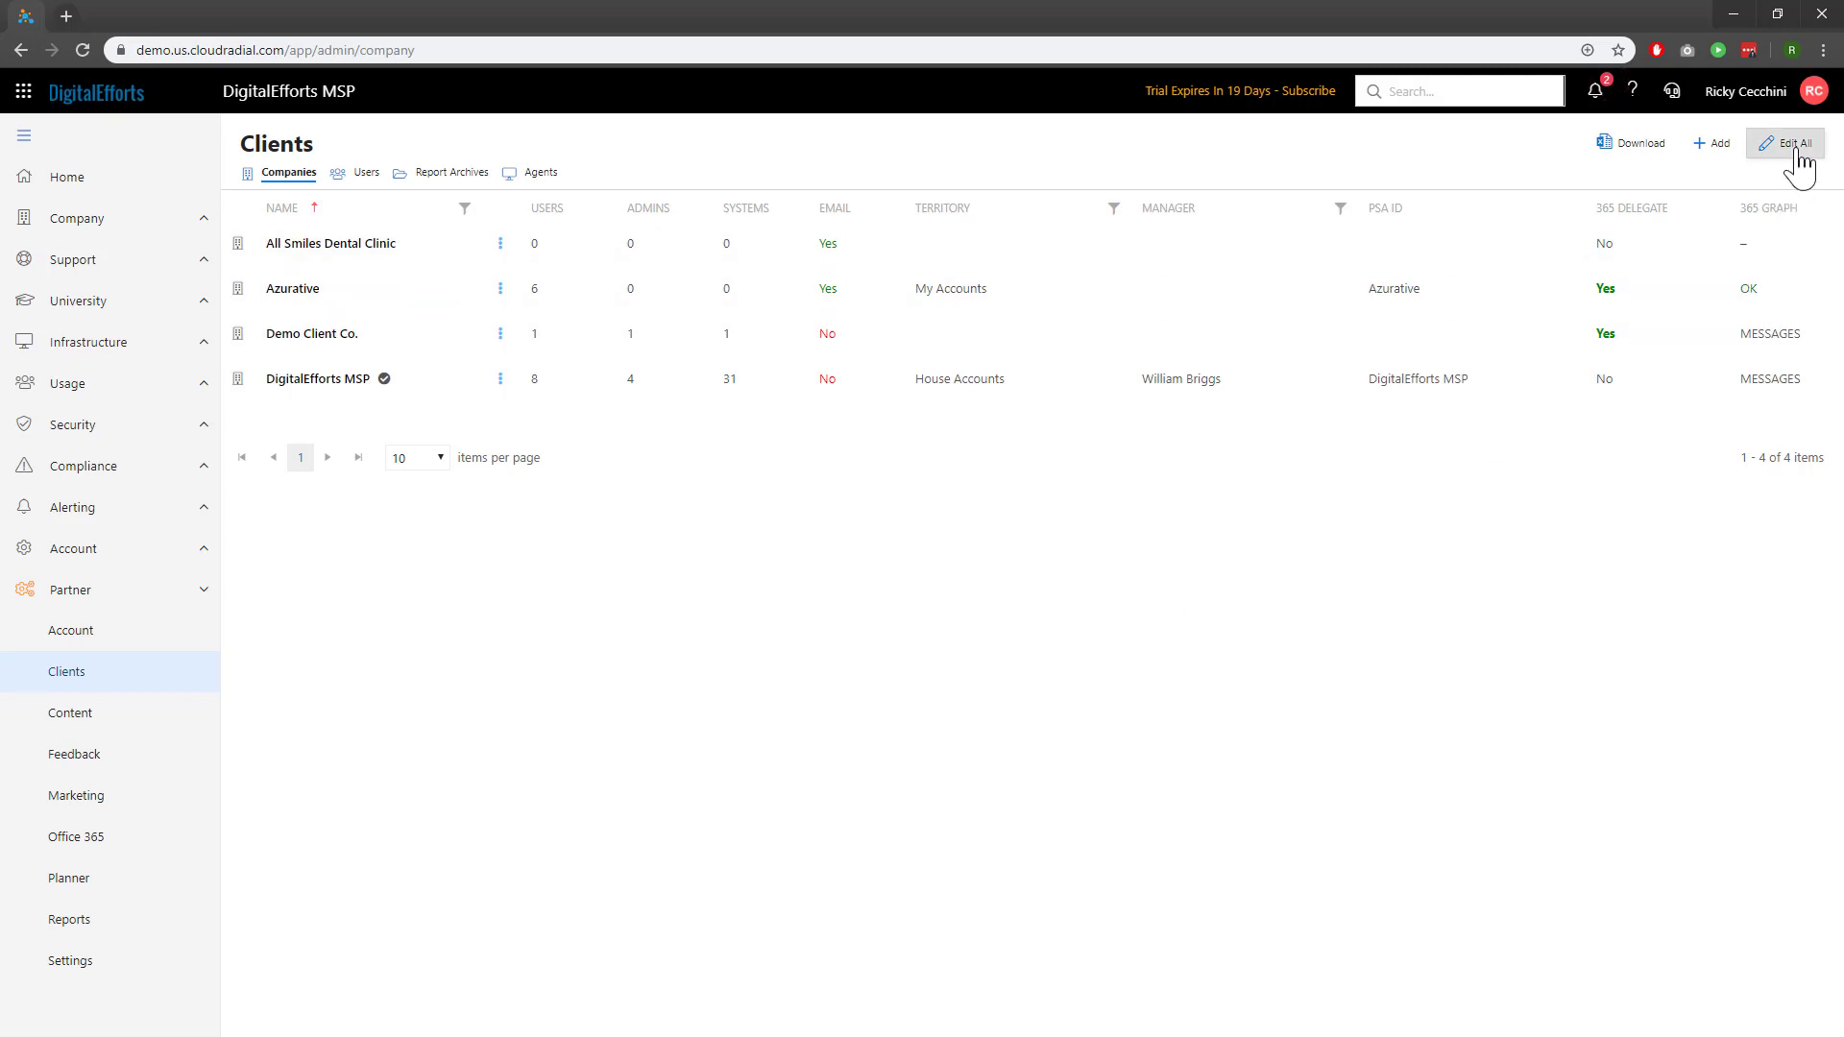
pyautogui.click(1784, 142)
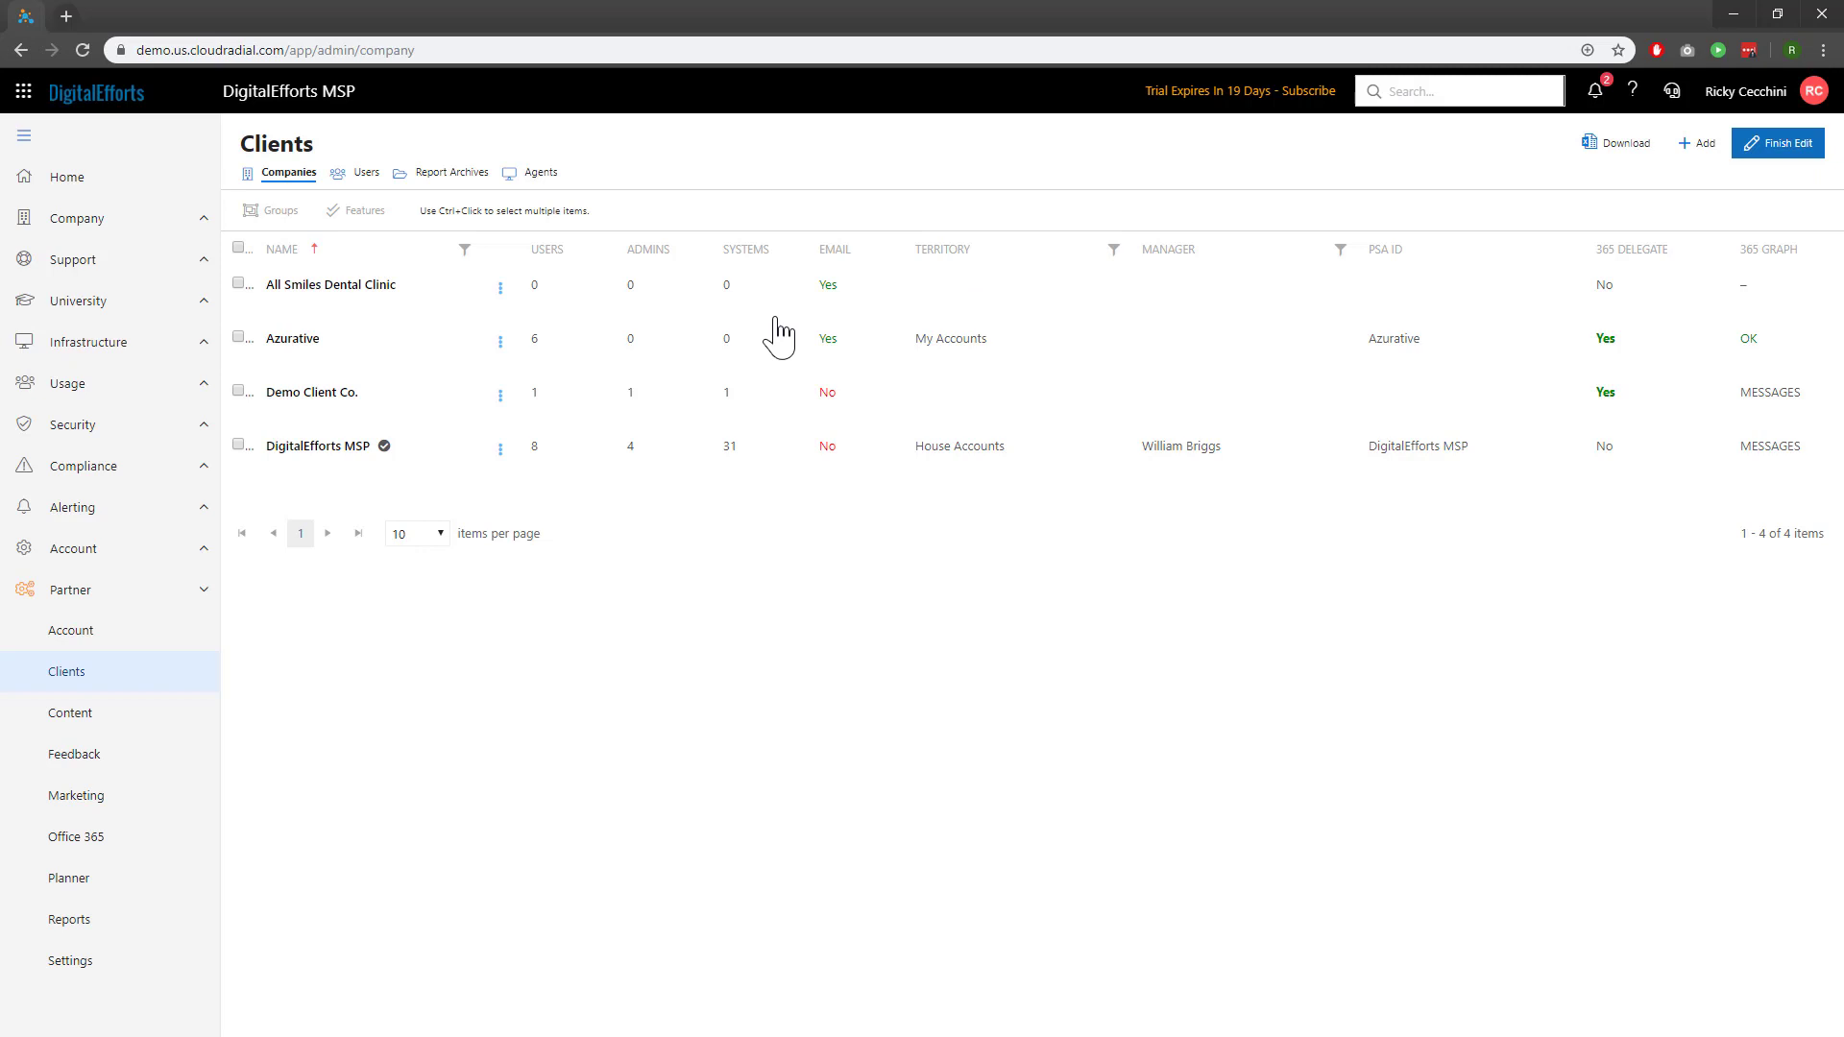
pyautogui.click(238, 285)
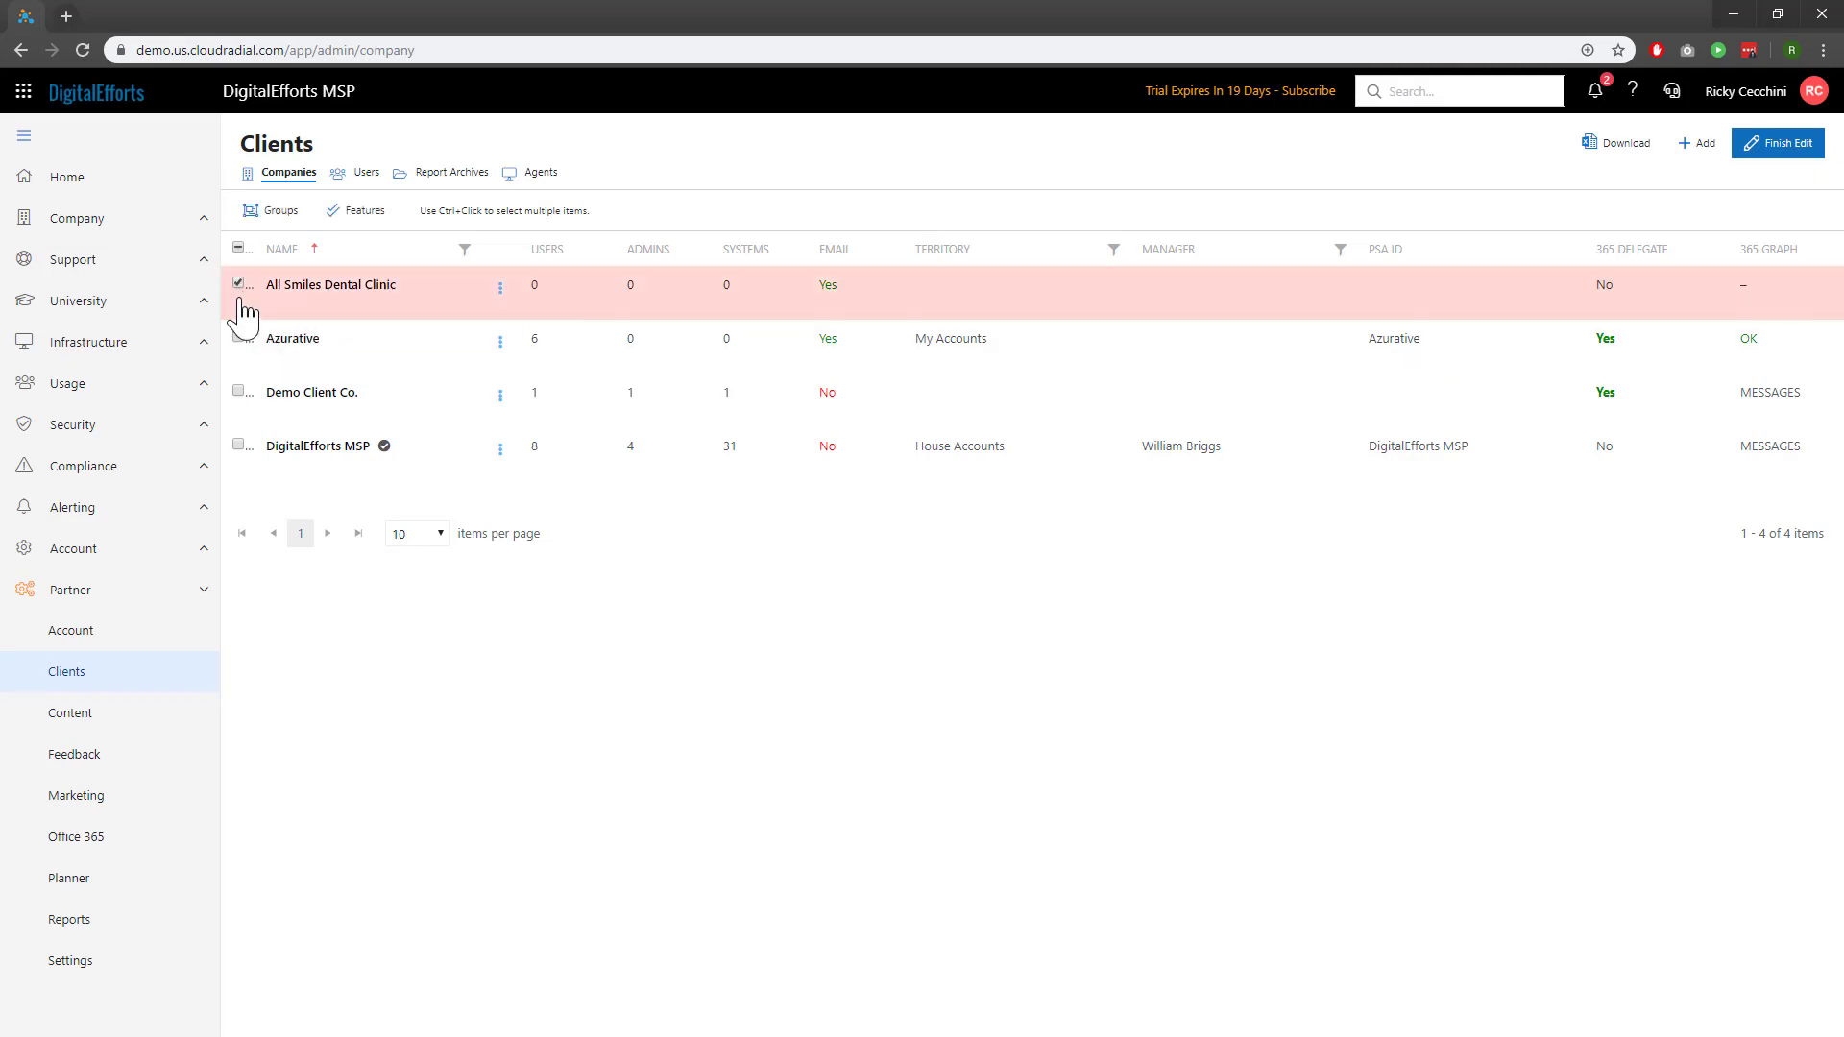
pyautogui.click(238, 338)
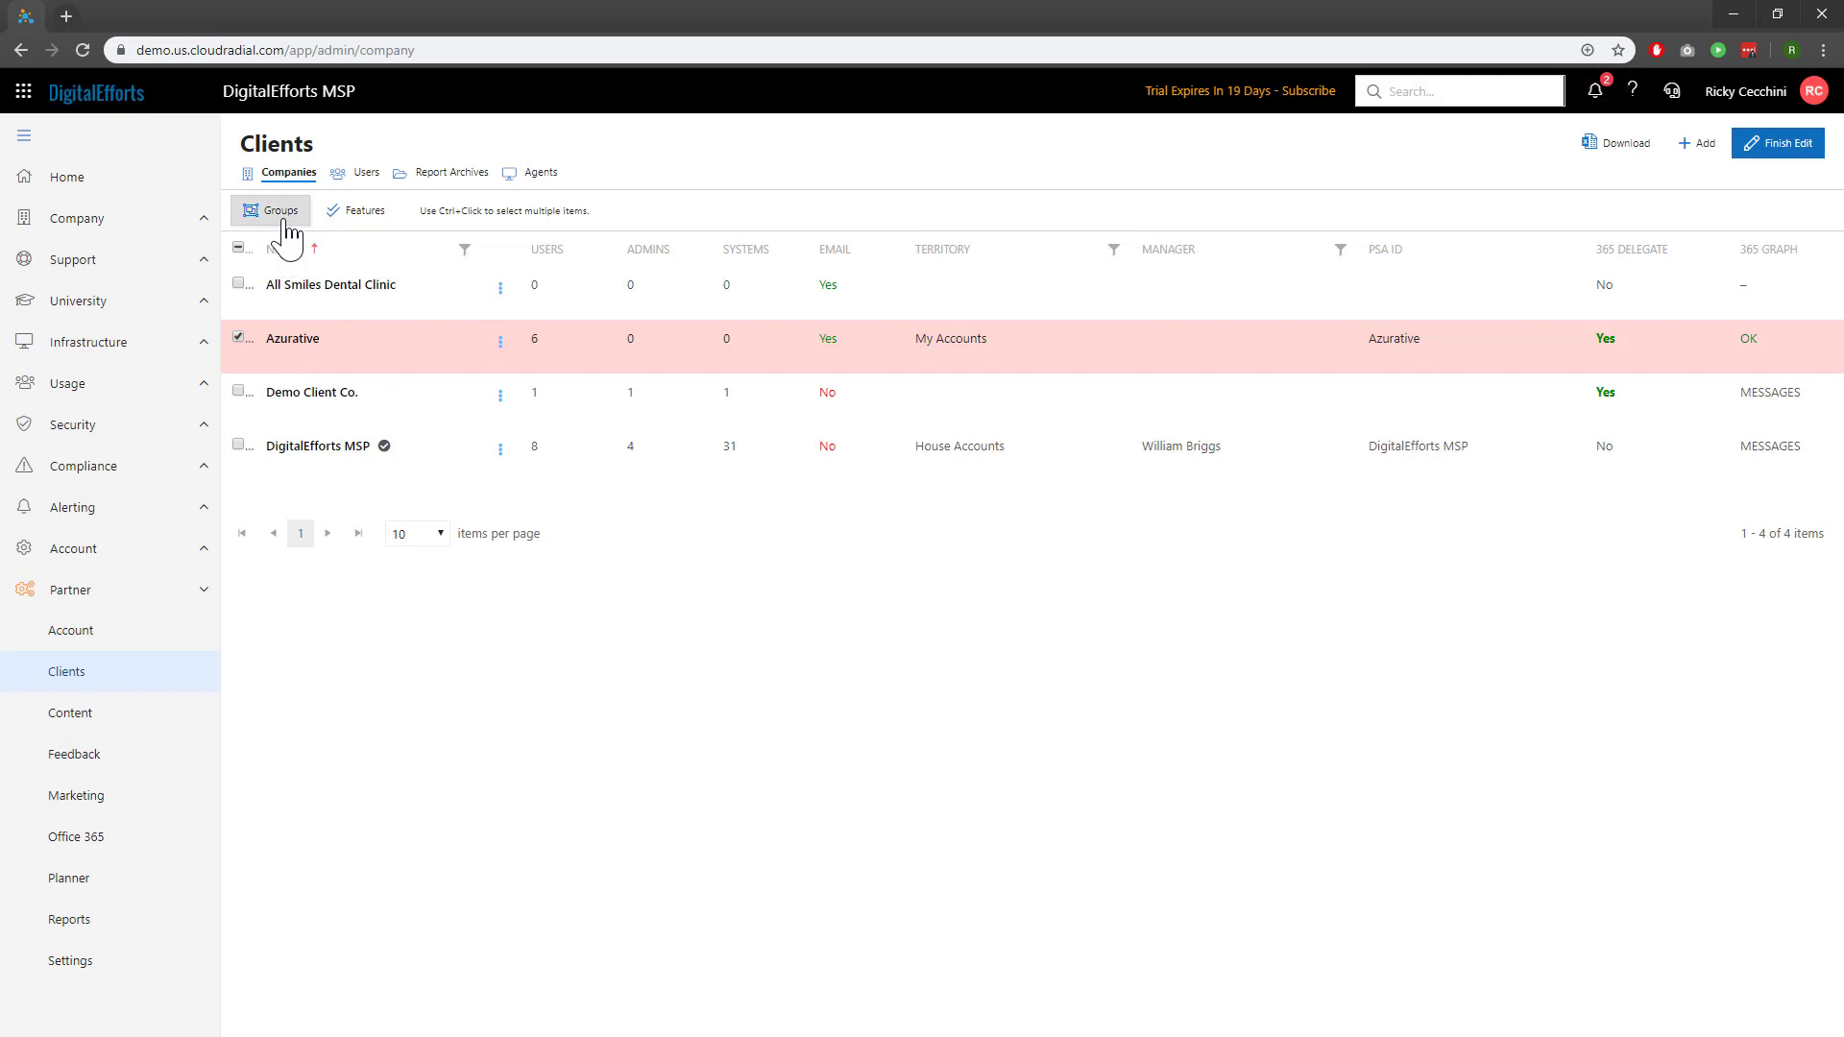
pyautogui.click(273, 209)
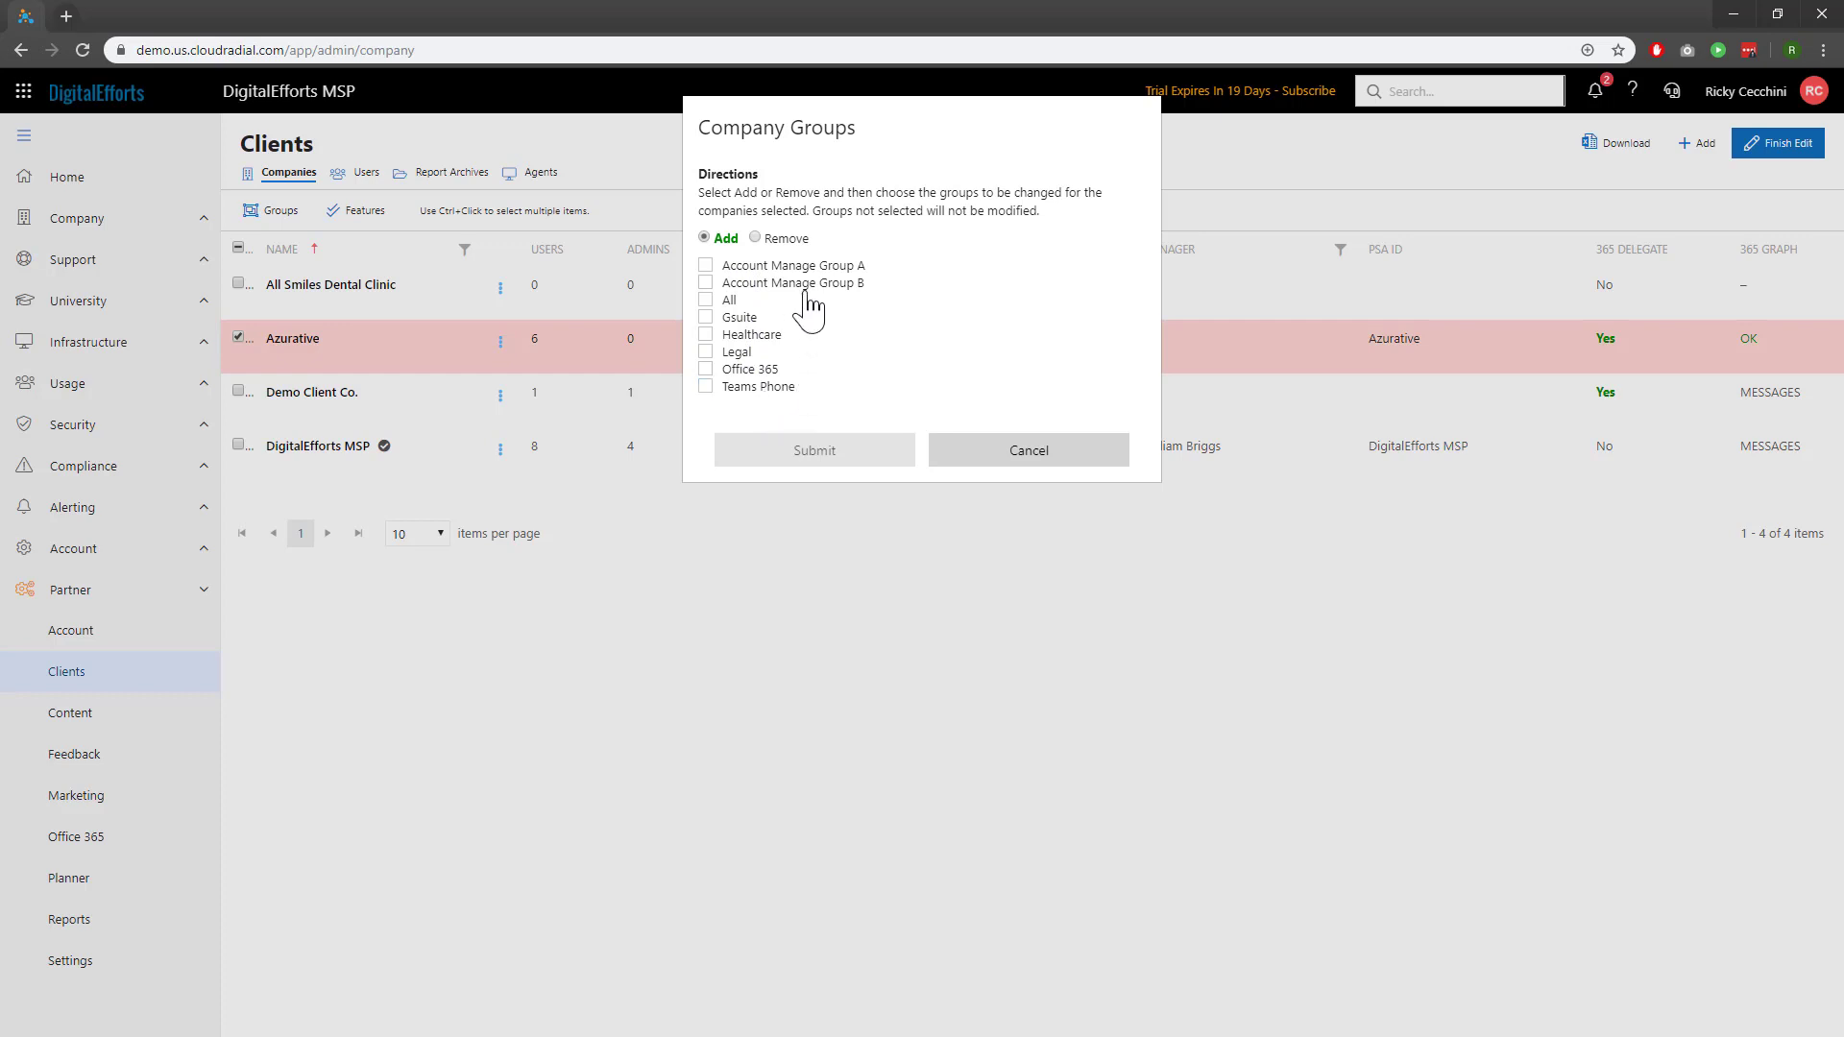
pyautogui.moveTo(1007, 471)
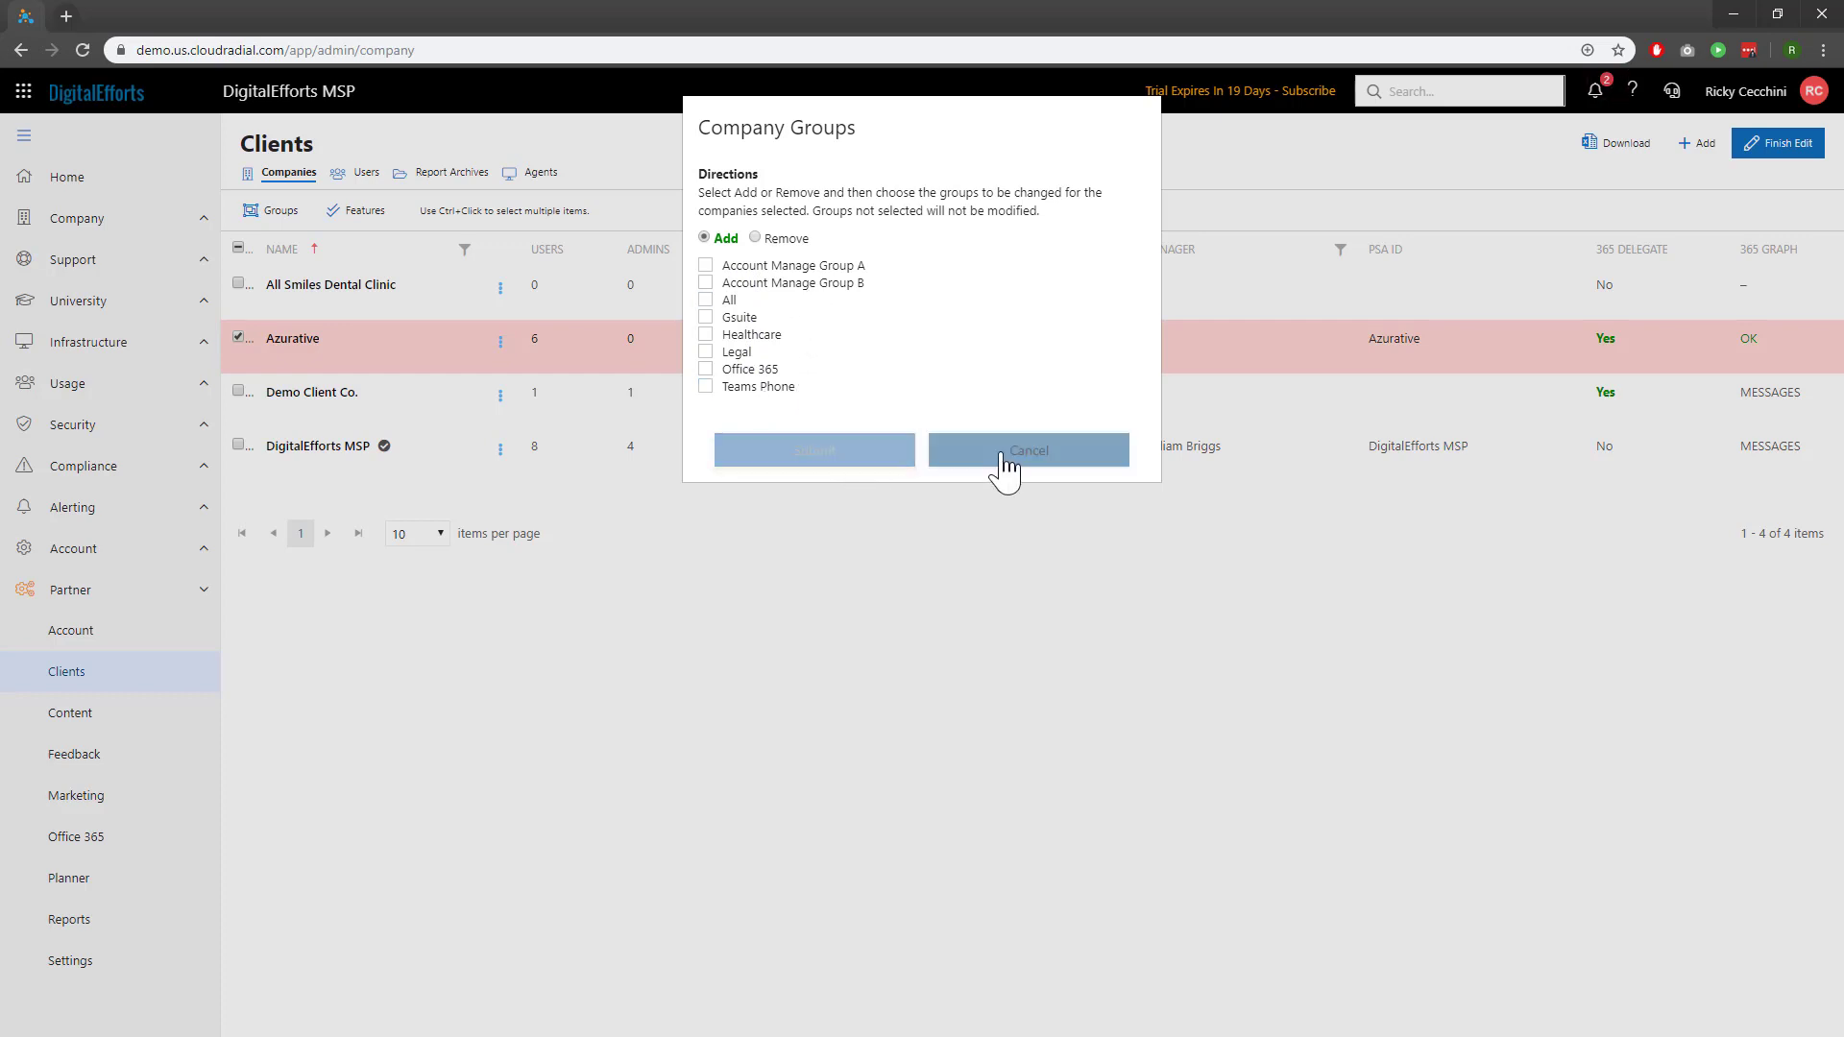
pyautogui.click(1026, 449)
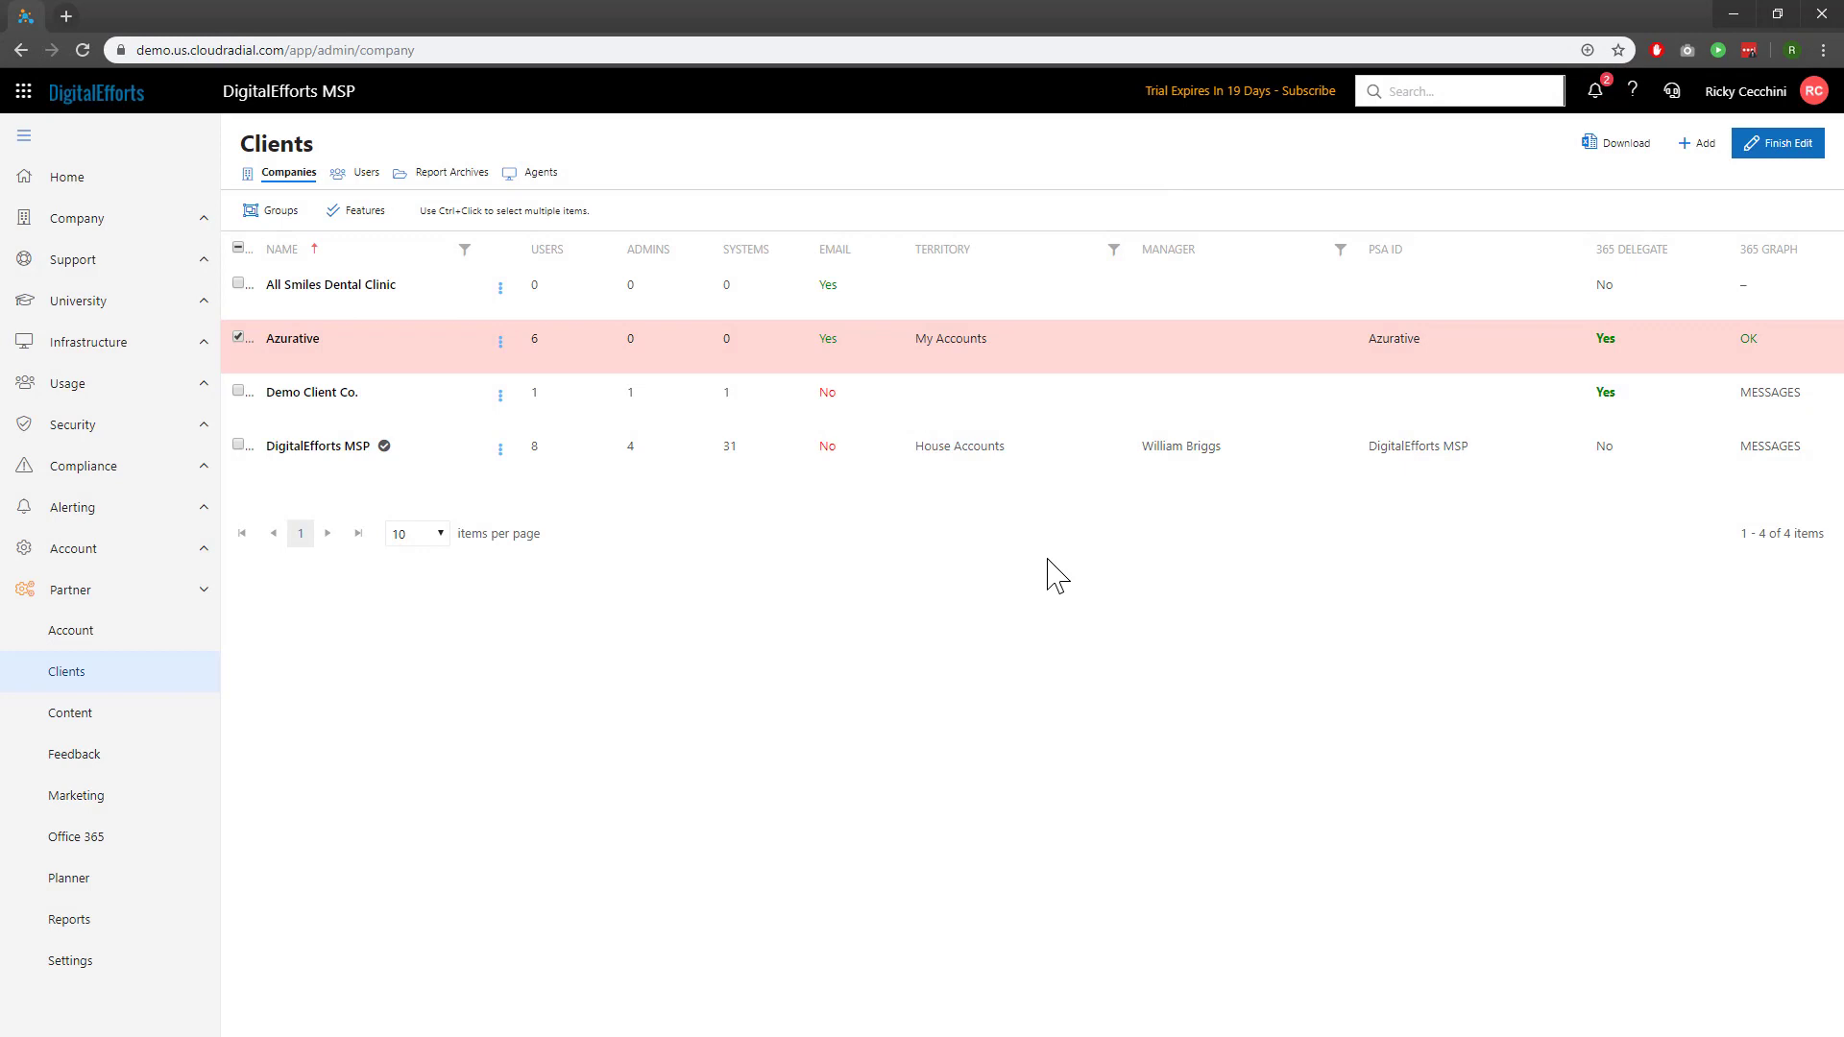
pyautogui.click(1780, 142)
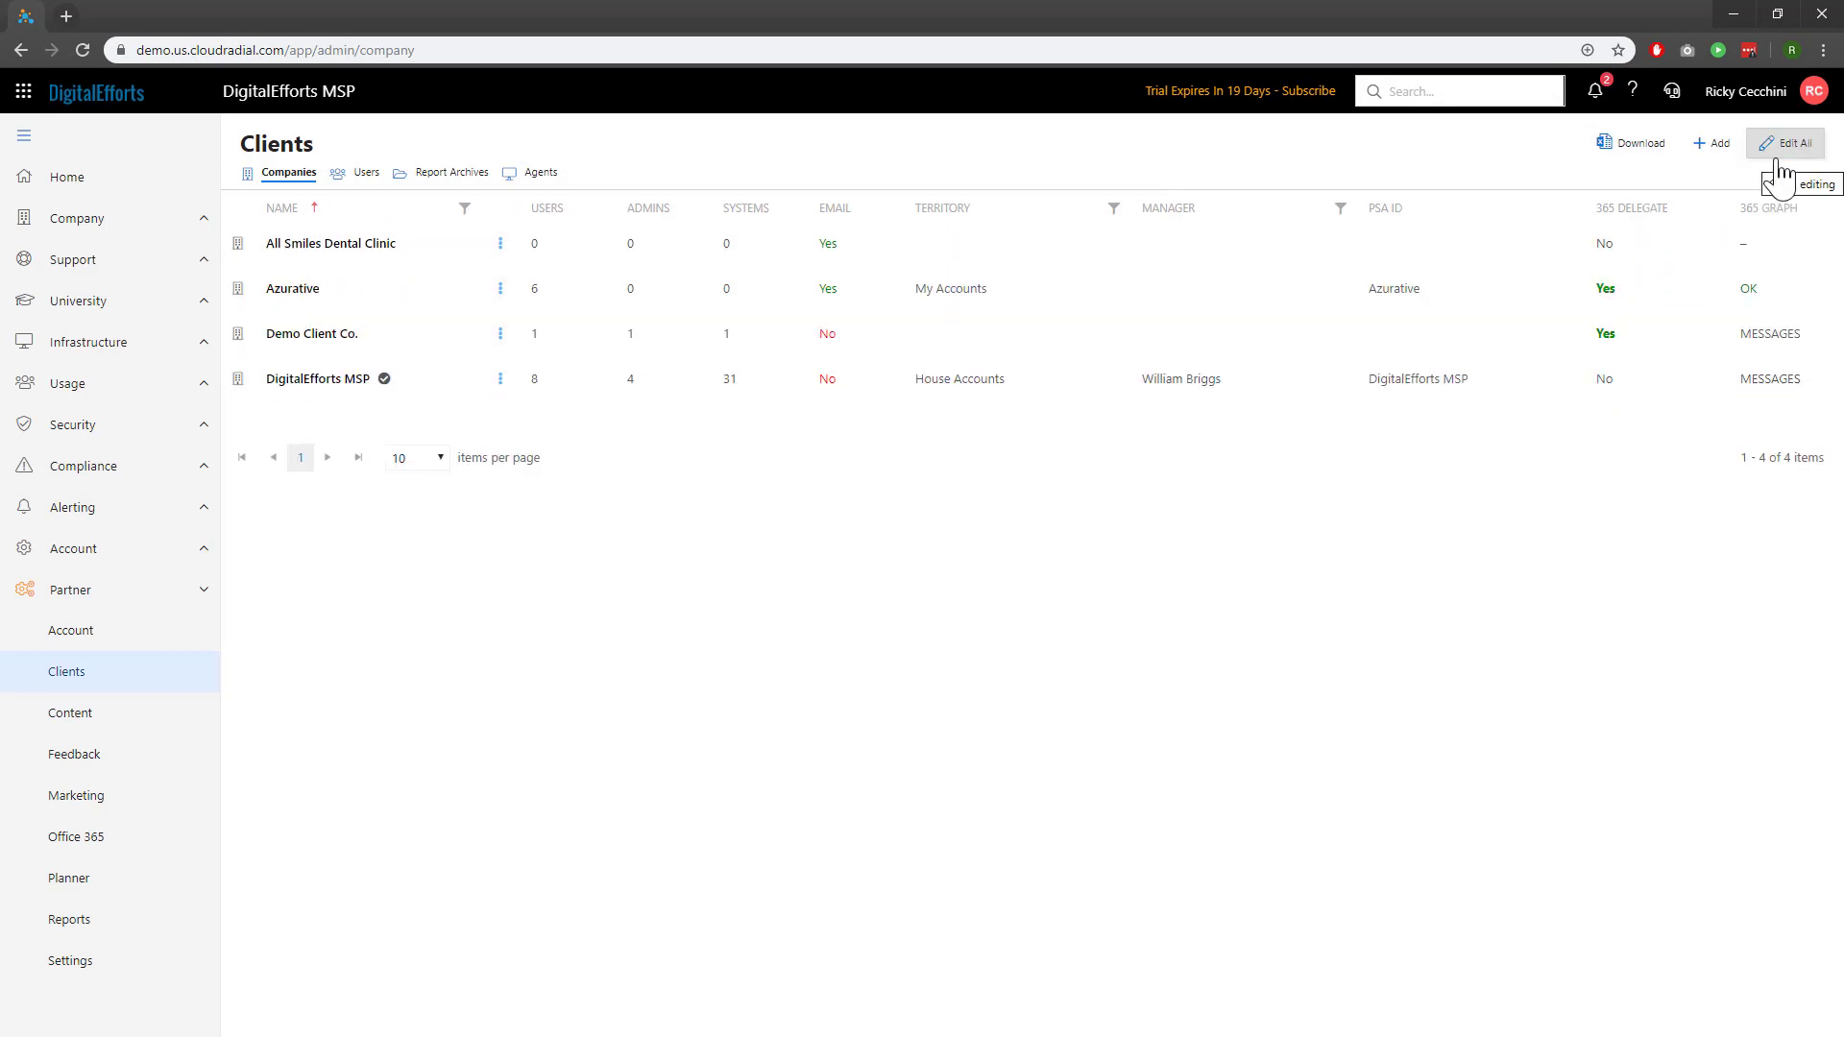
pyautogui.moveTo(1414, 586)
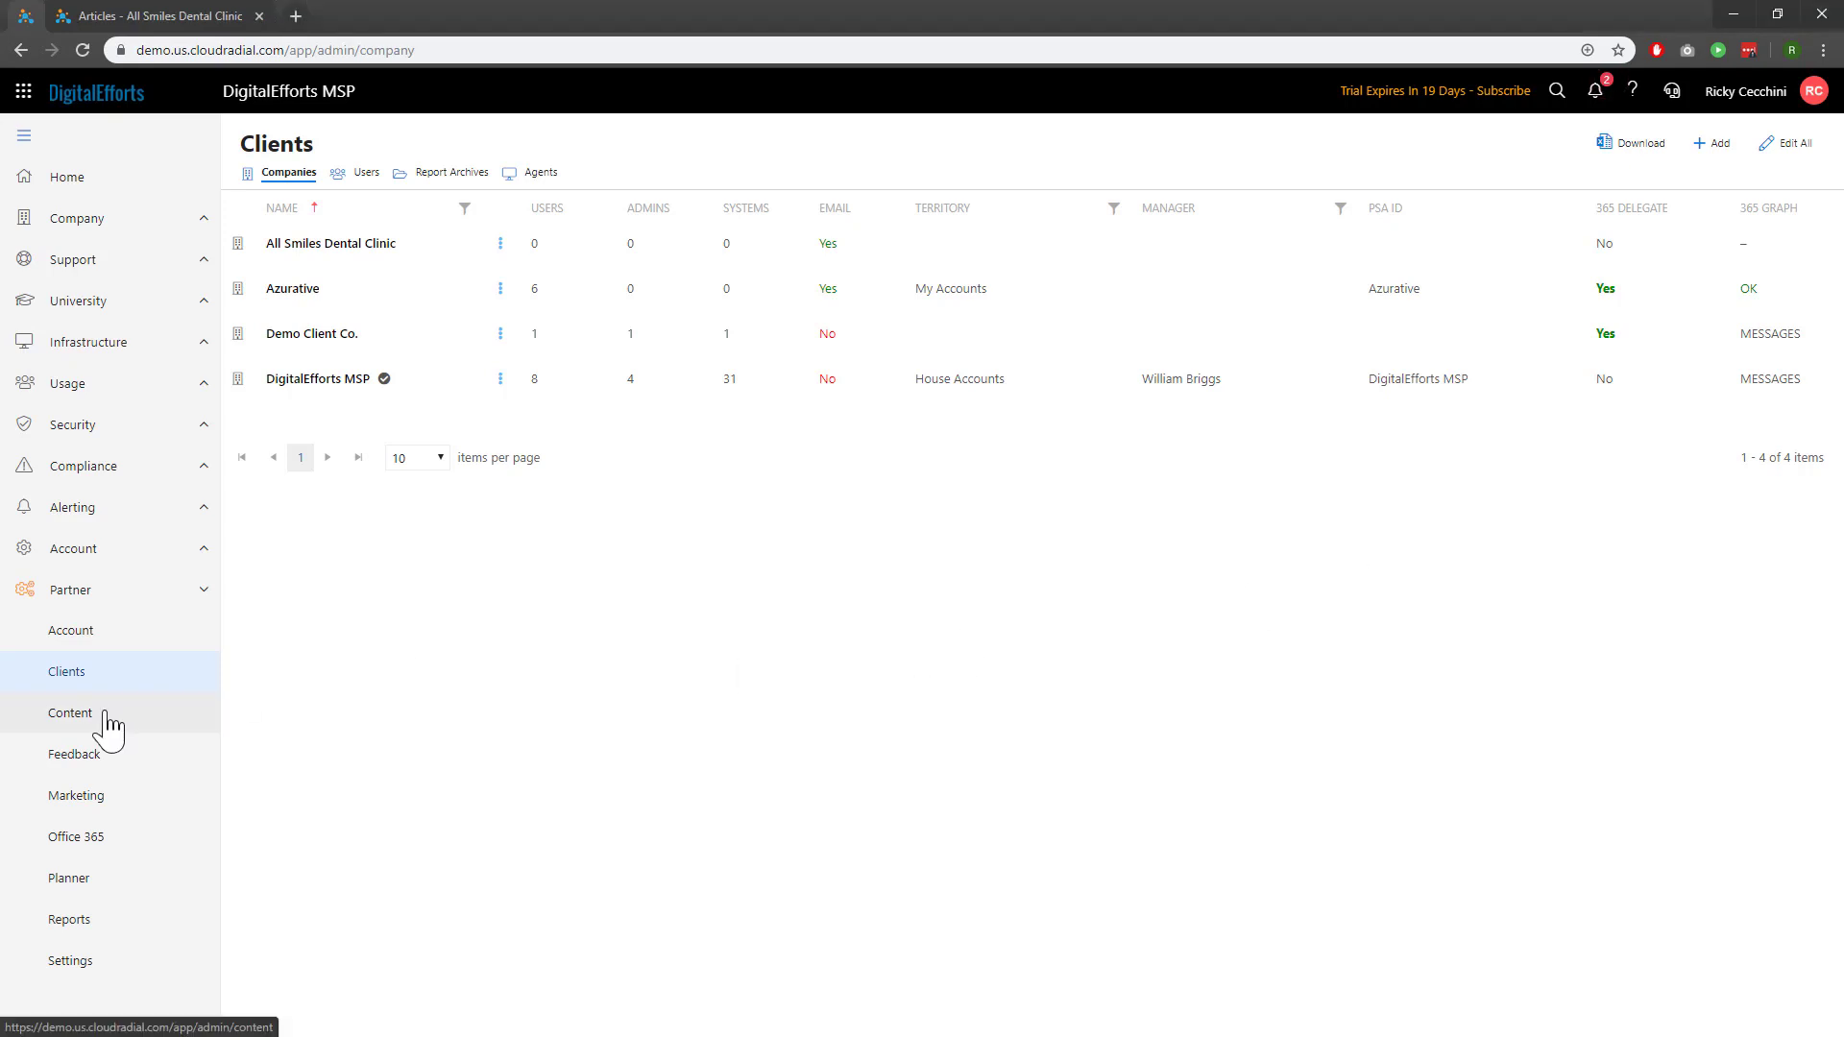
# Review the Dental HIPAA Information package's settings and subscribers, then return to the Content list.
pyautogui.click(69, 713)
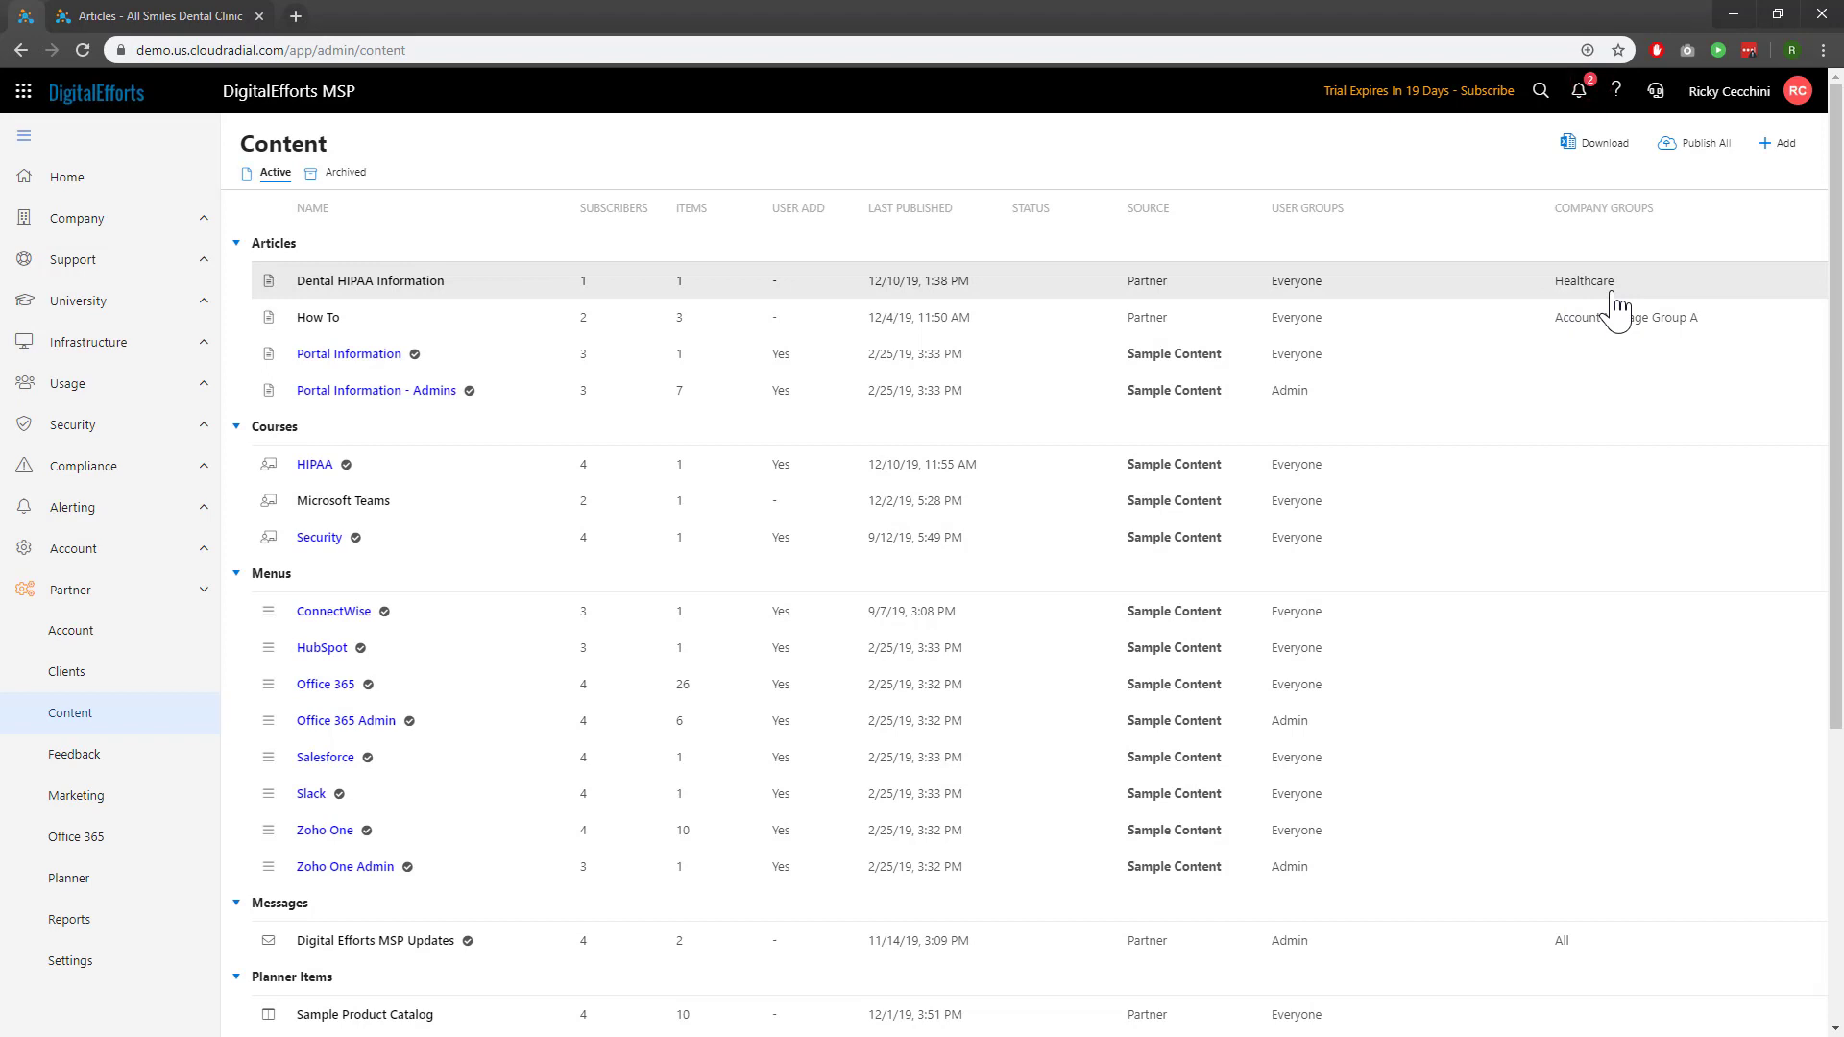
pyautogui.click(368, 281)
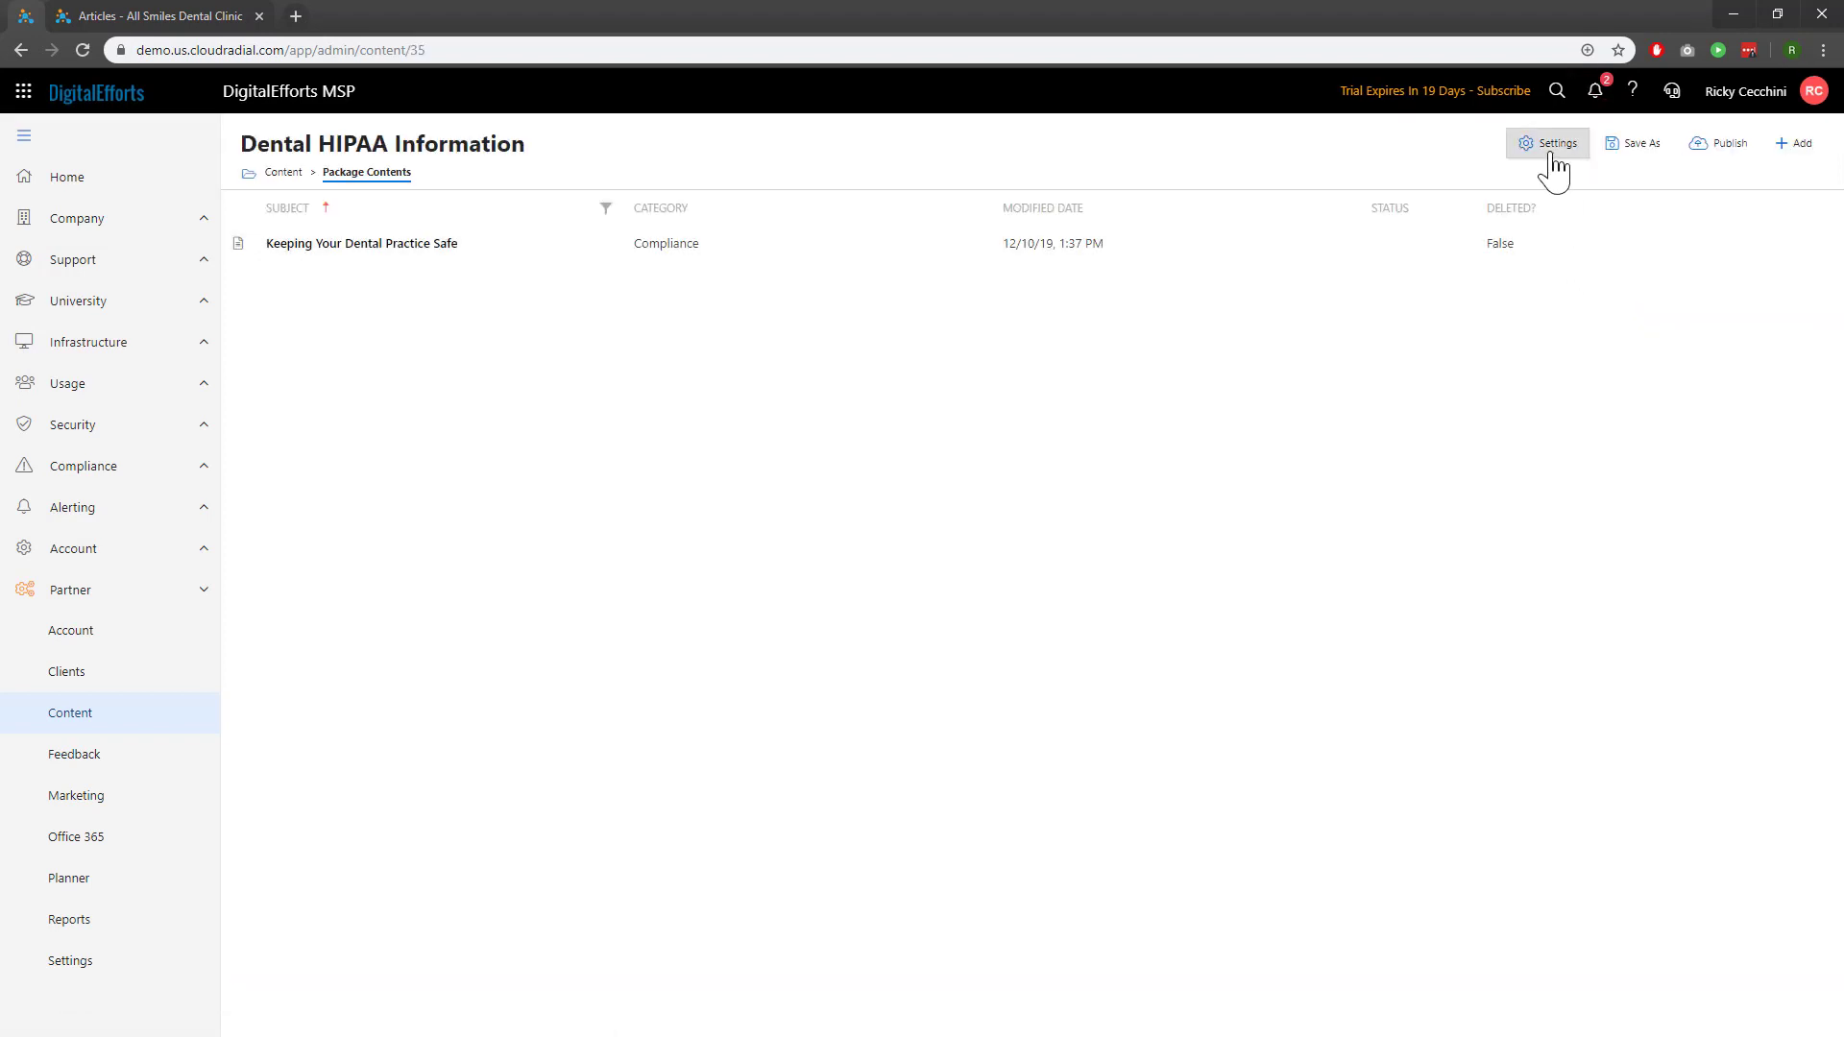
pyautogui.click(1544, 143)
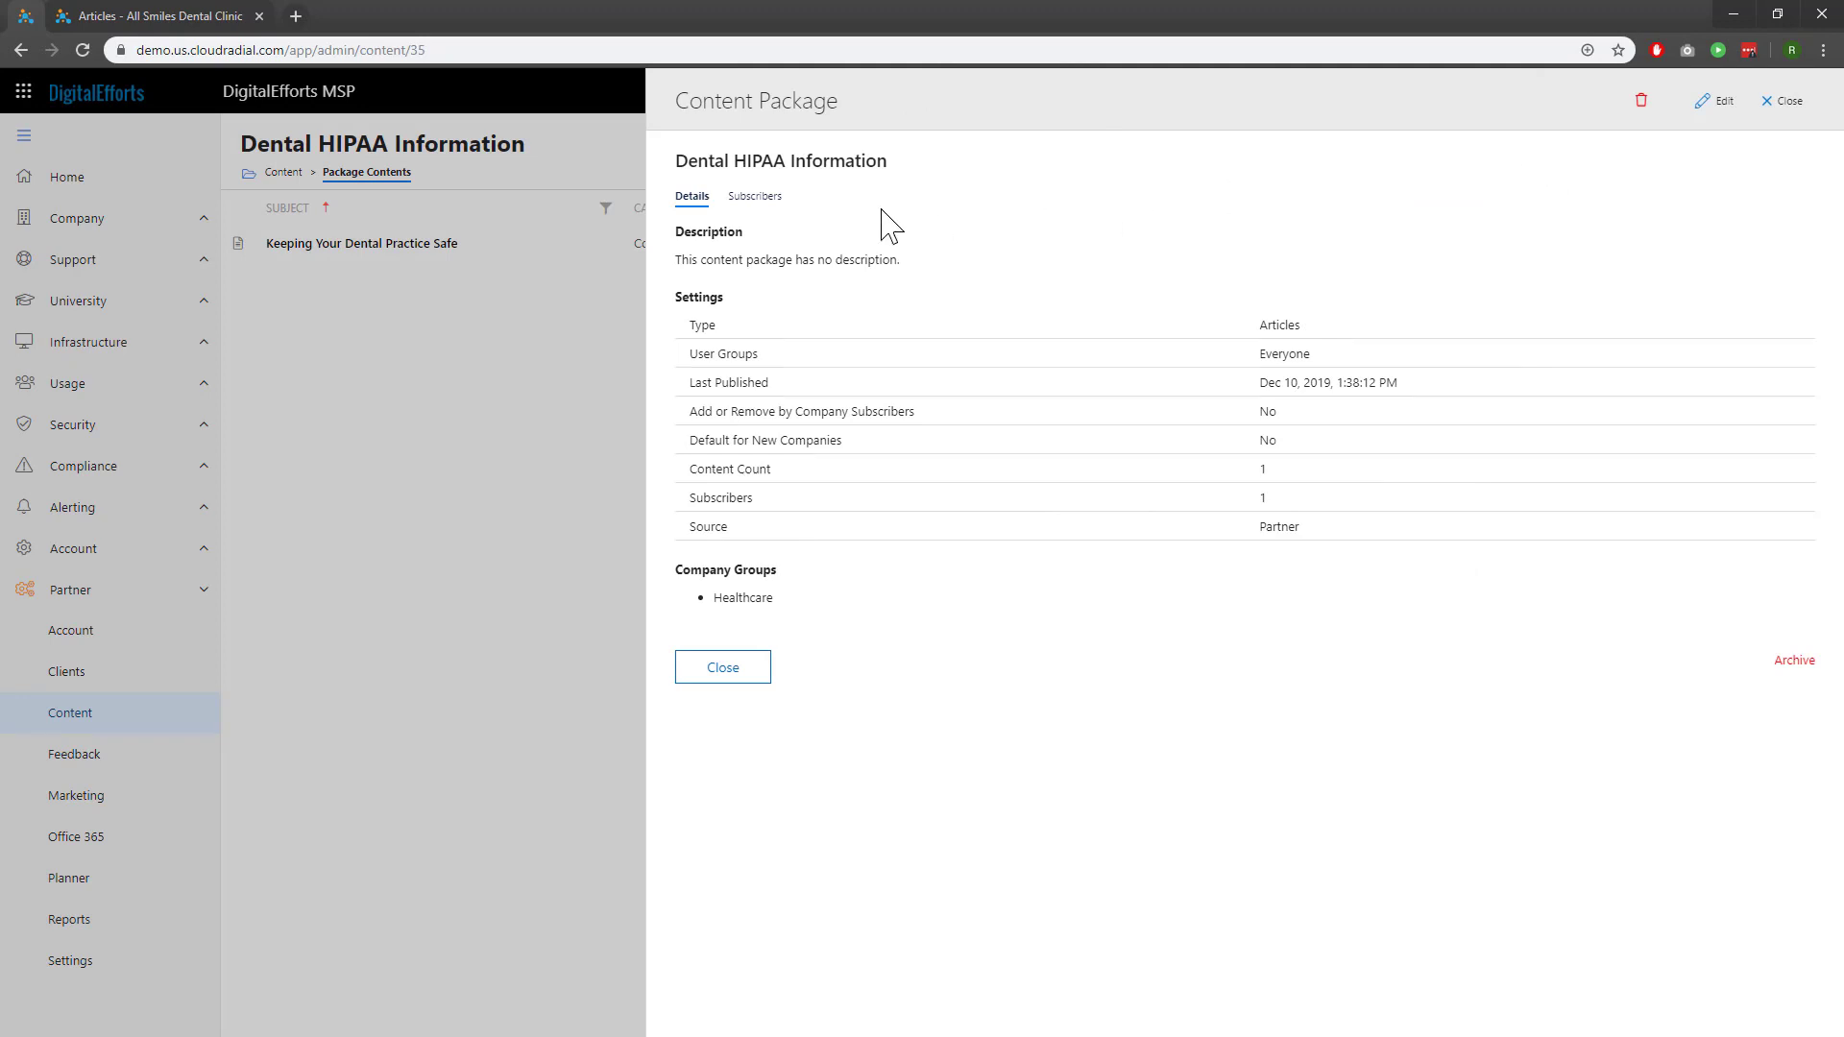
pyautogui.click(755, 196)
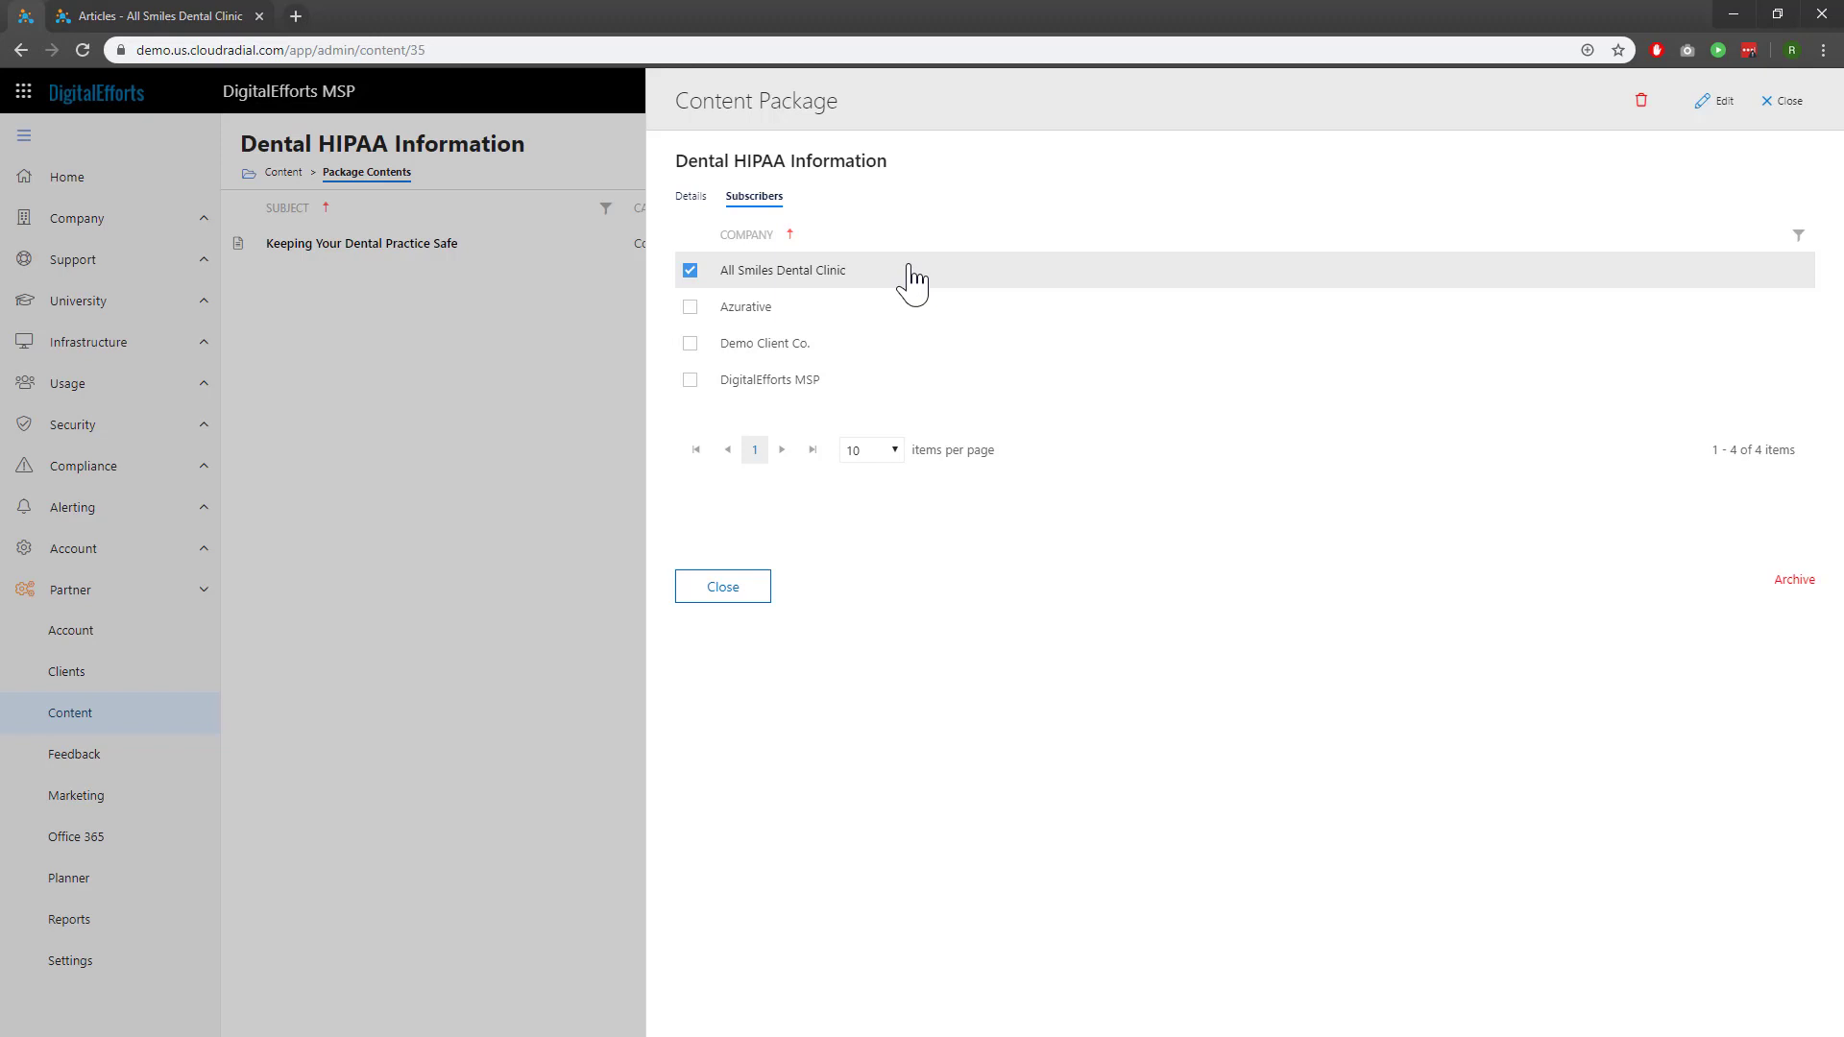
pyautogui.moveTo(749, 505)
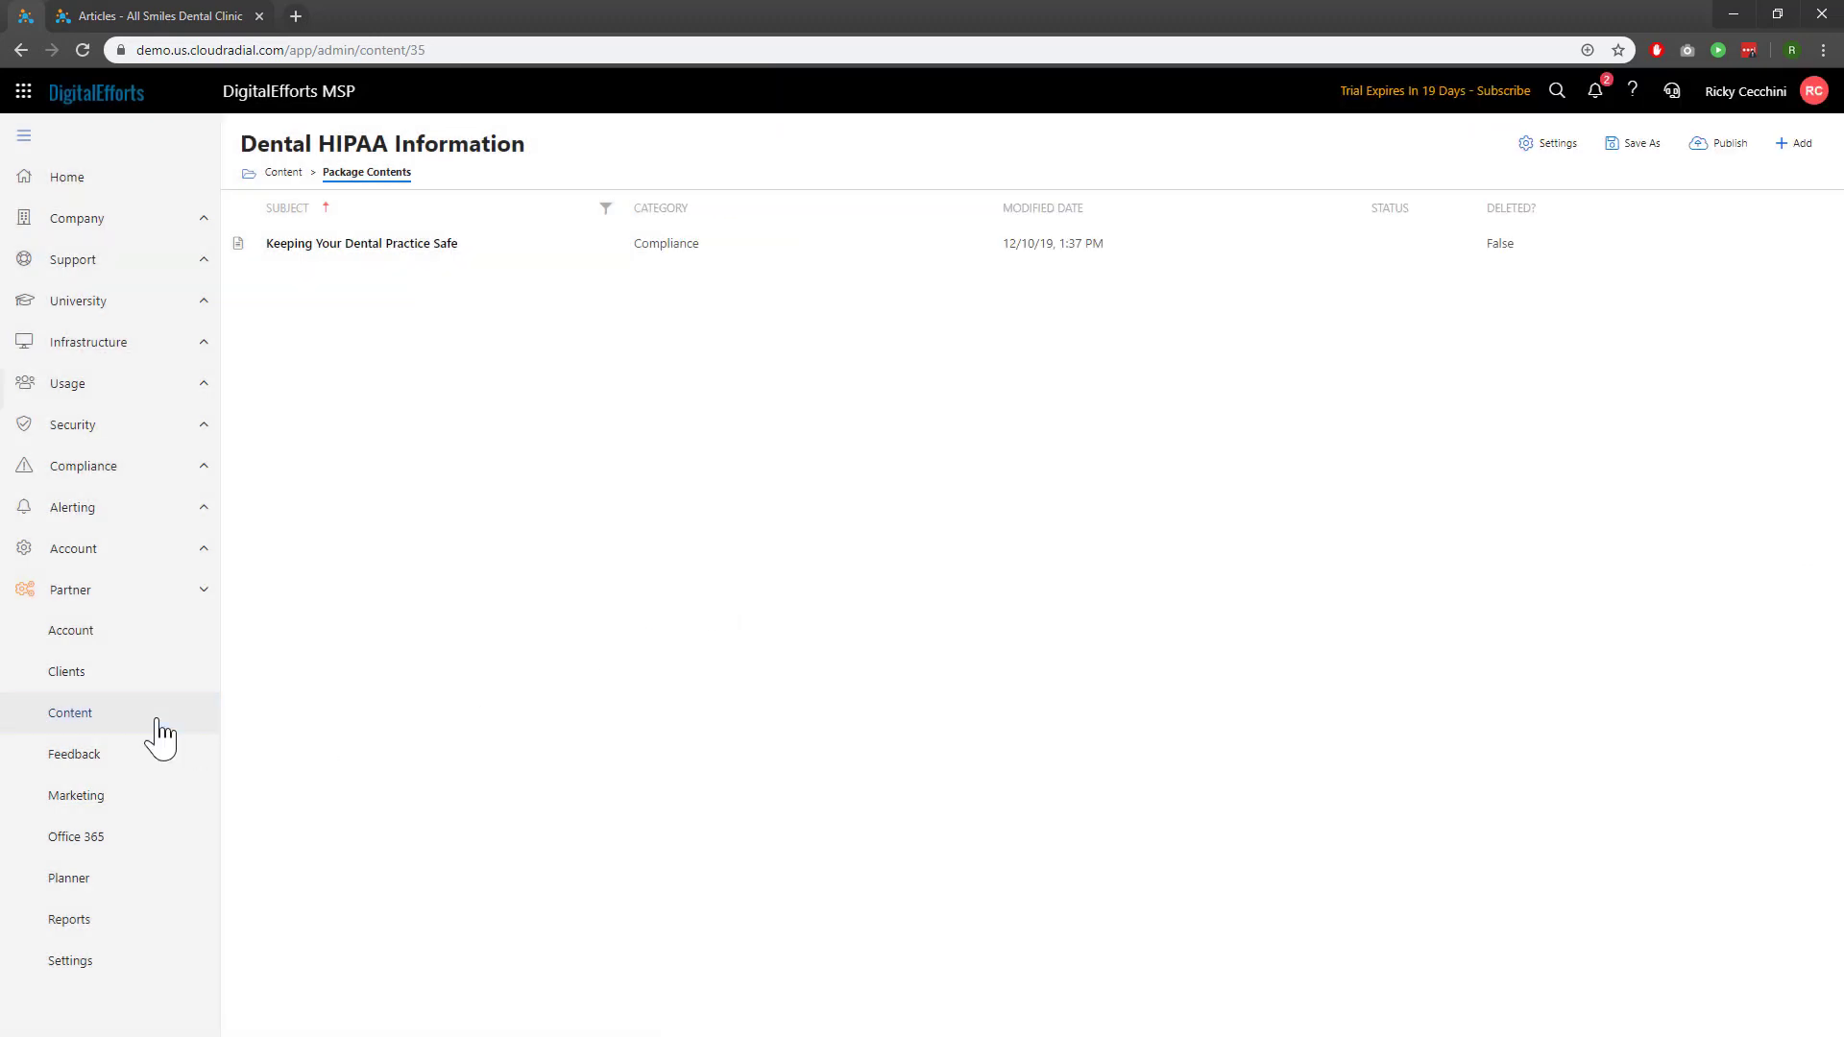
pyautogui.click(69, 712)
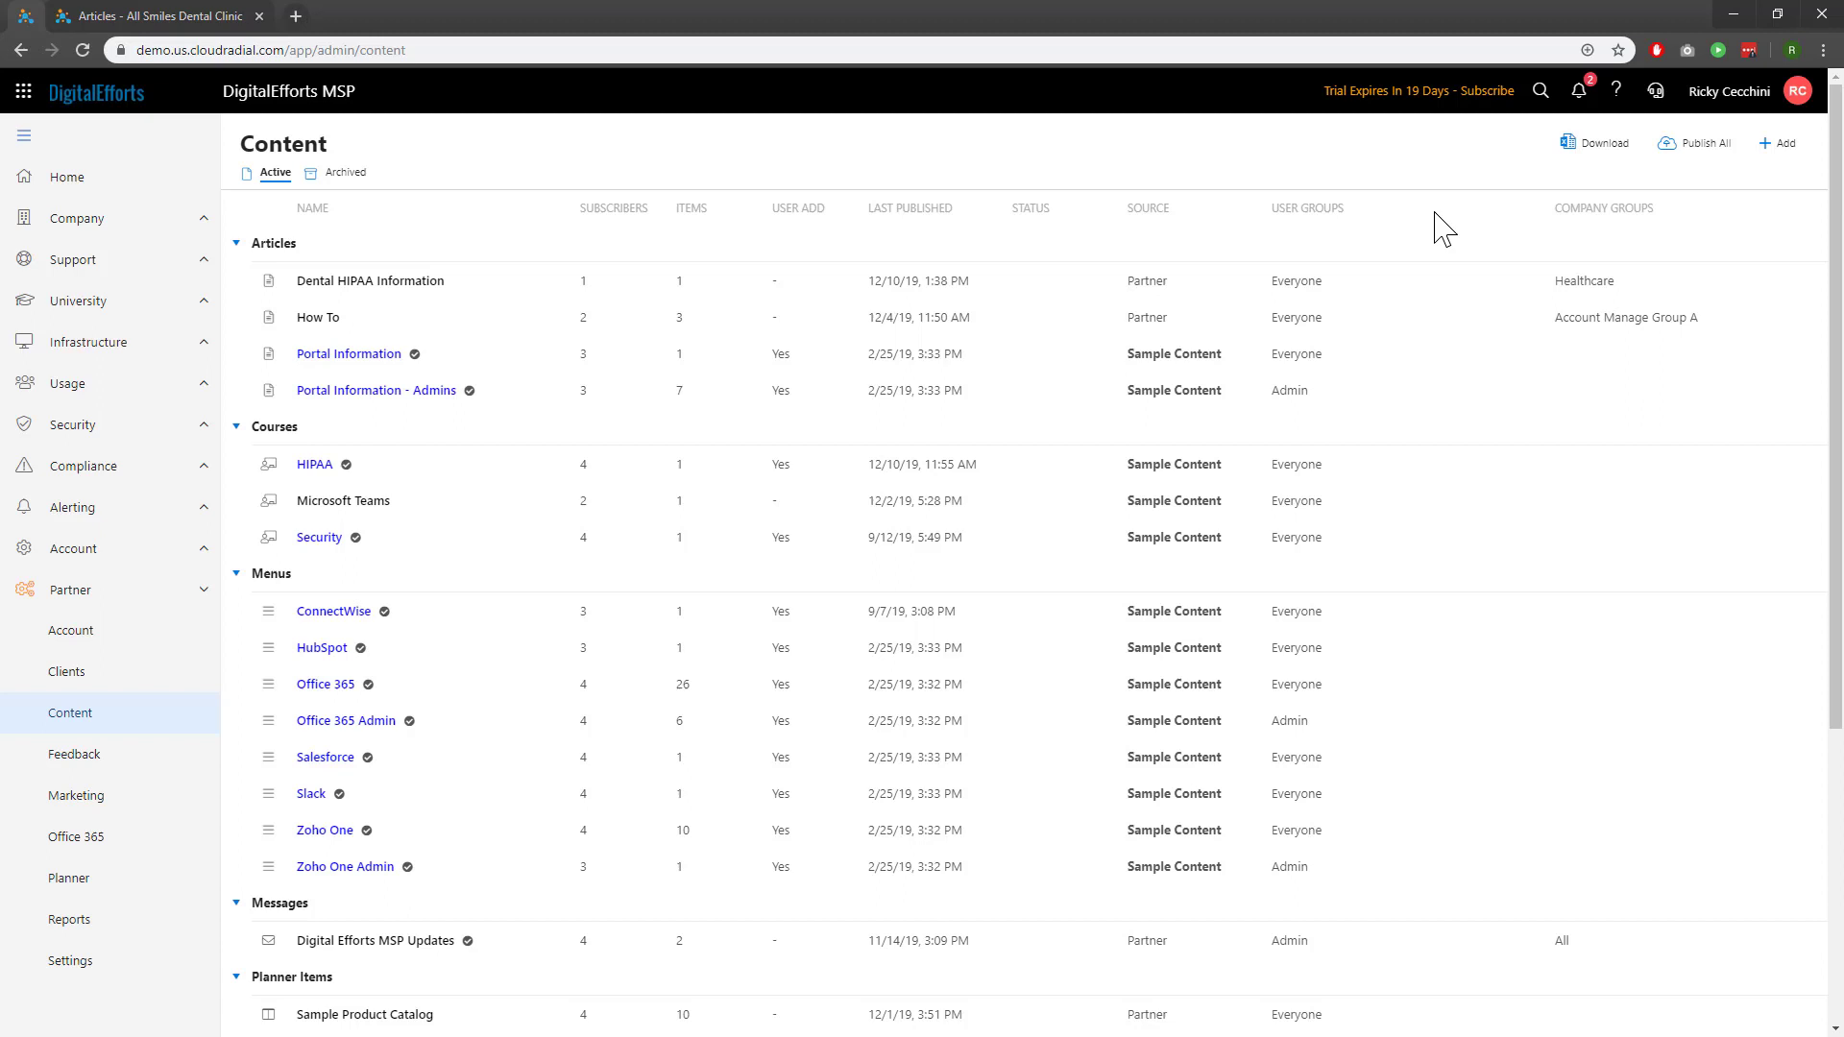
# Create an Articles package named Example assigned to the Healthcare company group.
pyautogui.click(1777, 142)
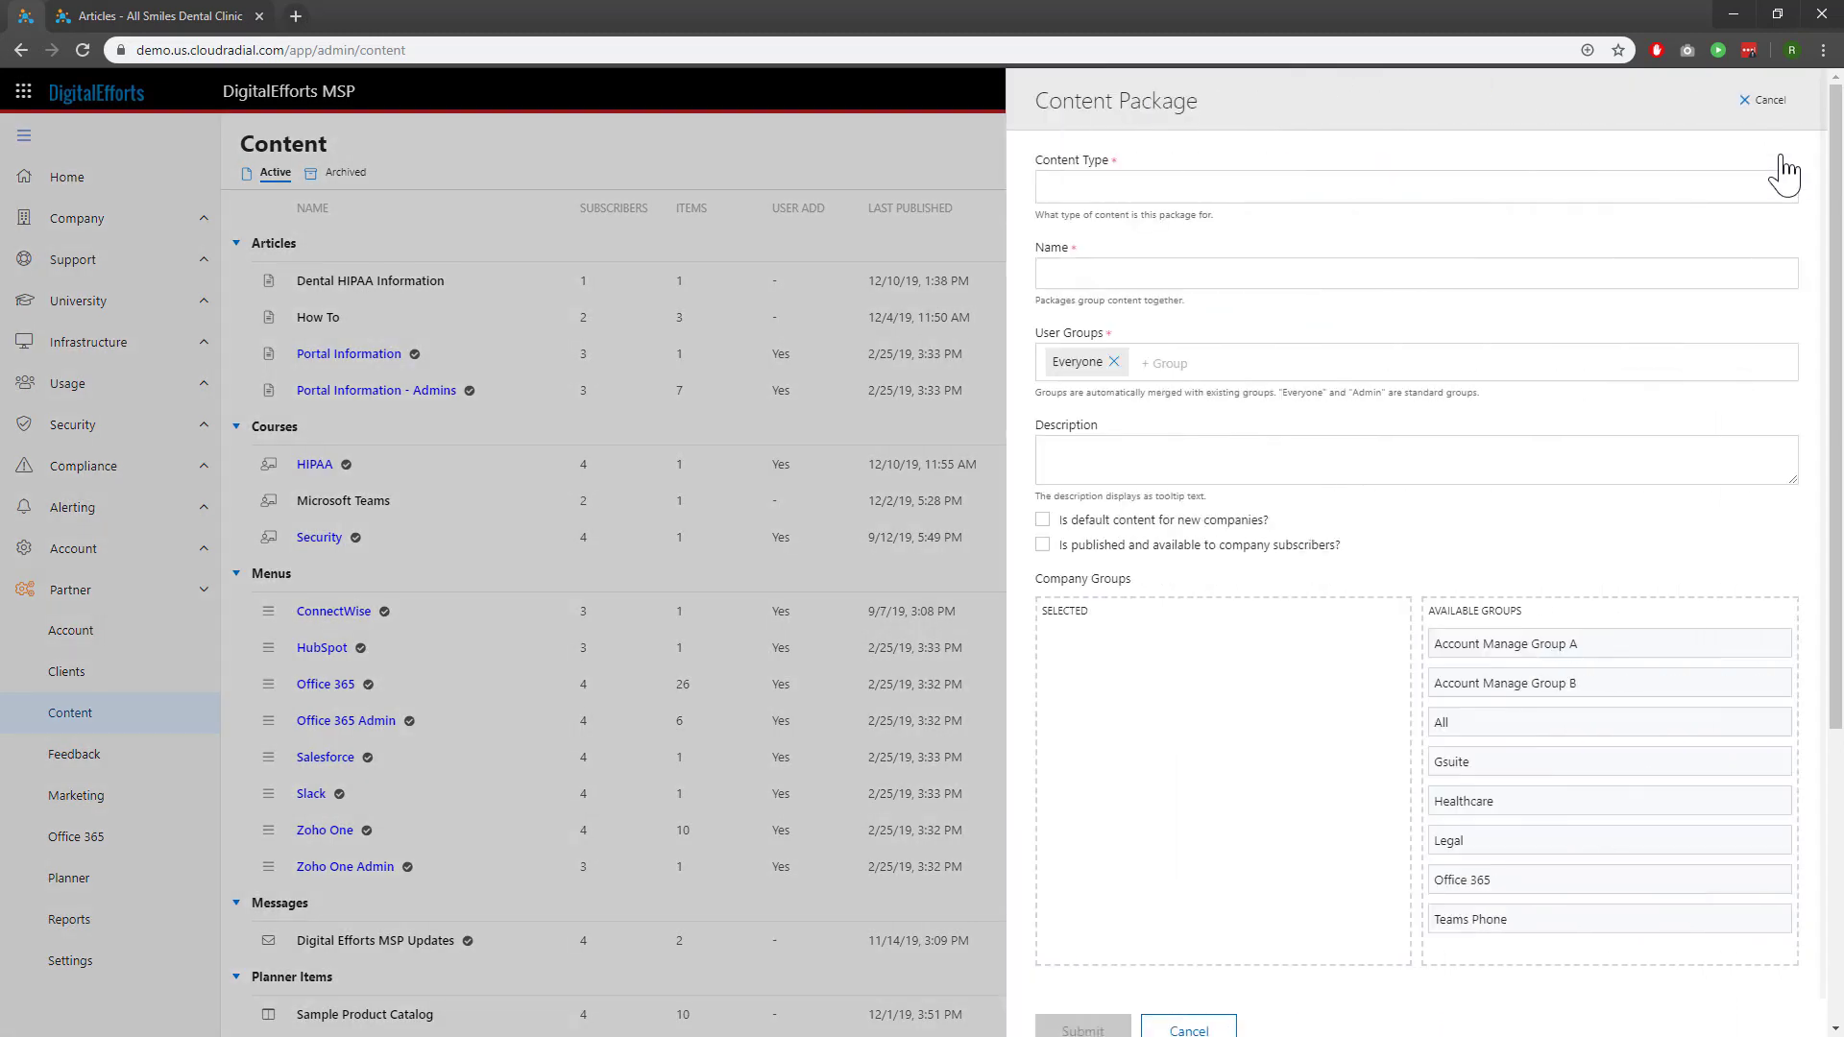
pyautogui.click(1412, 186)
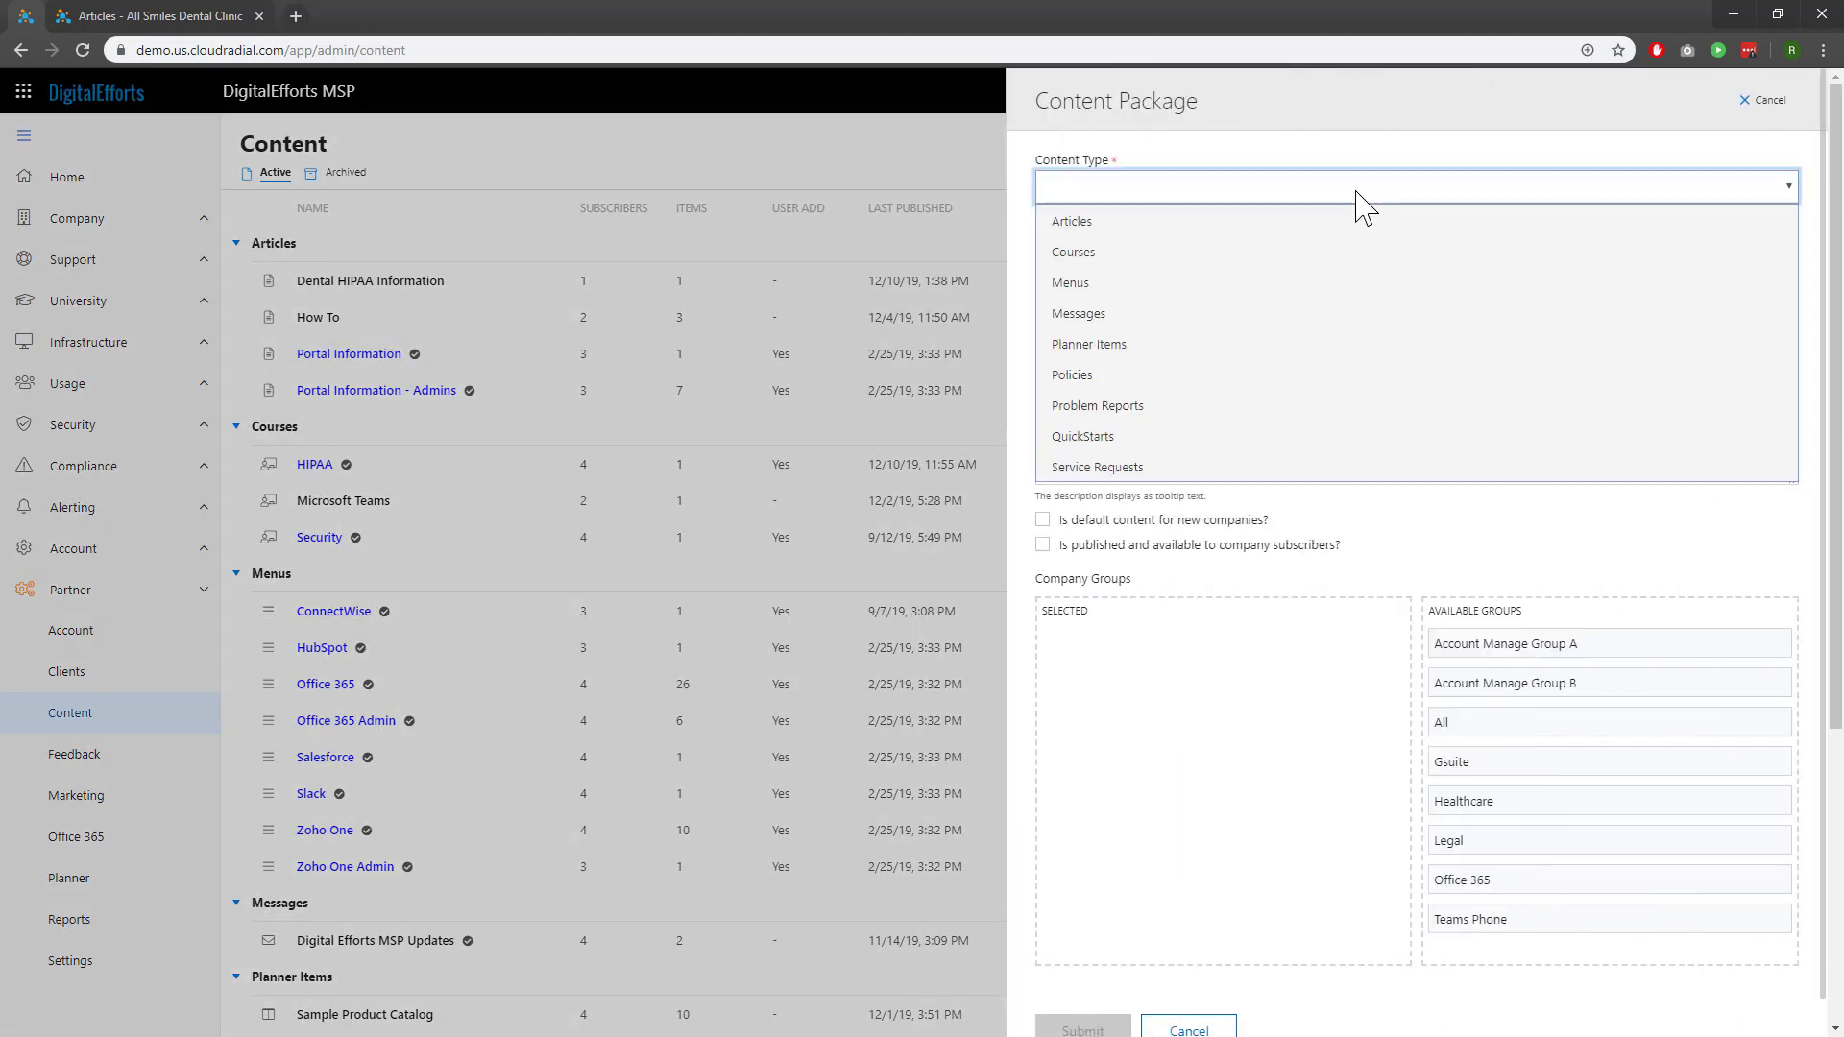
pyautogui.click(1072, 221)
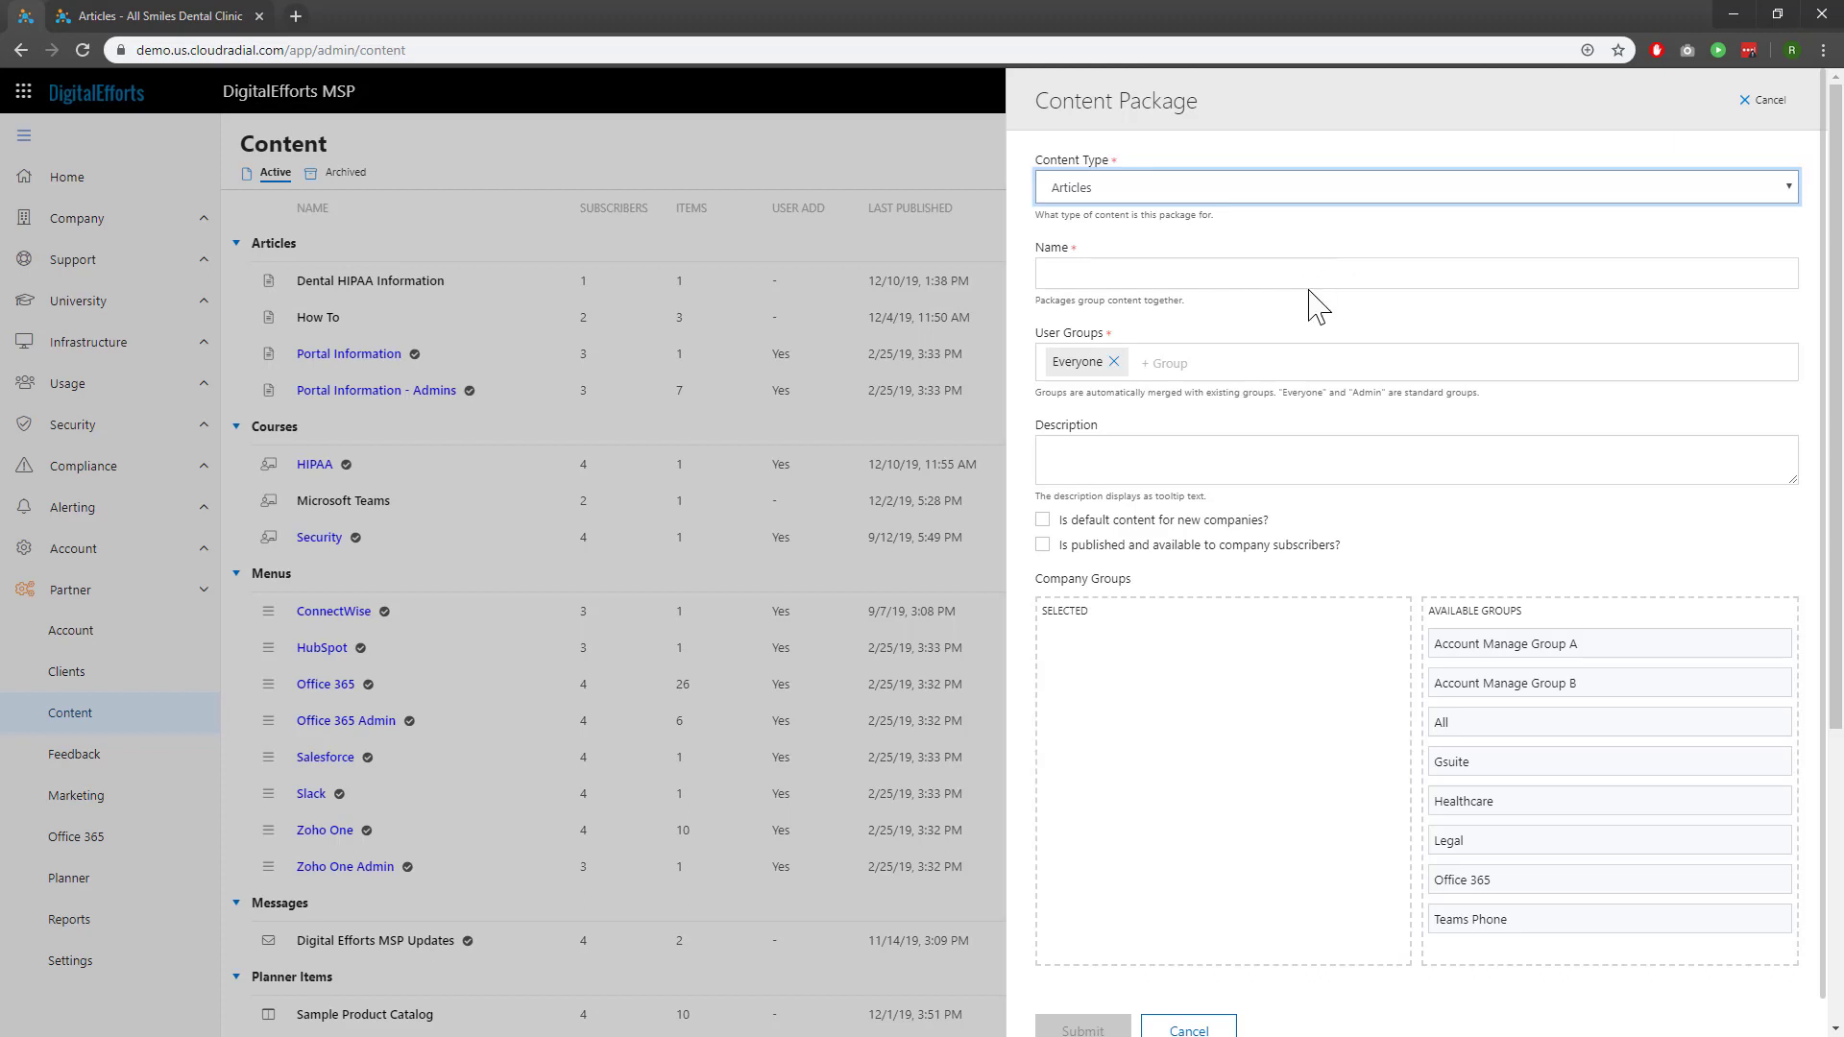
pyautogui.write('Em')
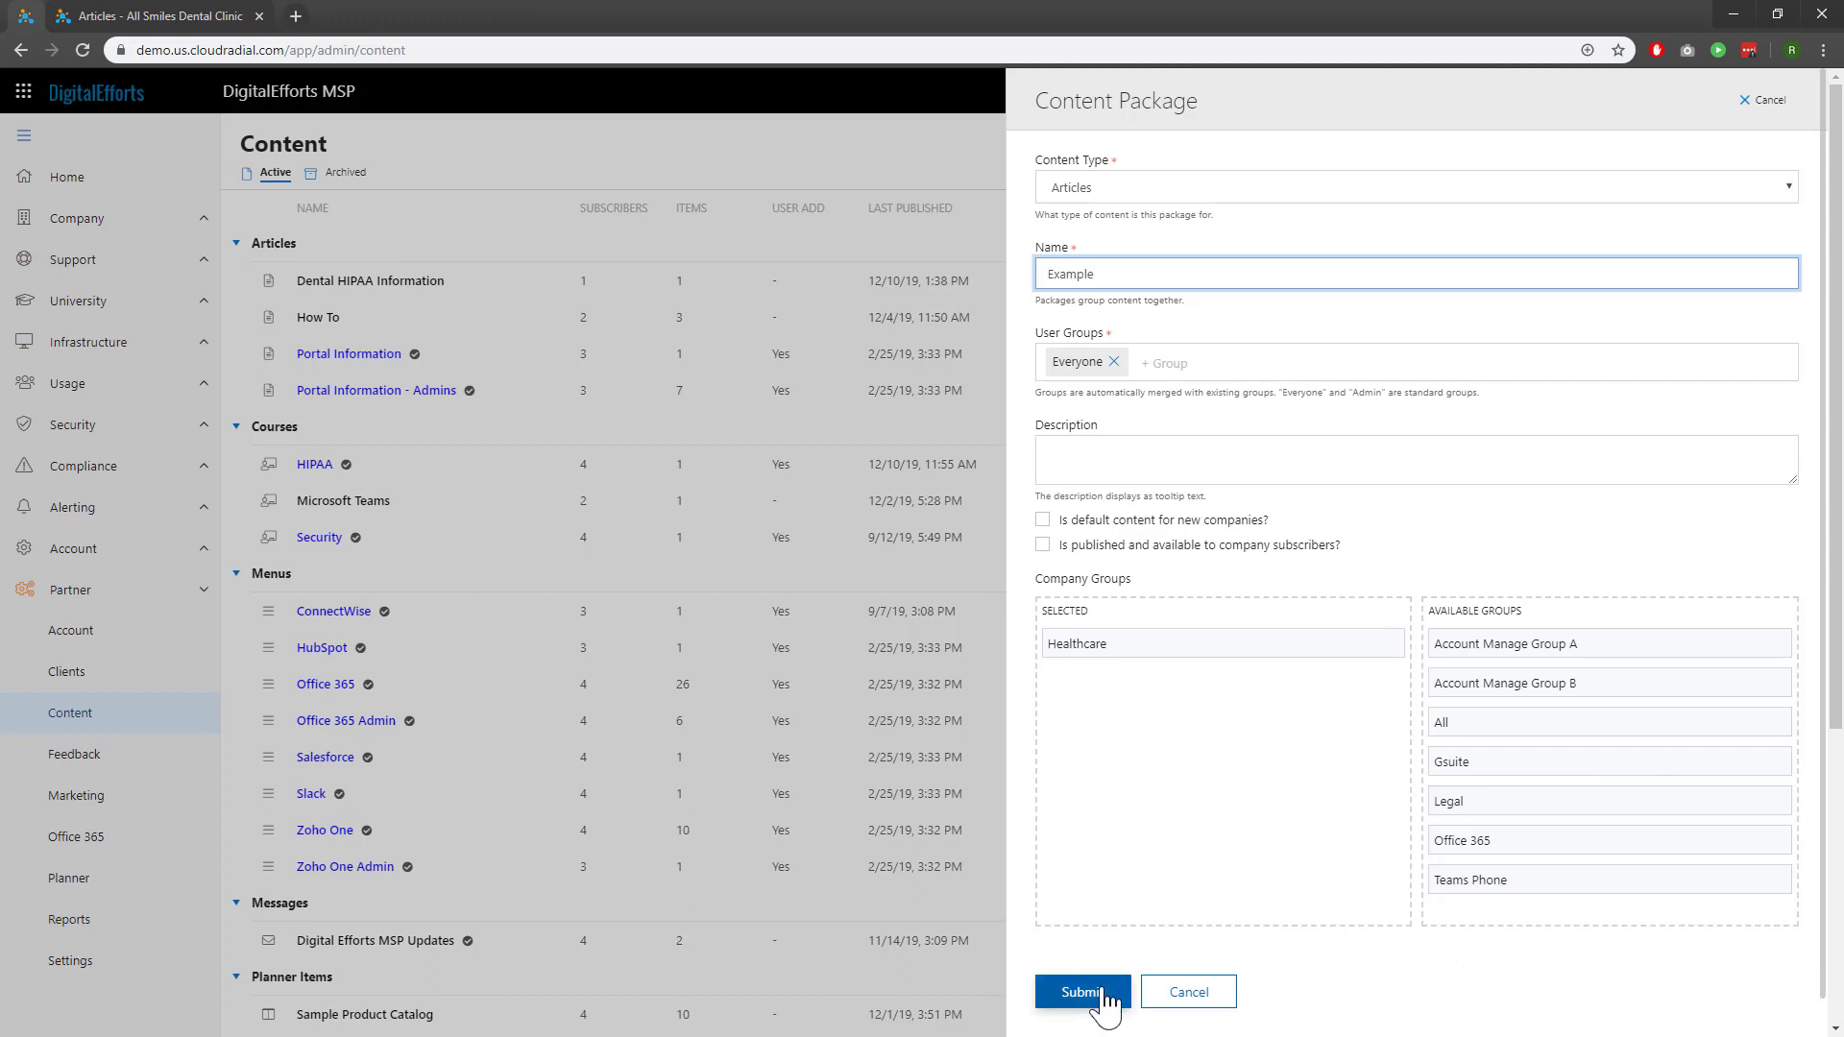
pyautogui.click(1080, 991)
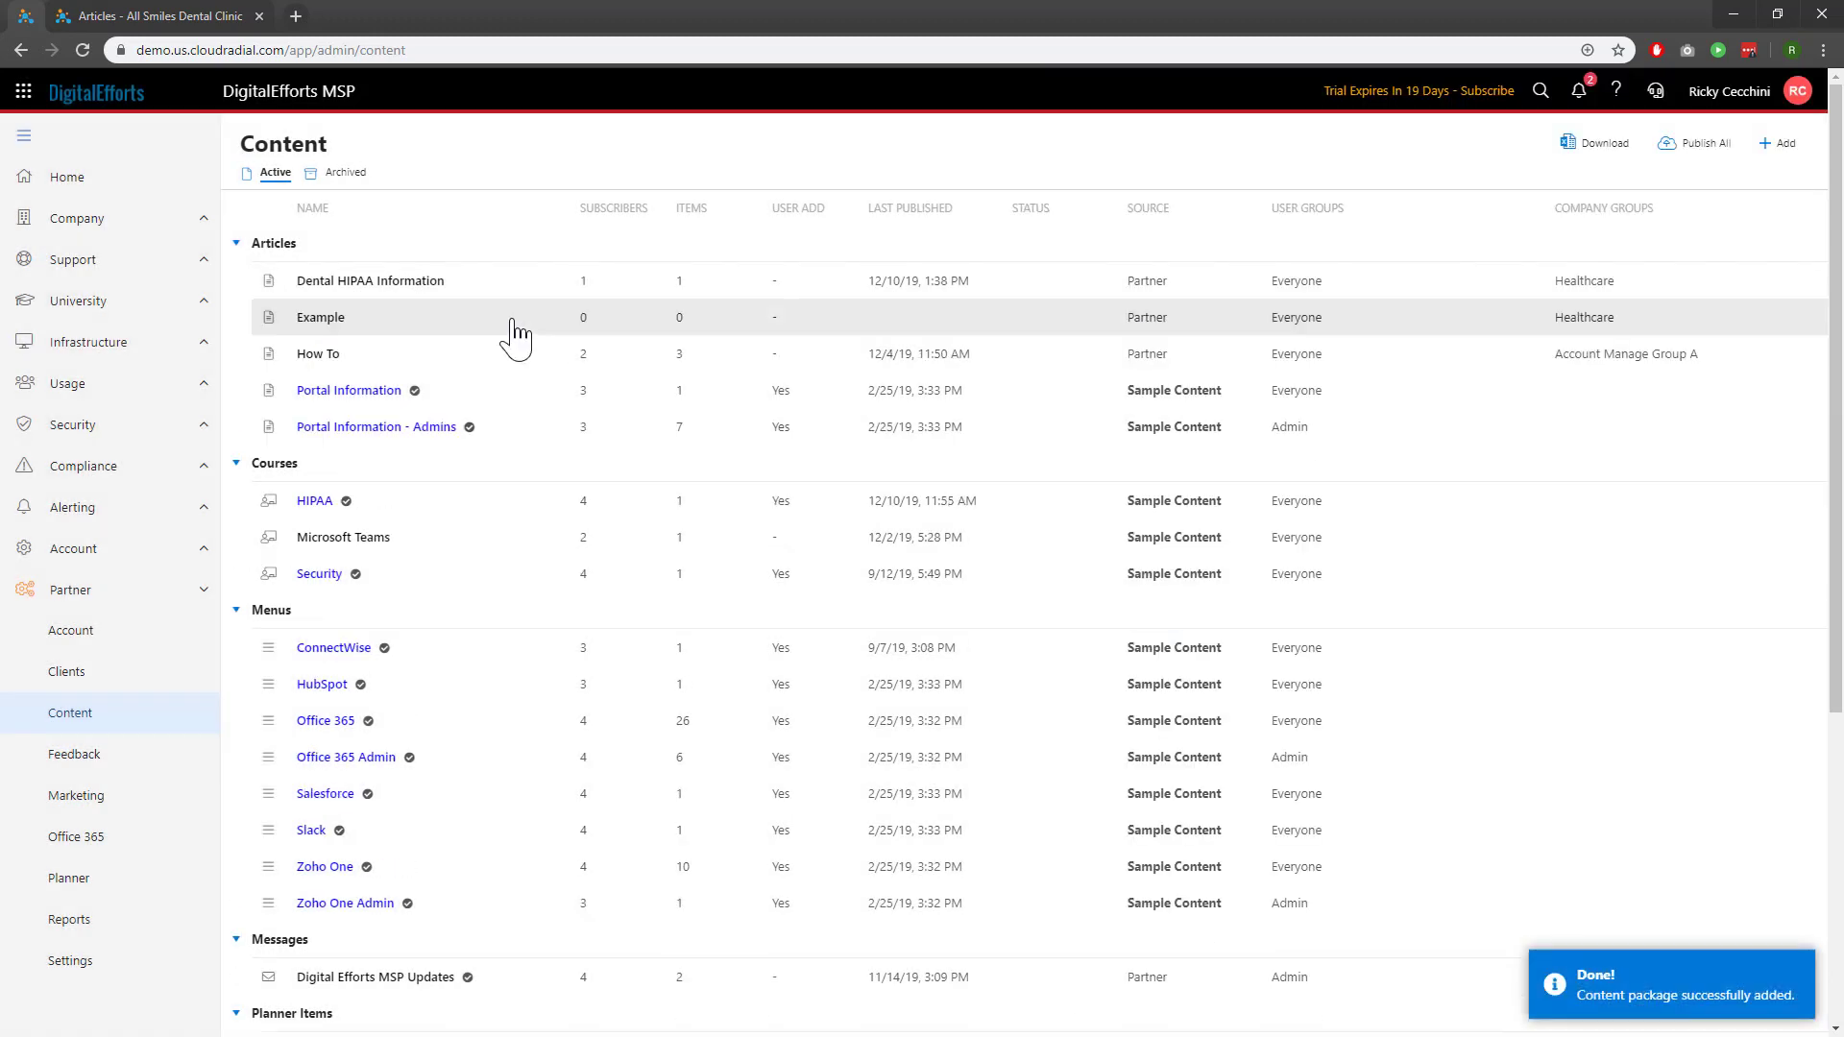
pyautogui.moveTo(730, 340)
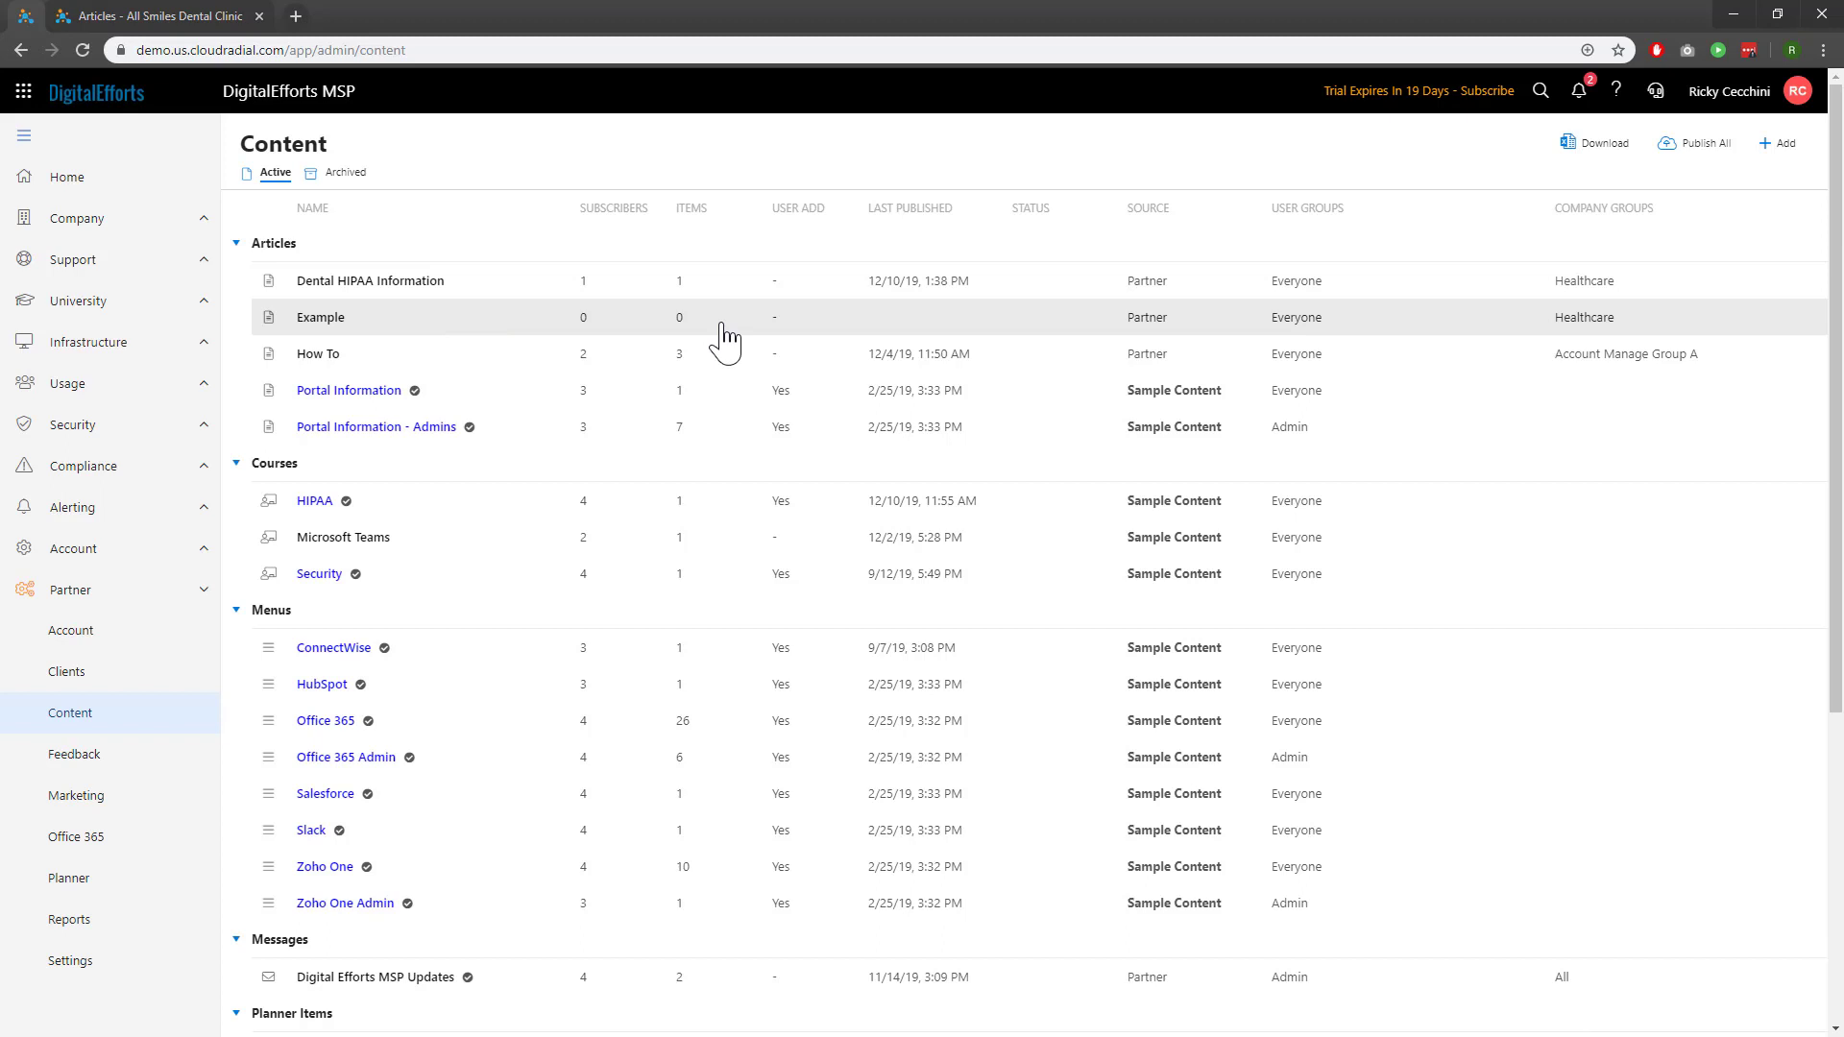
# Add a Healthcare-category article with subject Test to the Example package and publish it.
pyautogui.click(319, 317)
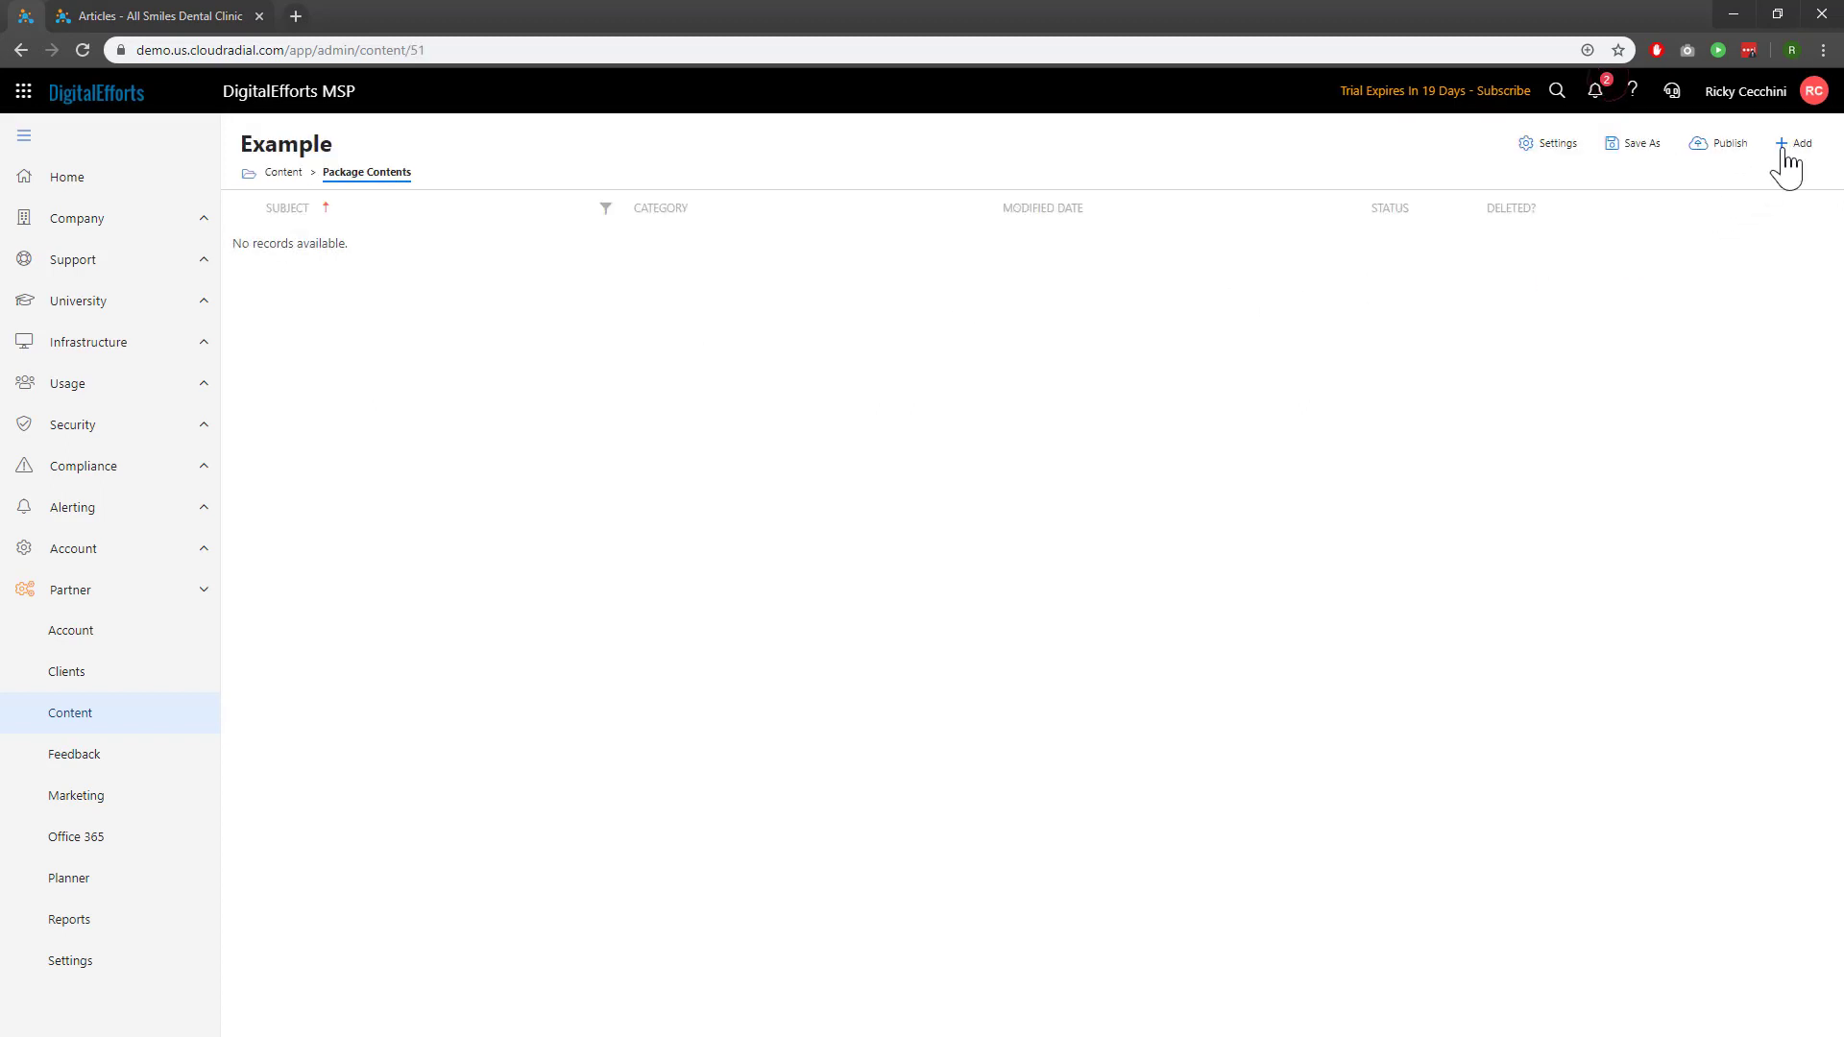
pyautogui.click(1796, 142)
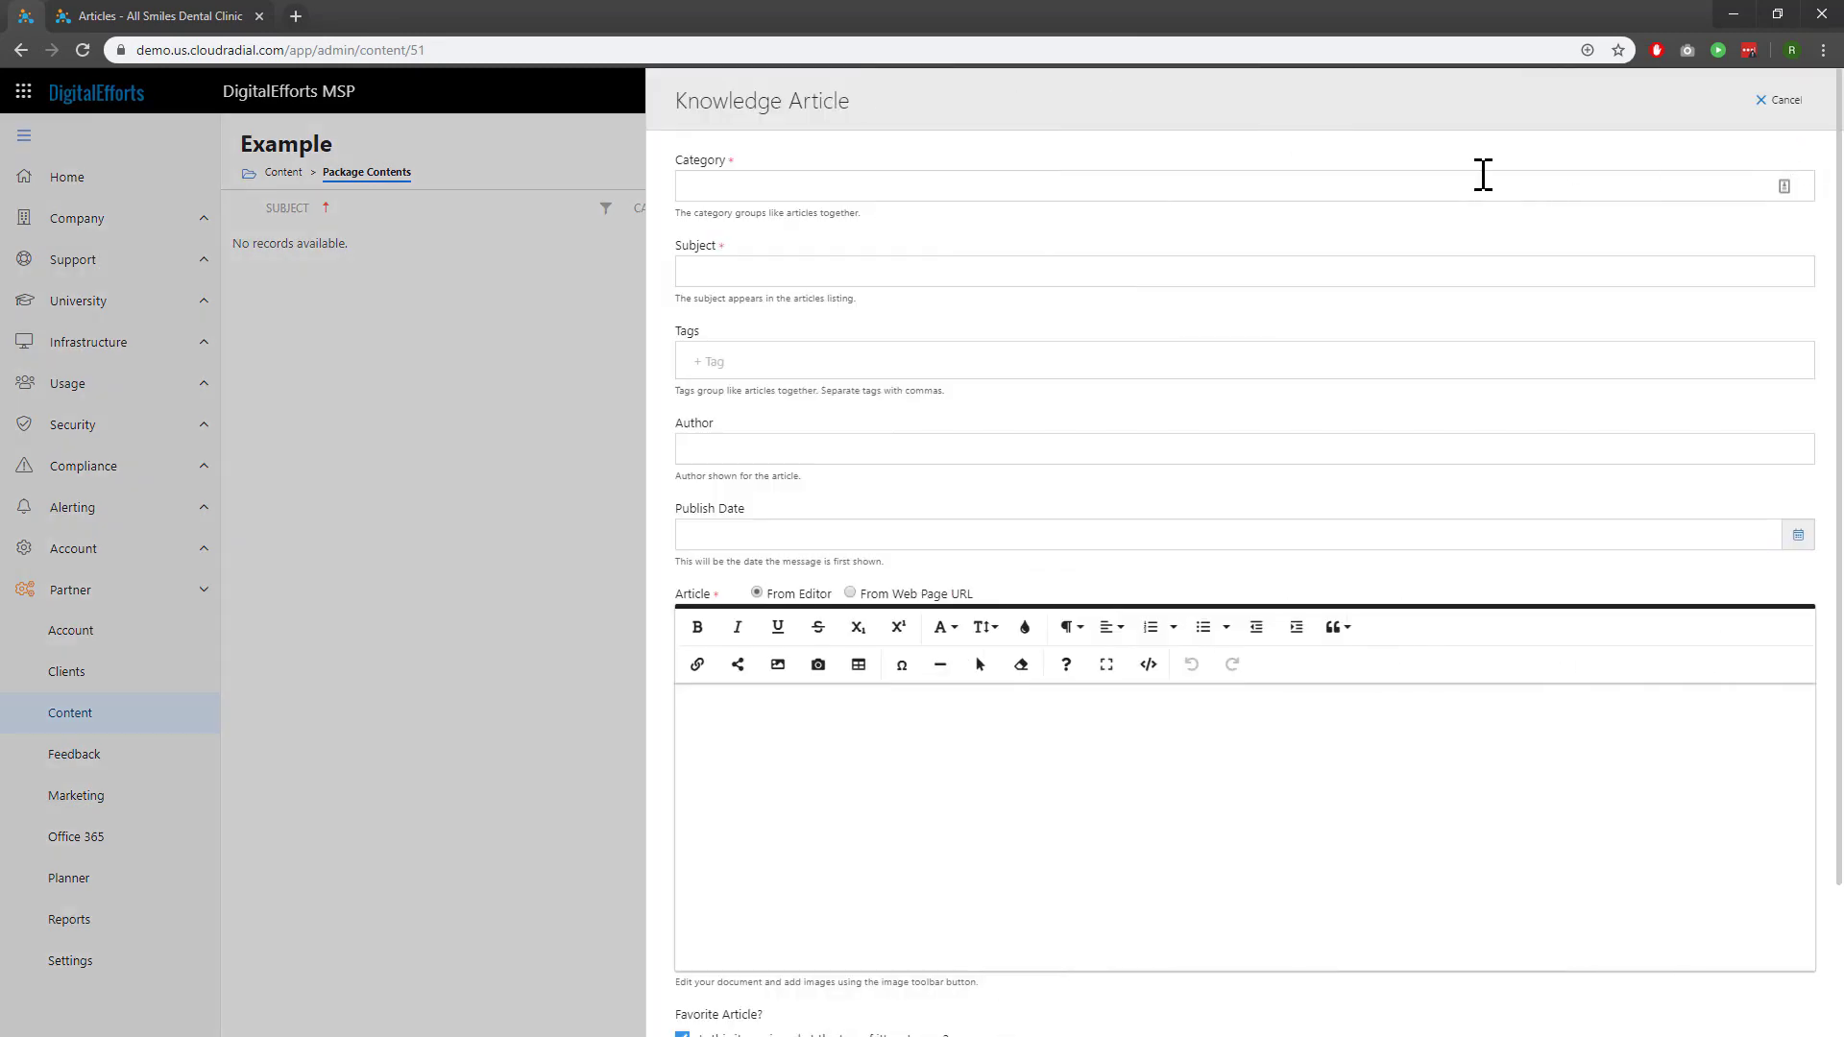
pyautogui.write('Healthcare')
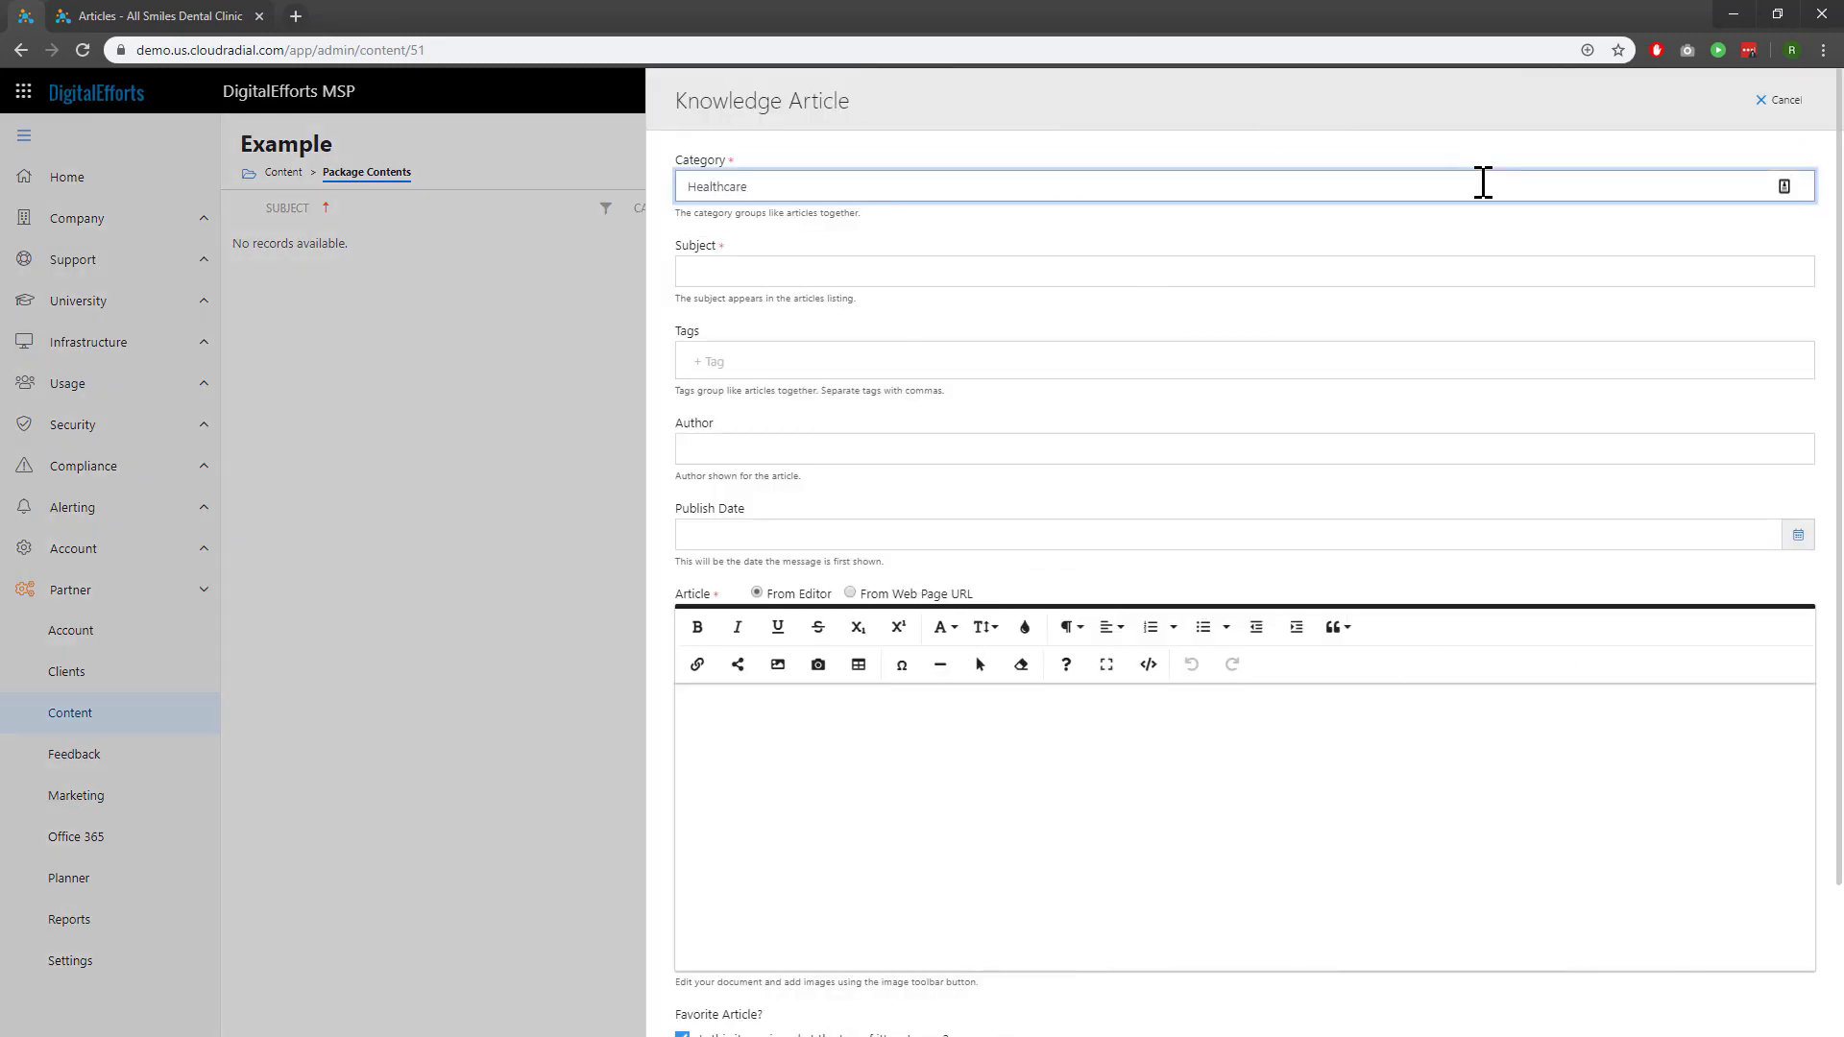
pyautogui.write('Test')
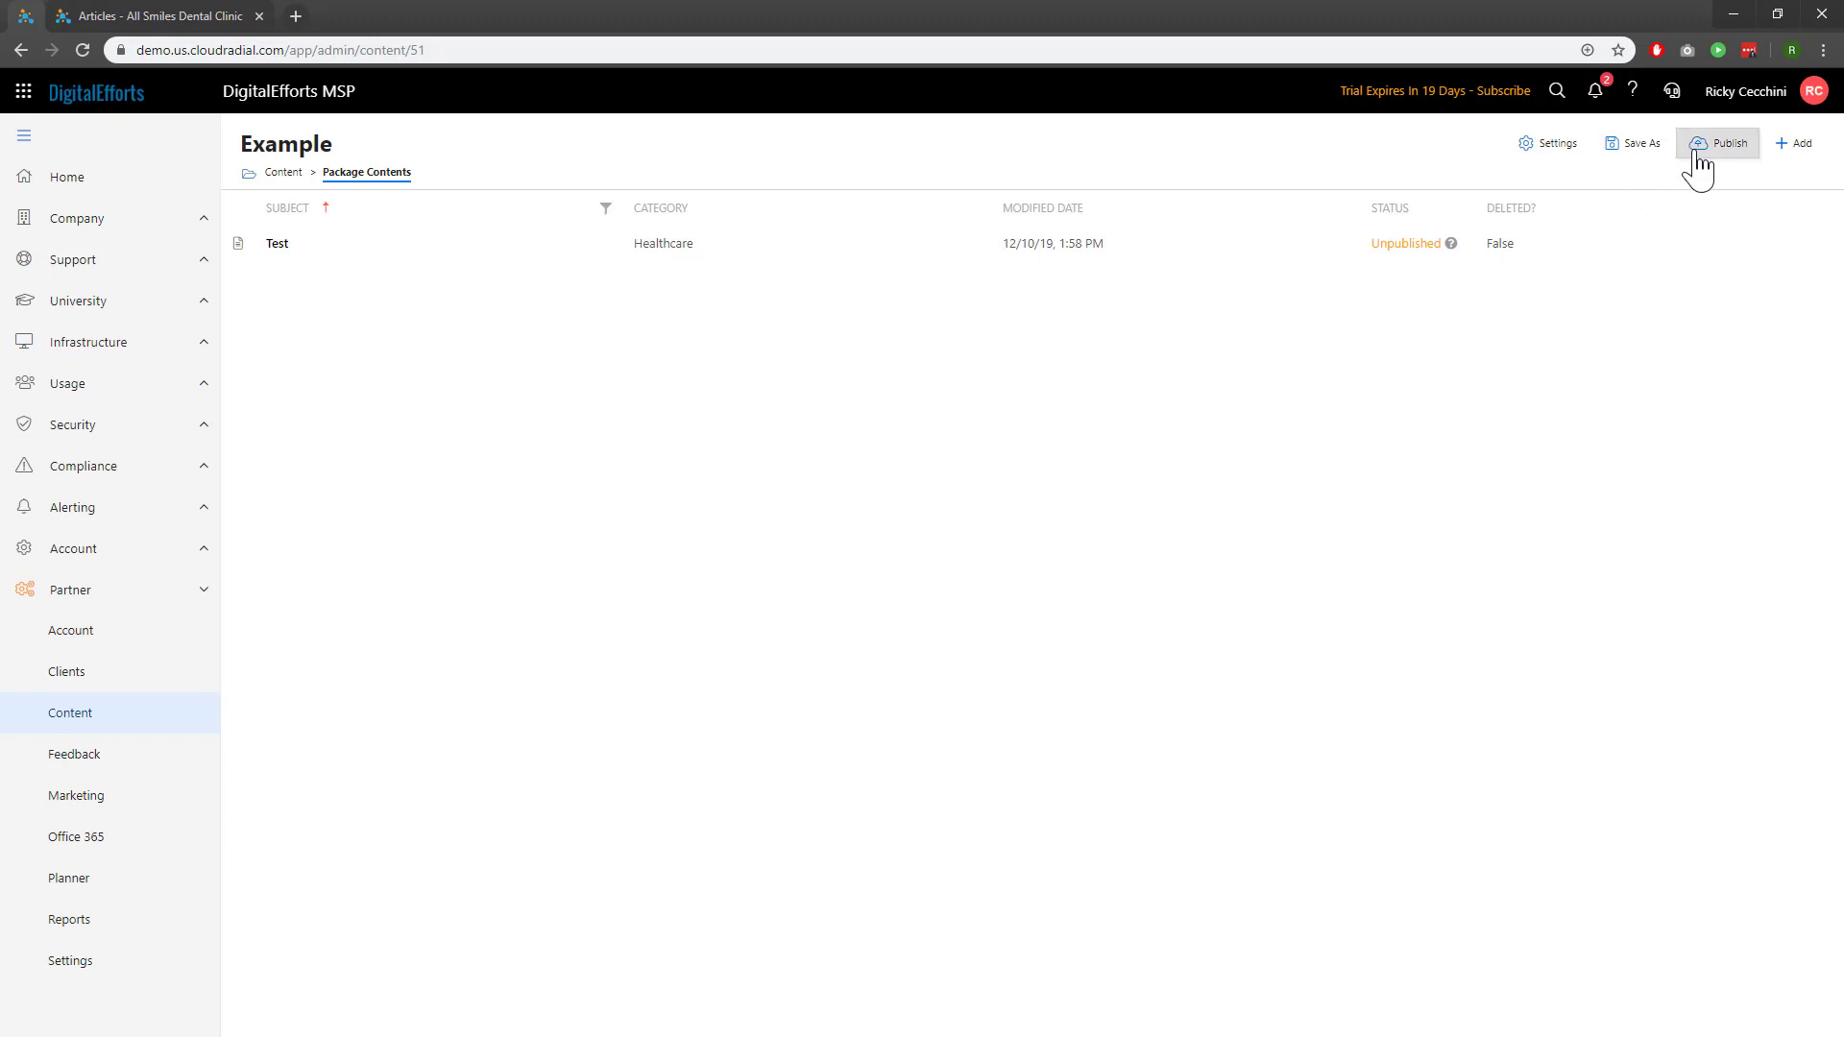
pyautogui.click(1725, 142)
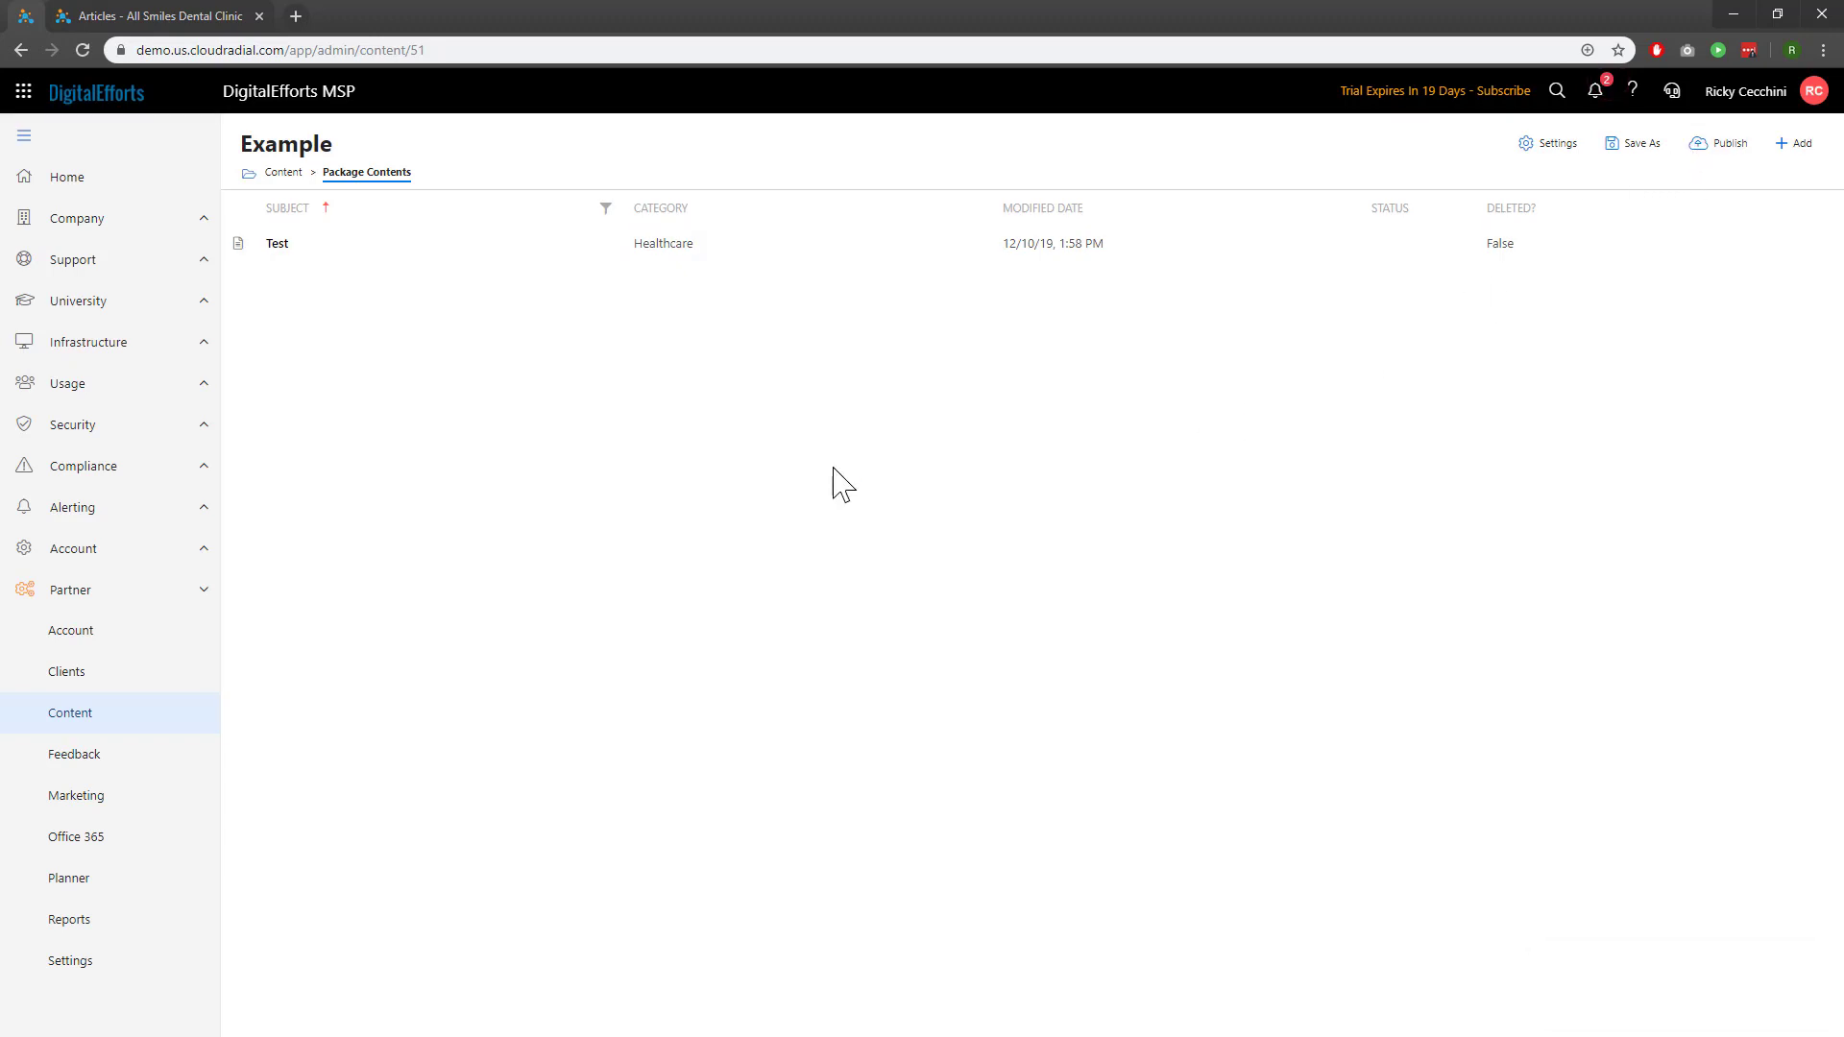
pyautogui.click(69, 713)
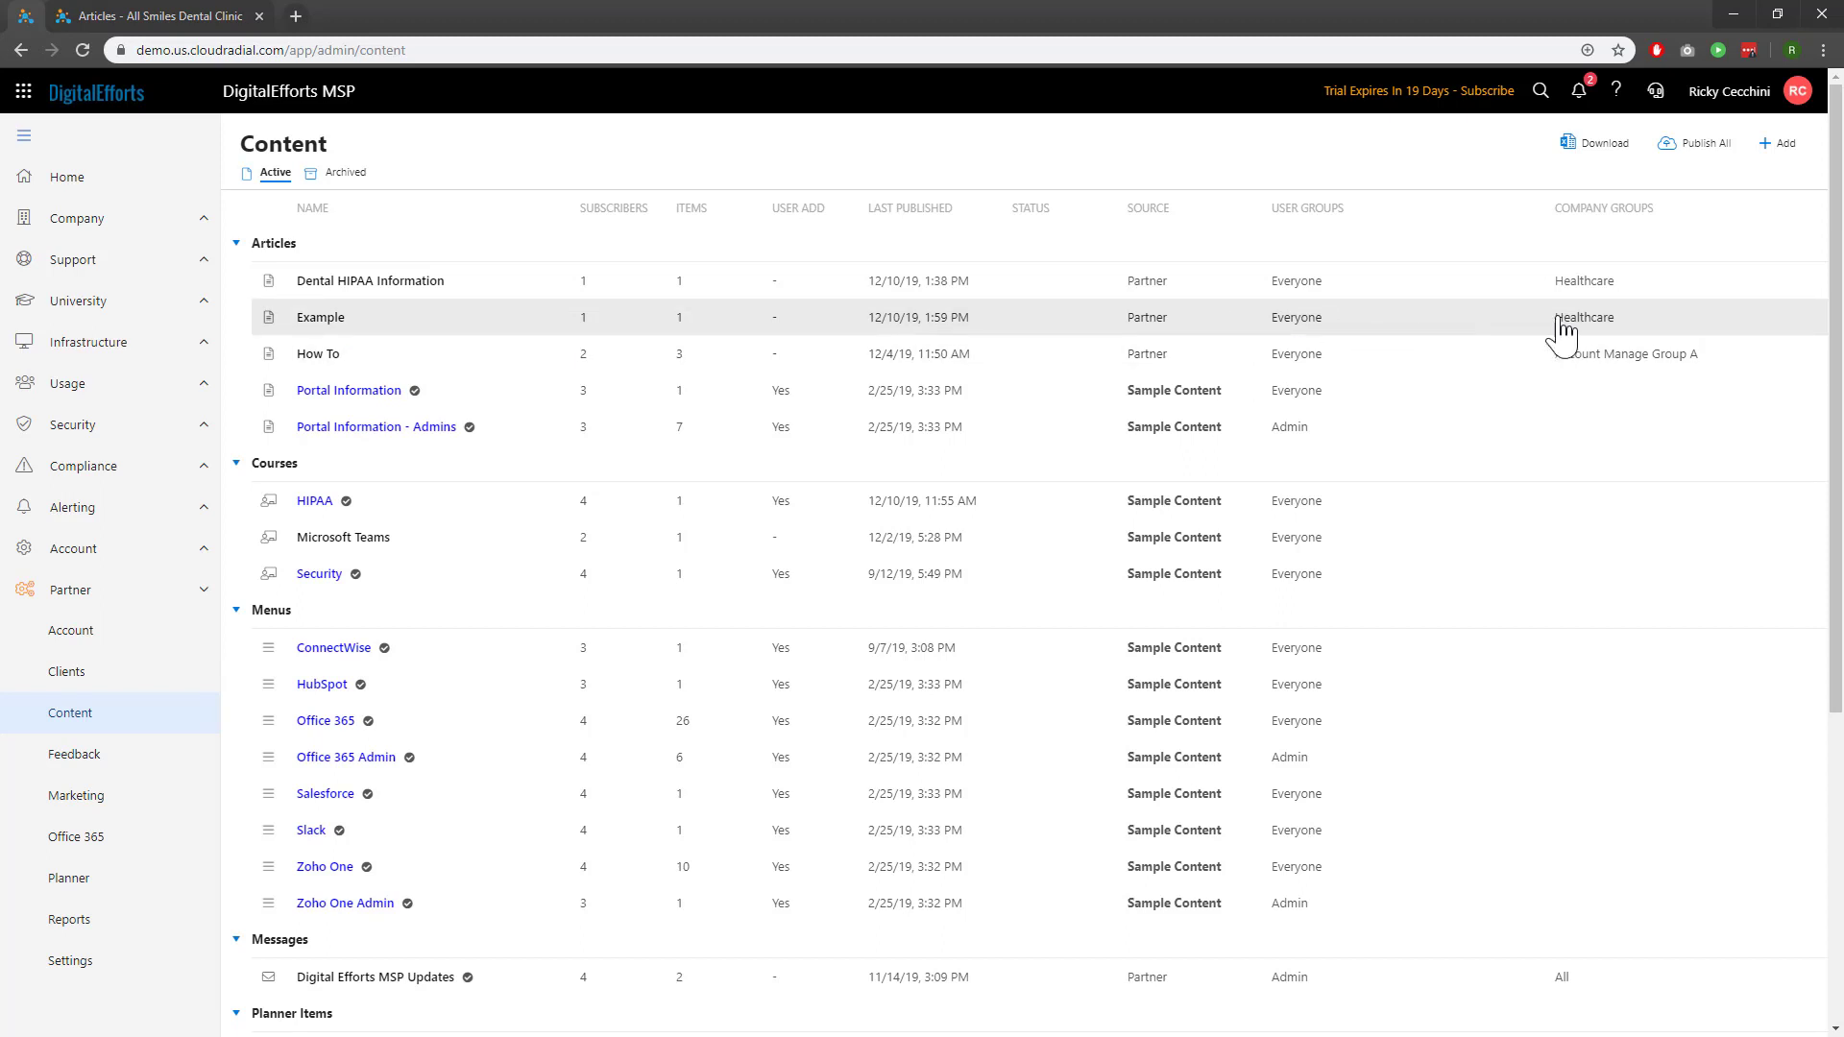
pyautogui.moveTo(1458, 338)
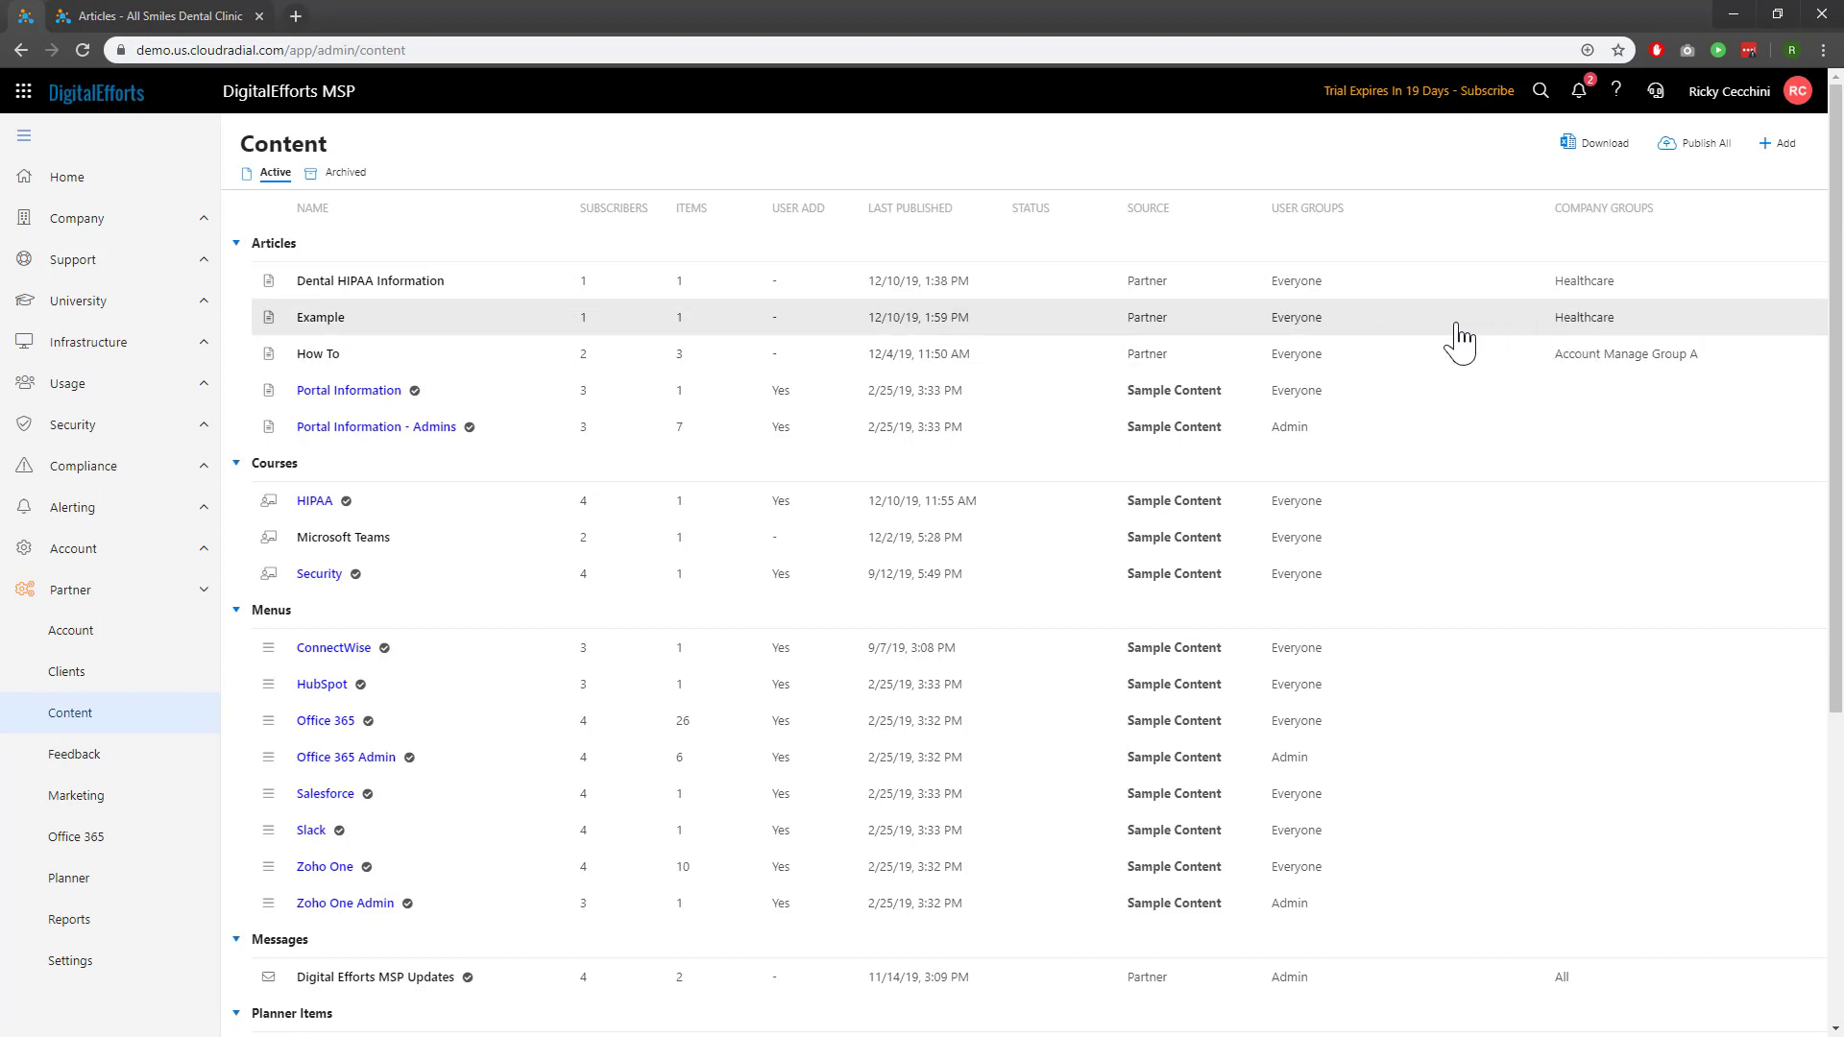
# Check the Example package's subscribers, confirming All Smiles Dental Clinic, and close the details.
pyautogui.click(319, 316)
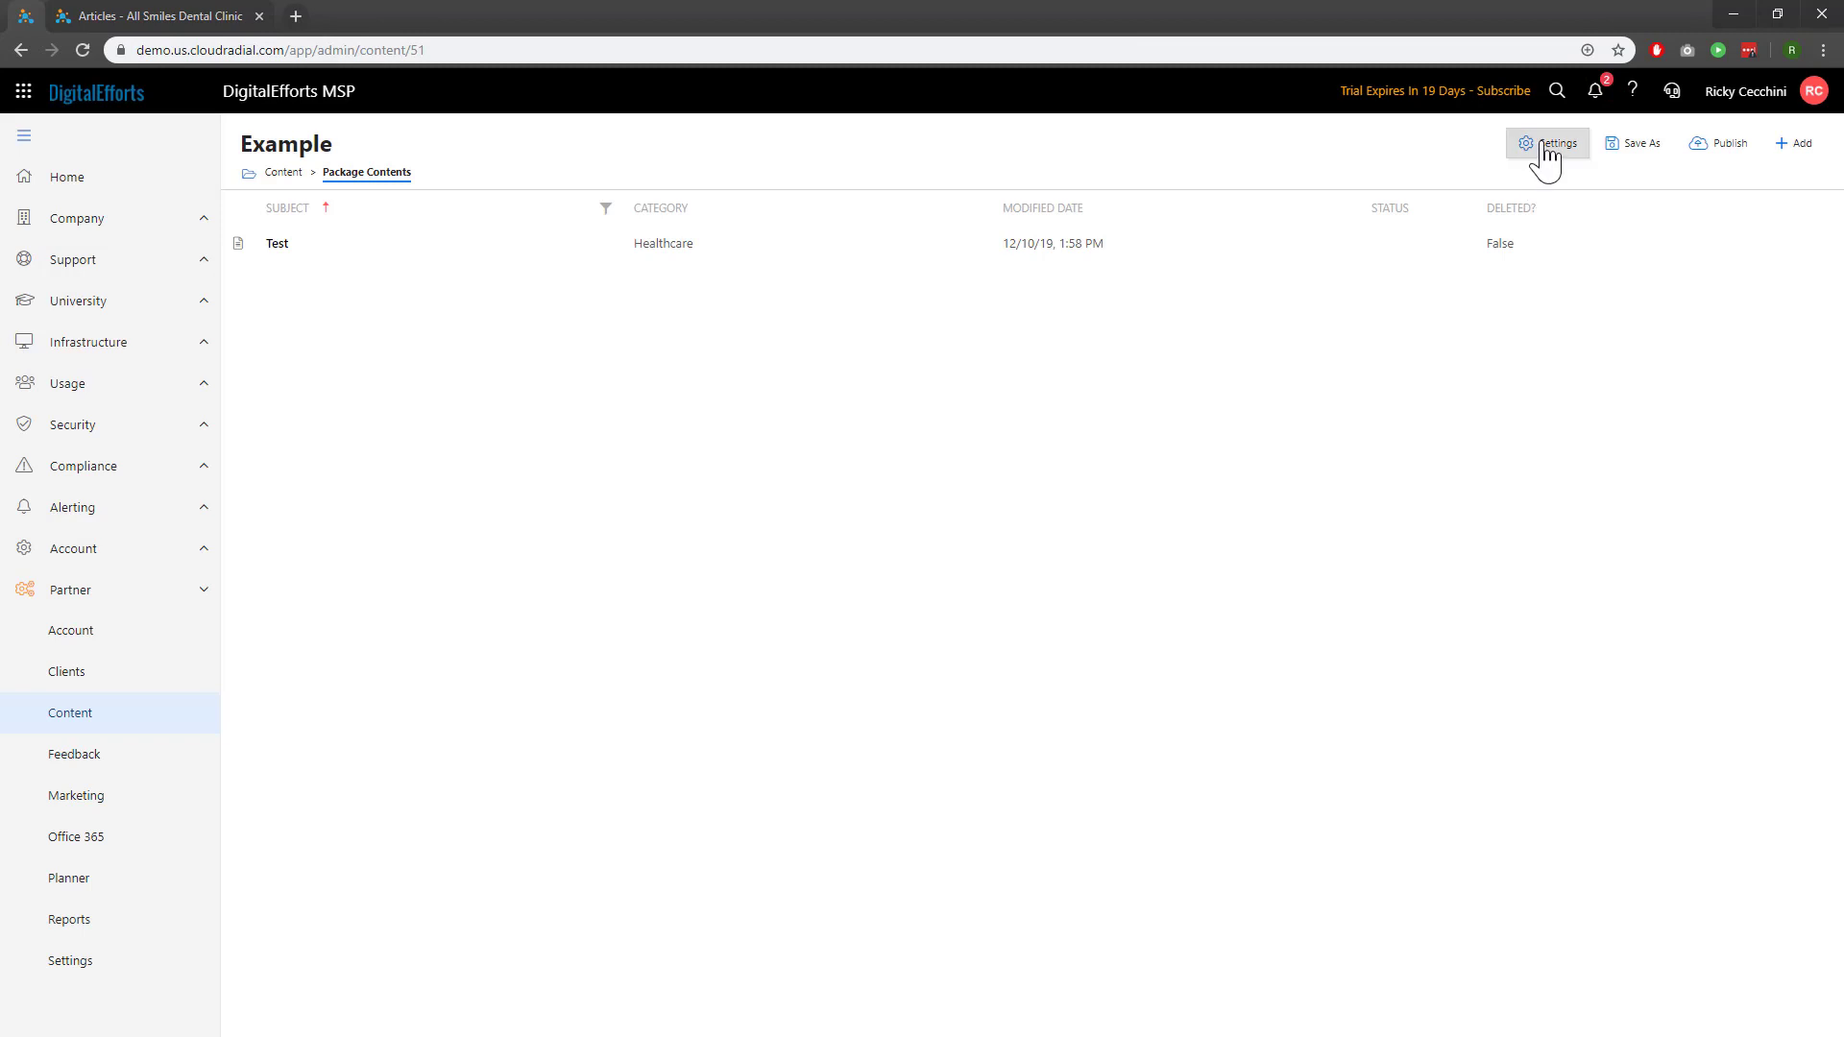
pyautogui.click(1549, 143)
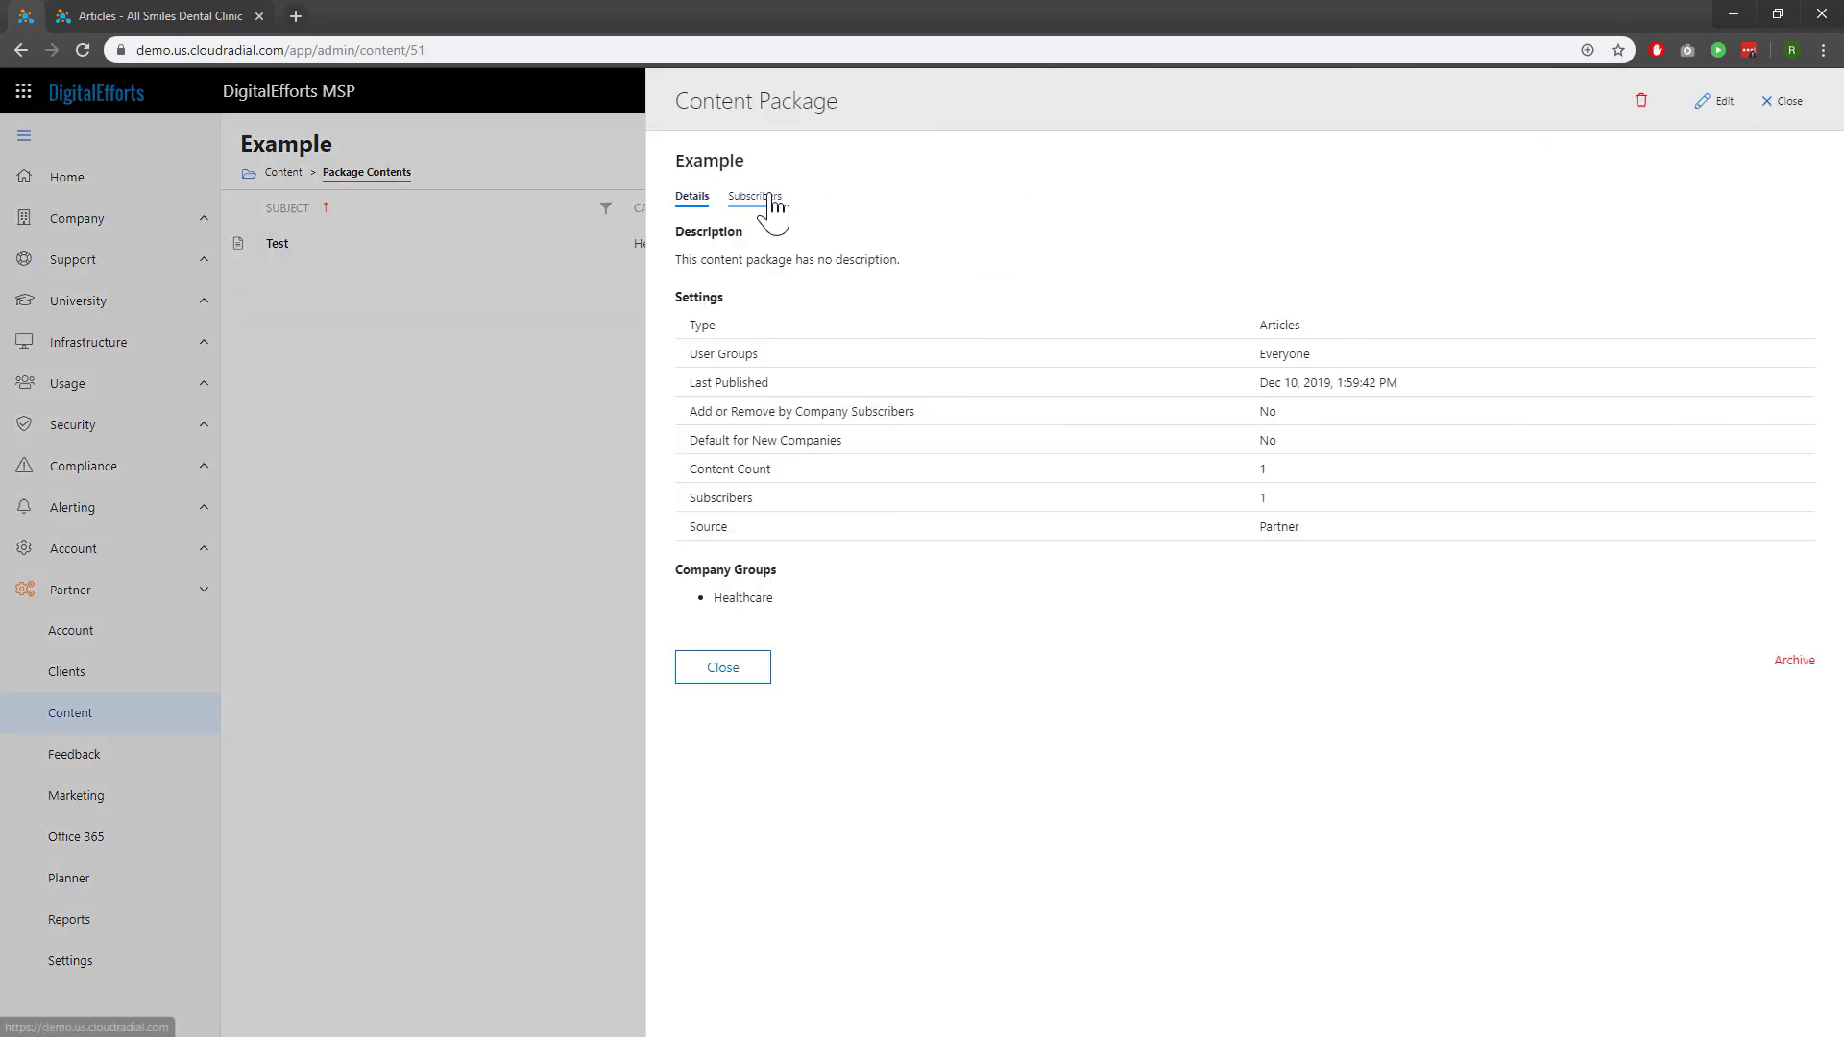
pyautogui.click(753, 196)
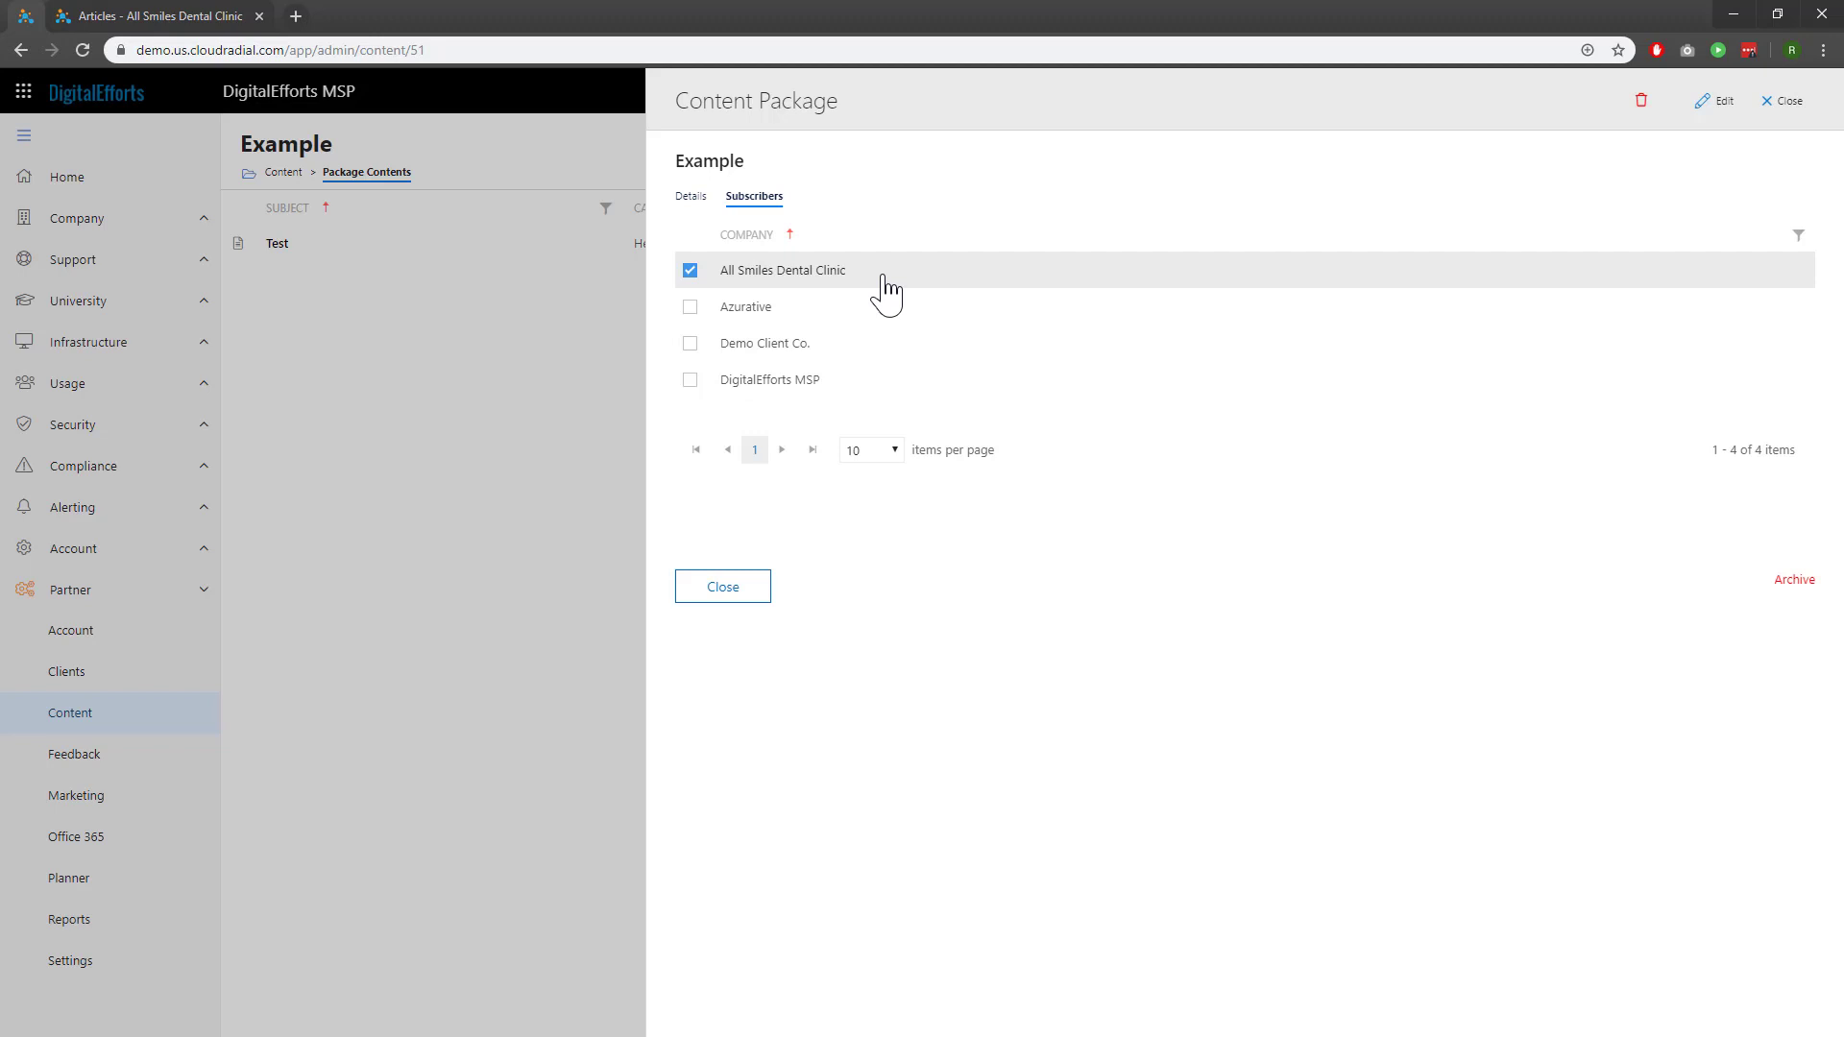
pyautogui.click(723, 588)
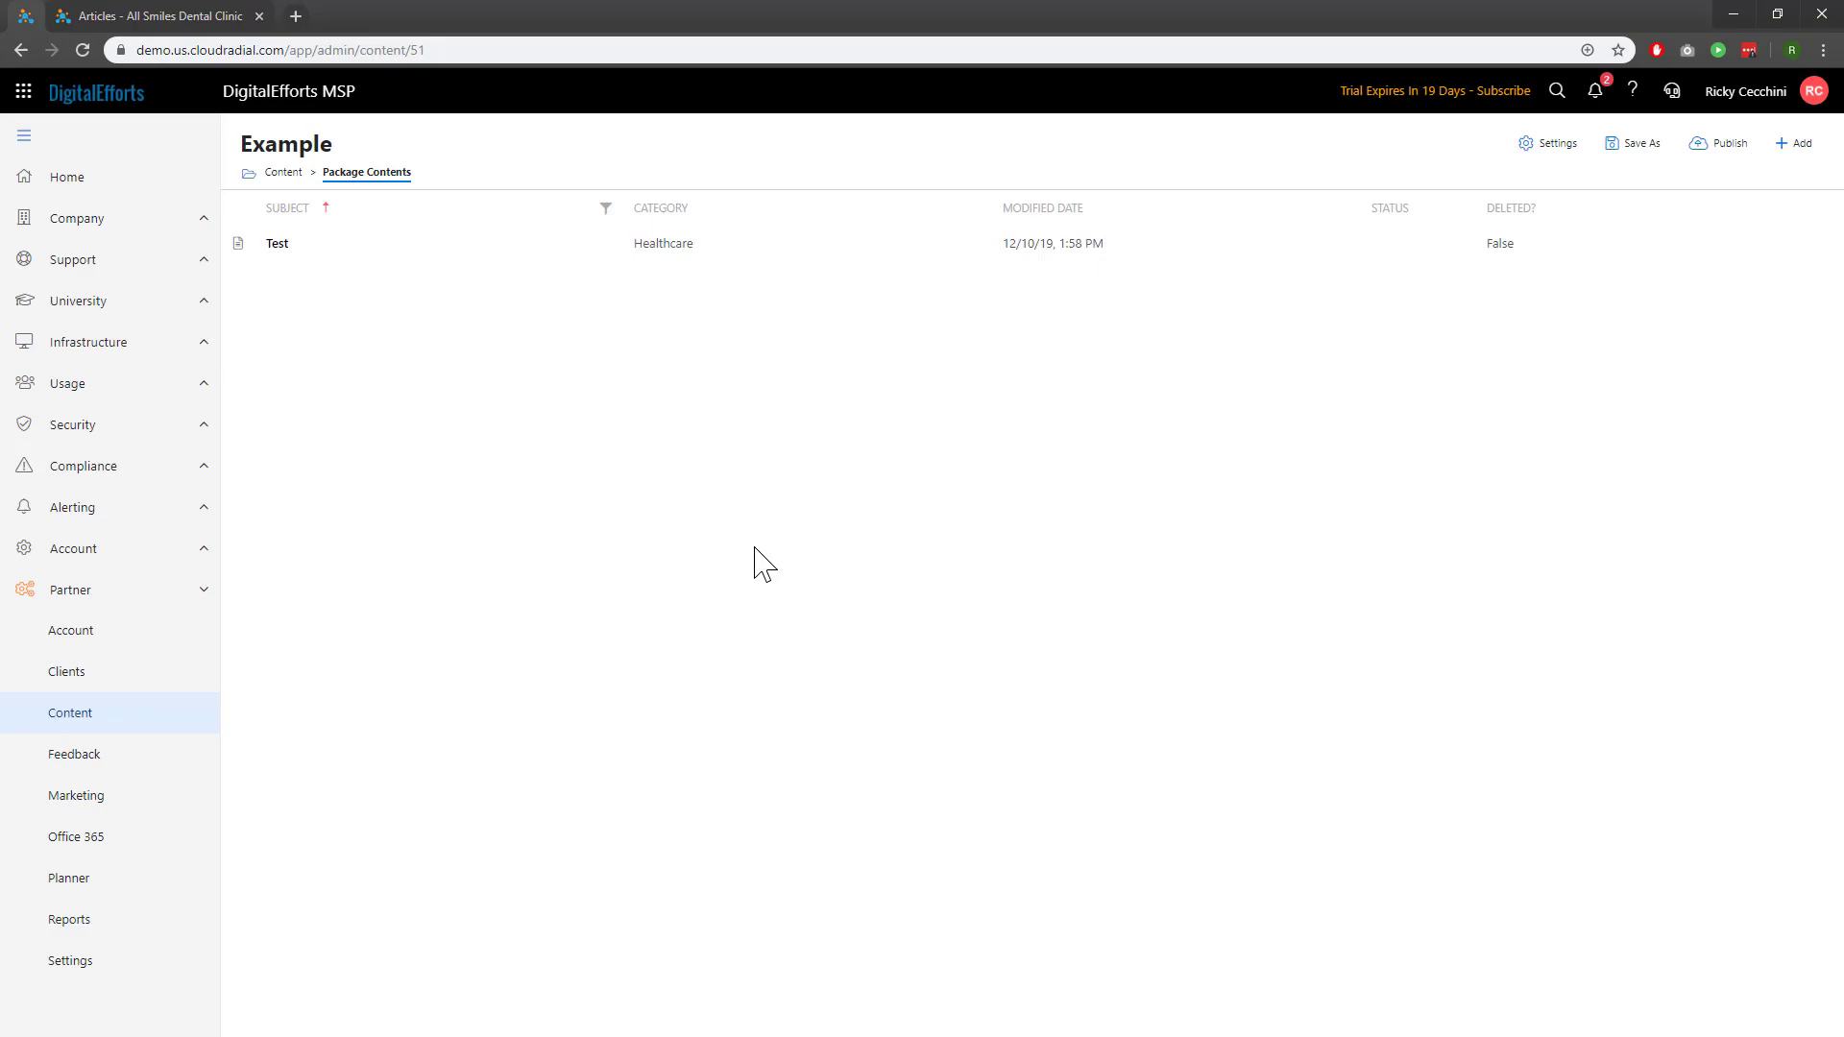